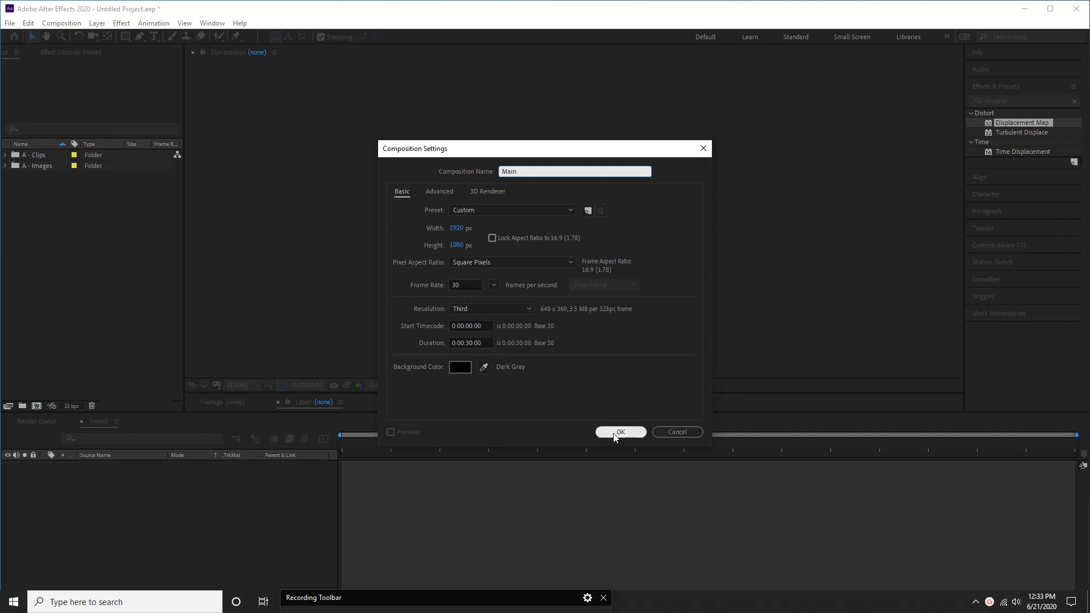
Confirm the Main composition and add a new black solid layer named Bottom Curtain
click(620, 432)
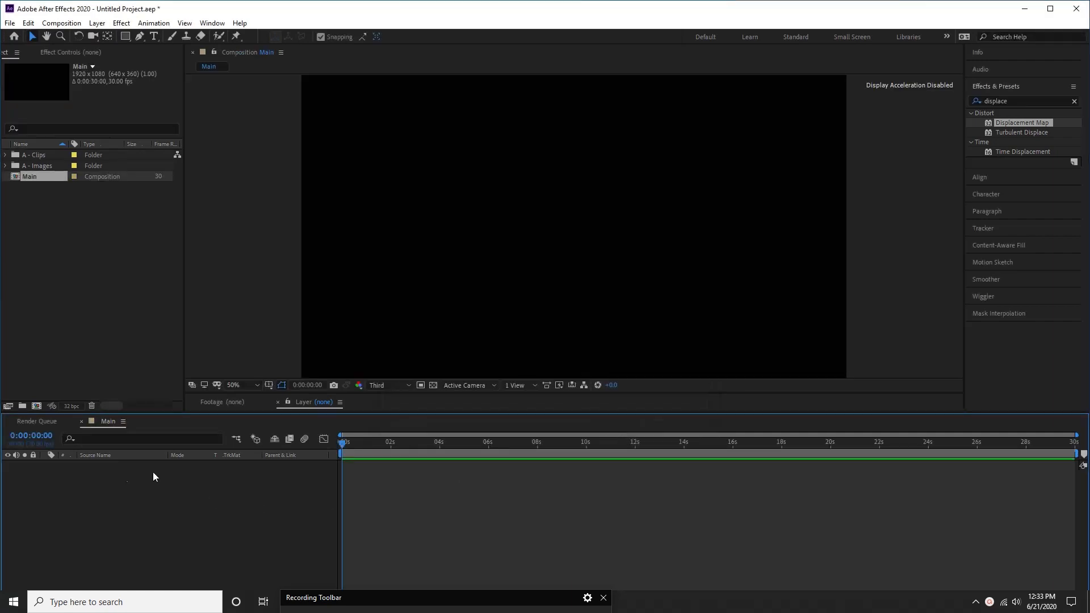
right_click(152, 477)
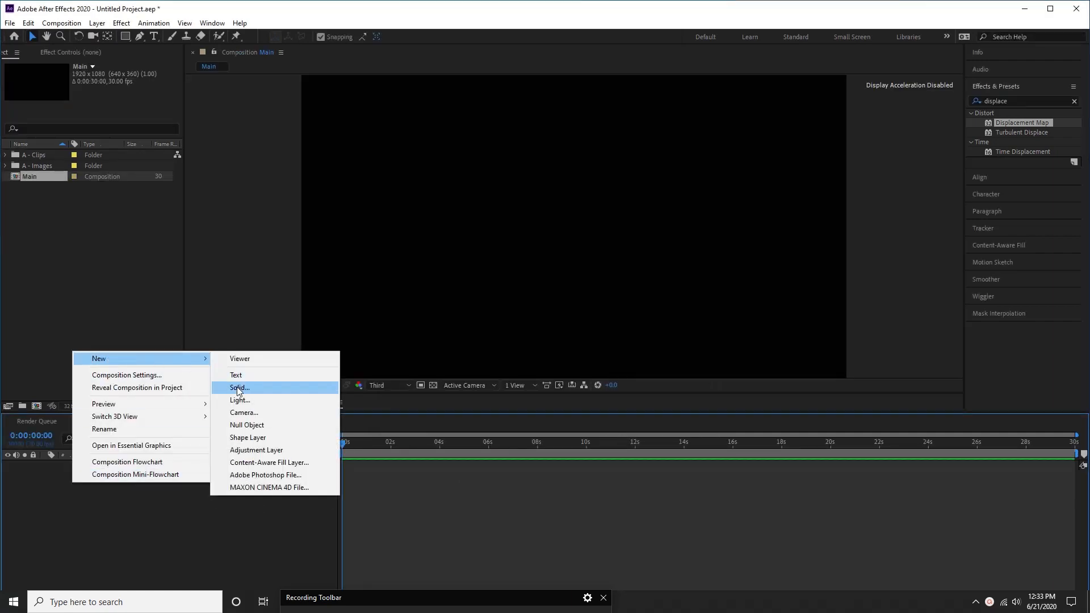
click(239, 387)
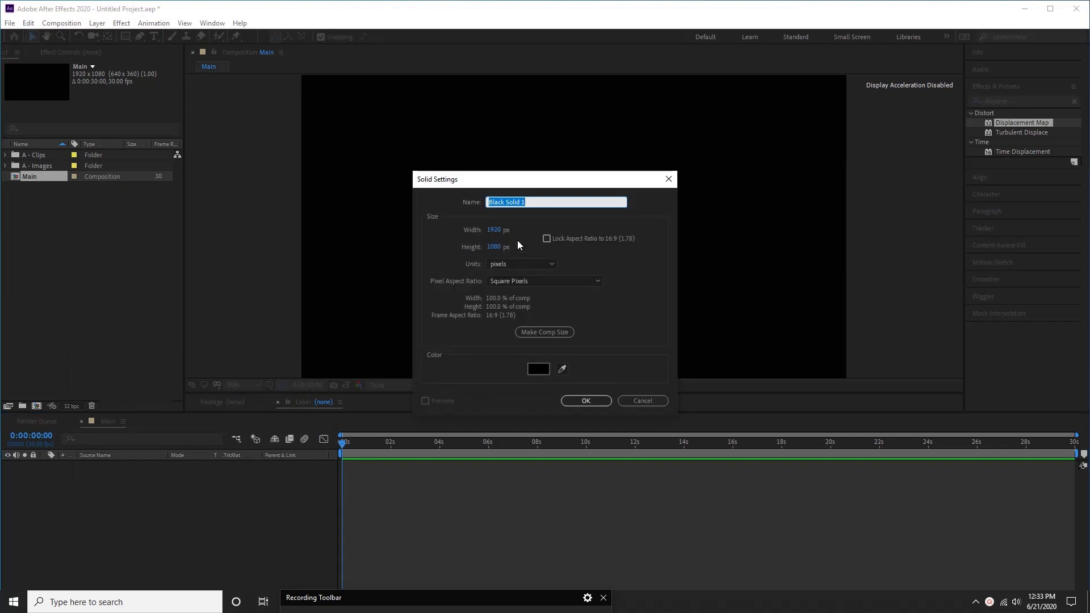
text(Fr)
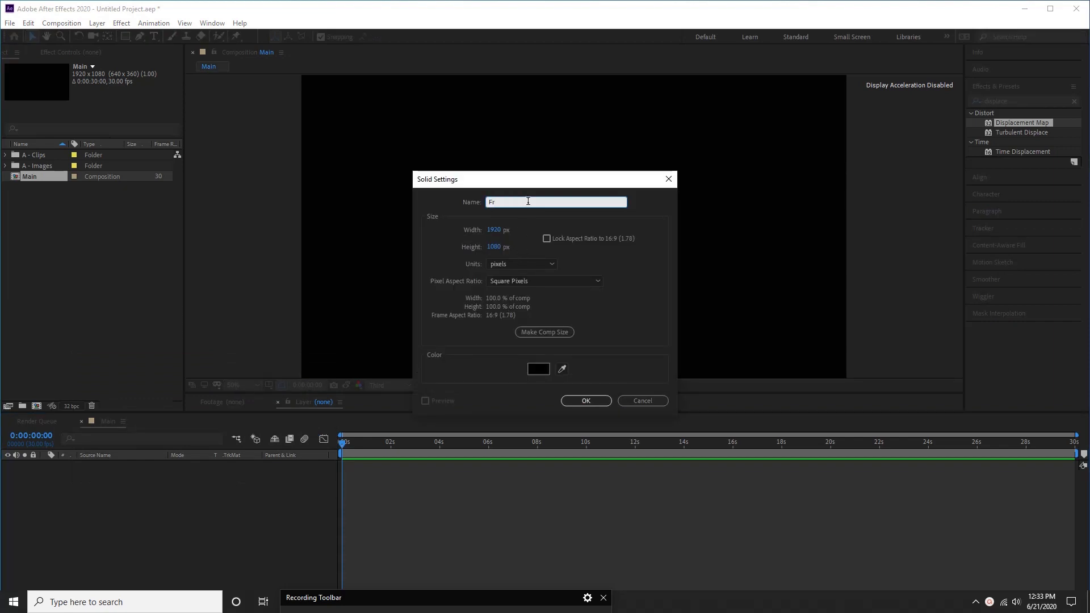
text(Bottom)
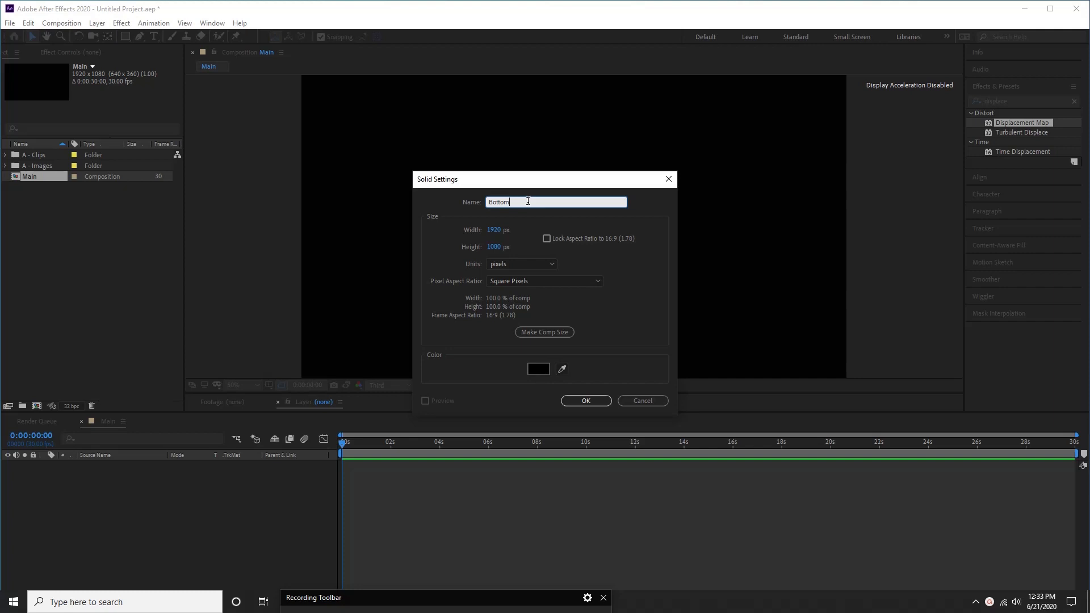
text(Curtain)
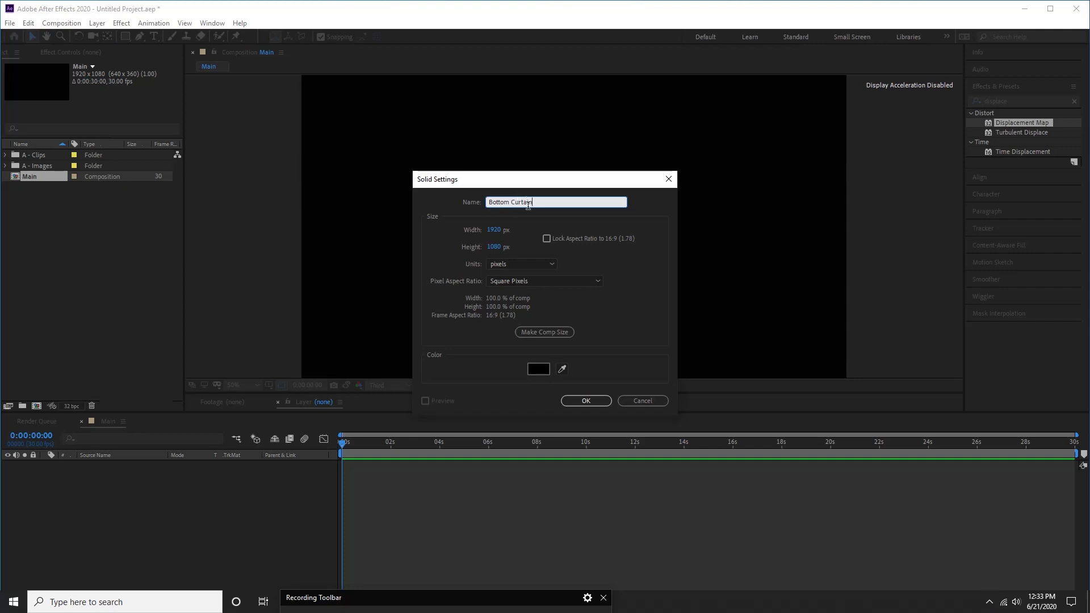
click(585, 400)
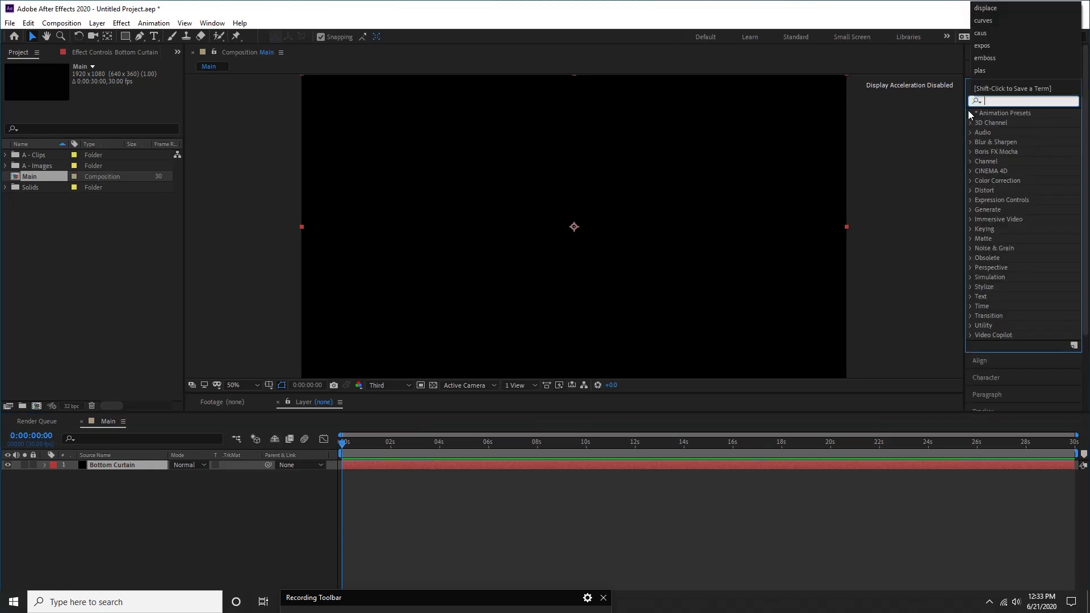
Apply the Curtain background animation preset to Bottom Curtain and preview around four seconds
text(curtai)
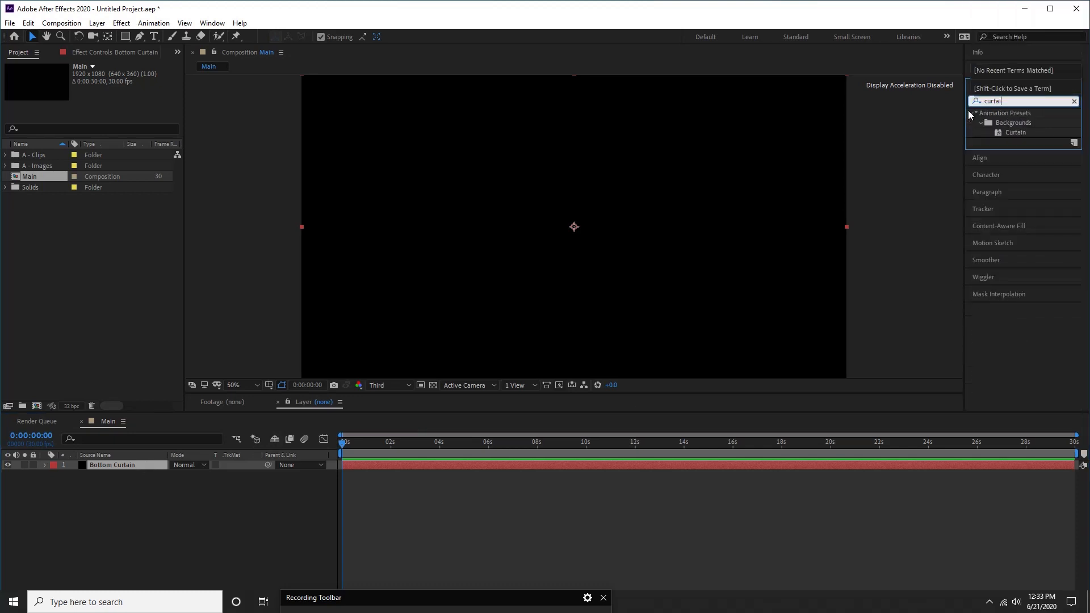
double_click(1015, 132)
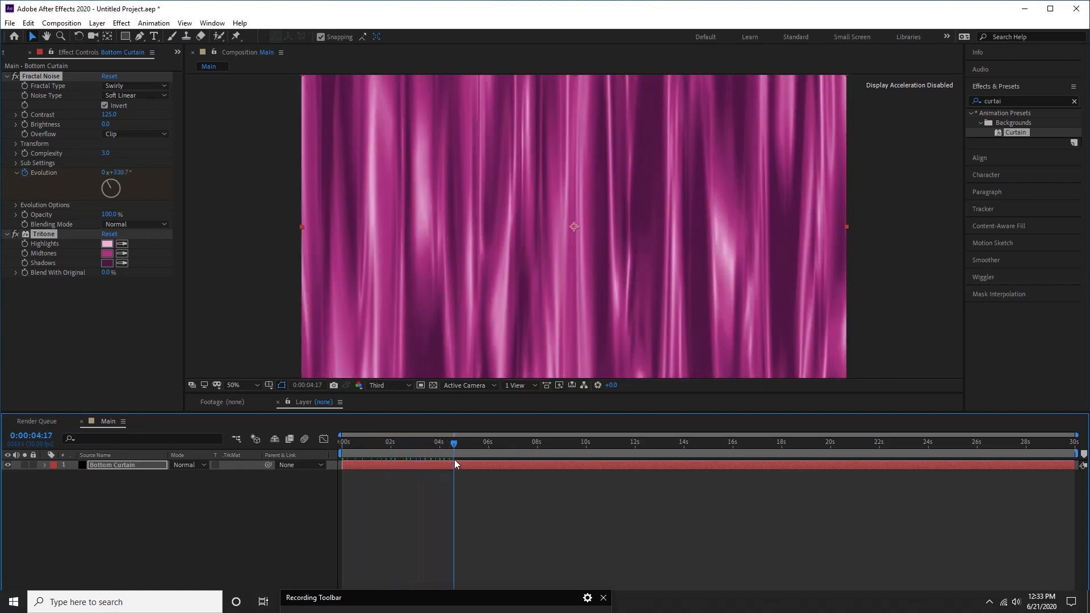
click(586, 442)
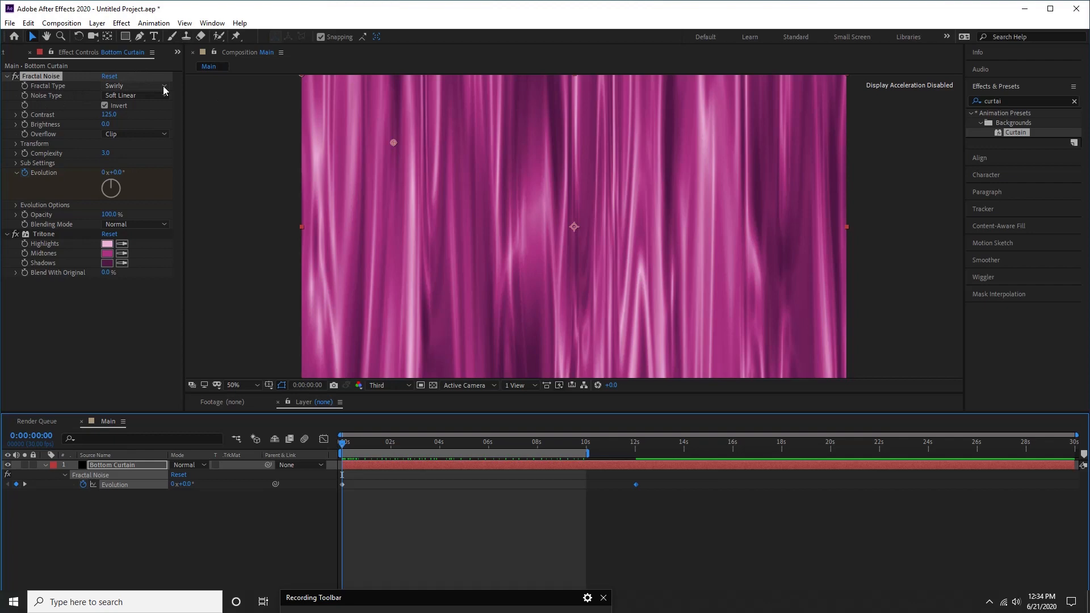
click(136, 85)
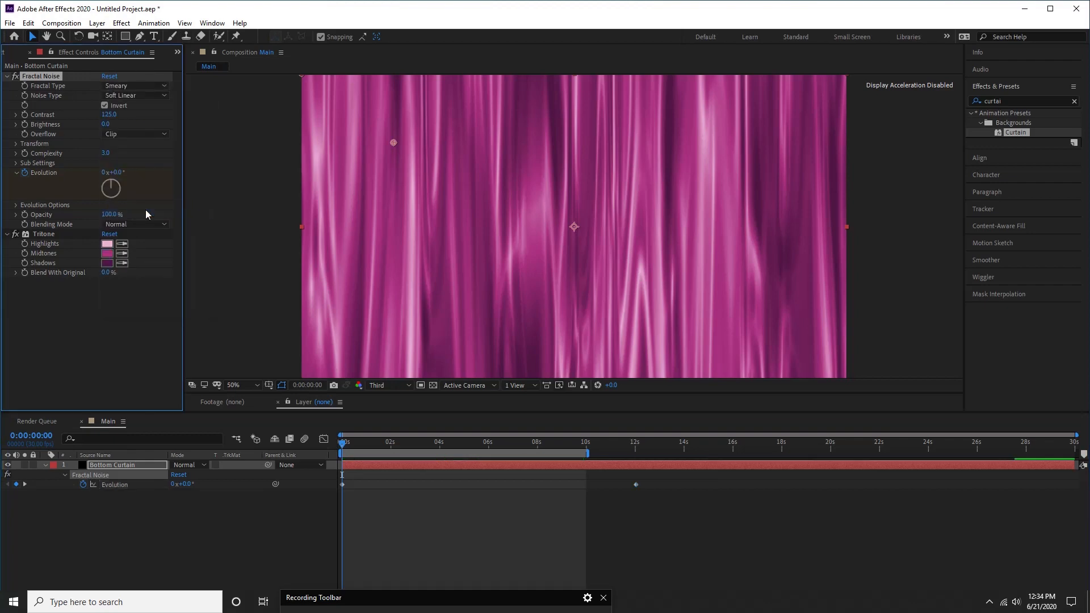
click(135, 86)
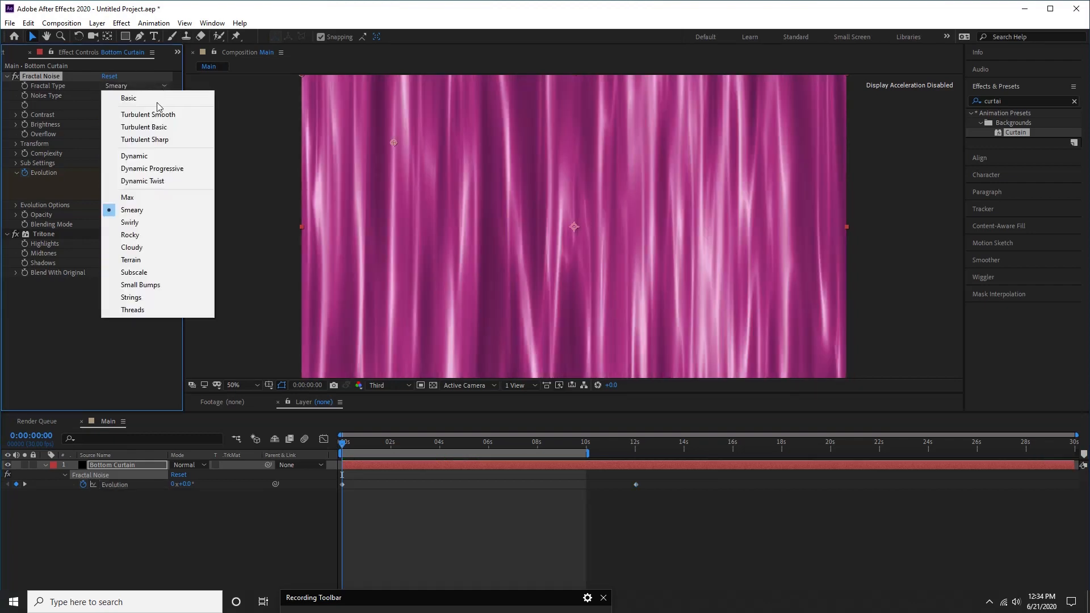
click(131, 247)
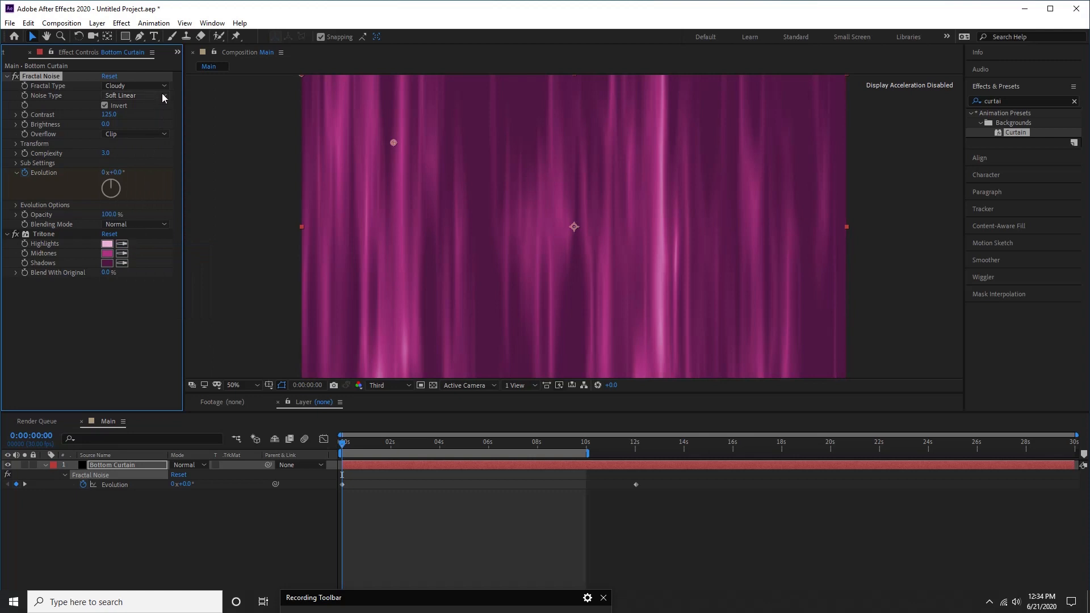
click(135, 86)
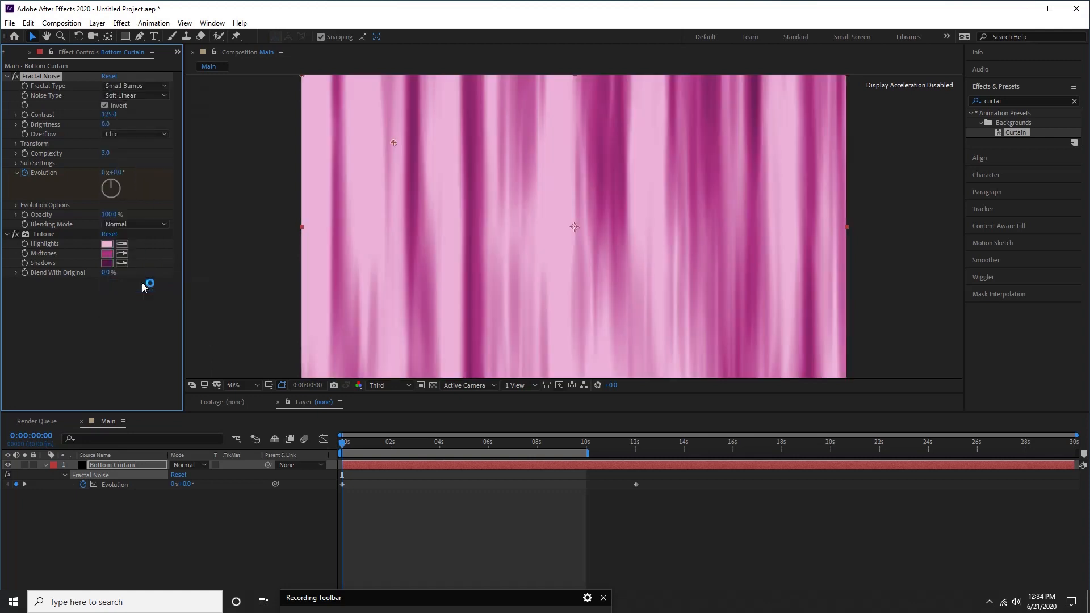
click(134, 86)
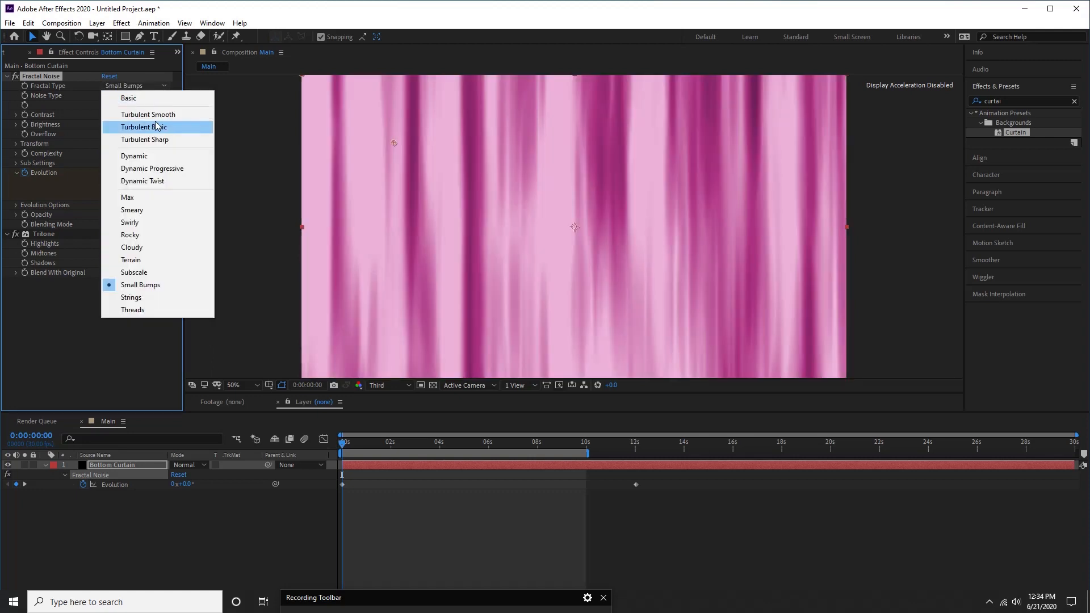
click(130, 222)
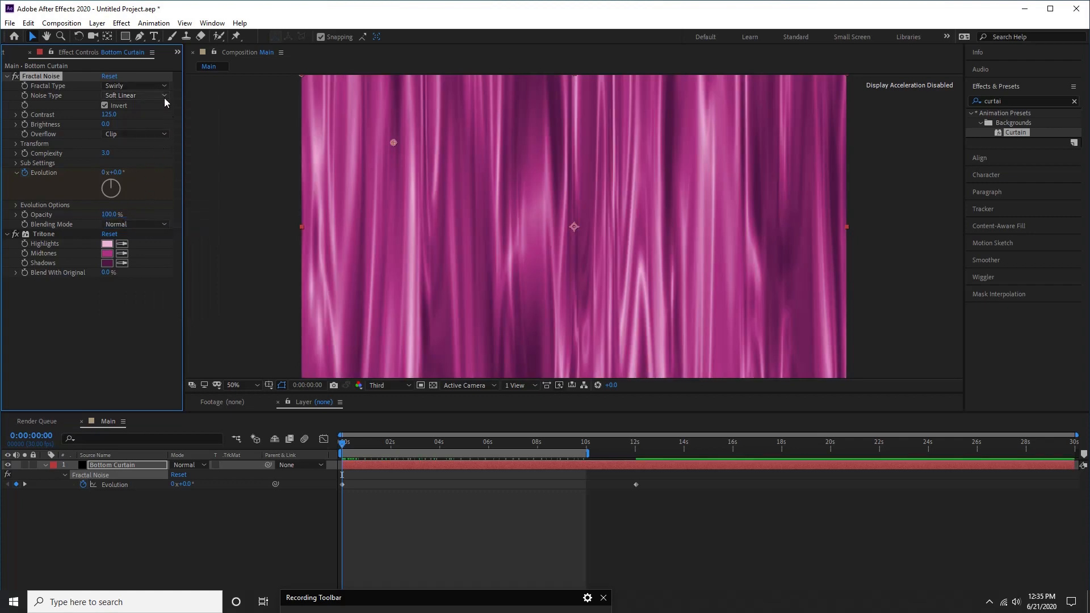
click(132, 95)
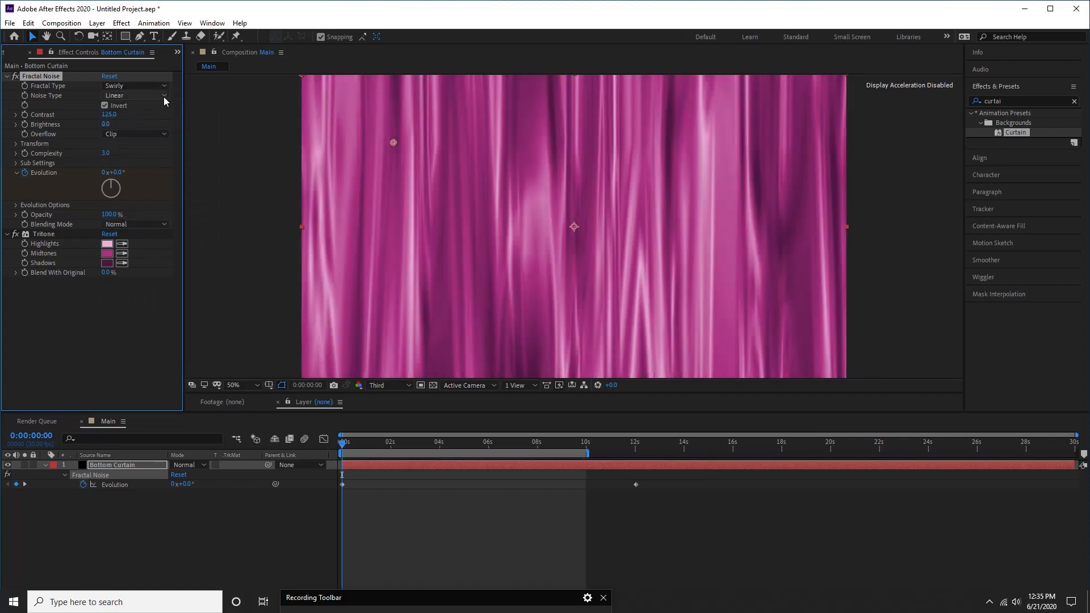
click(136, 95)
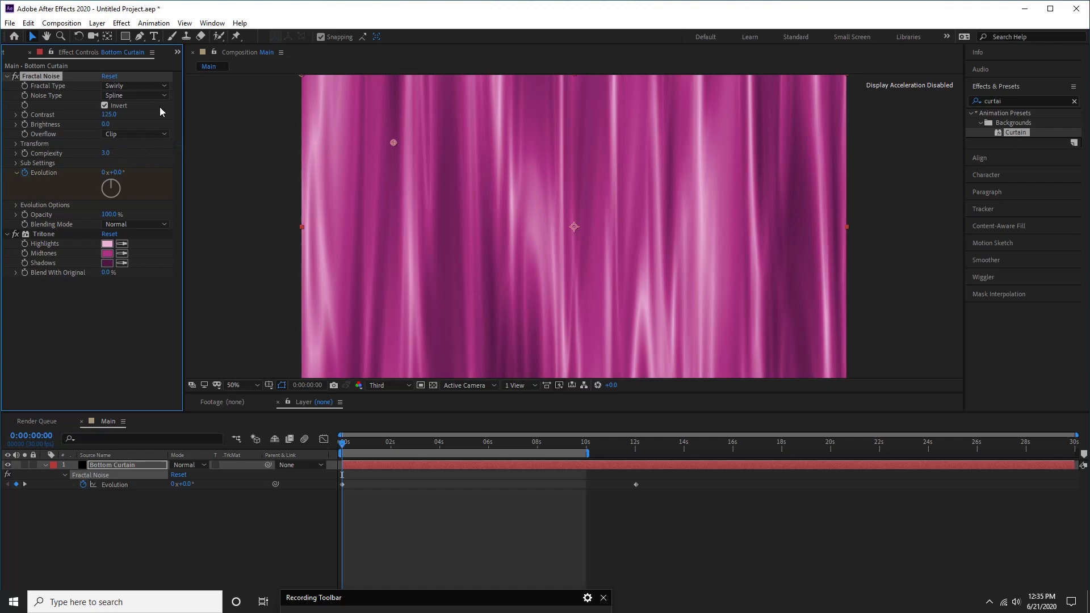
click(134, 95)
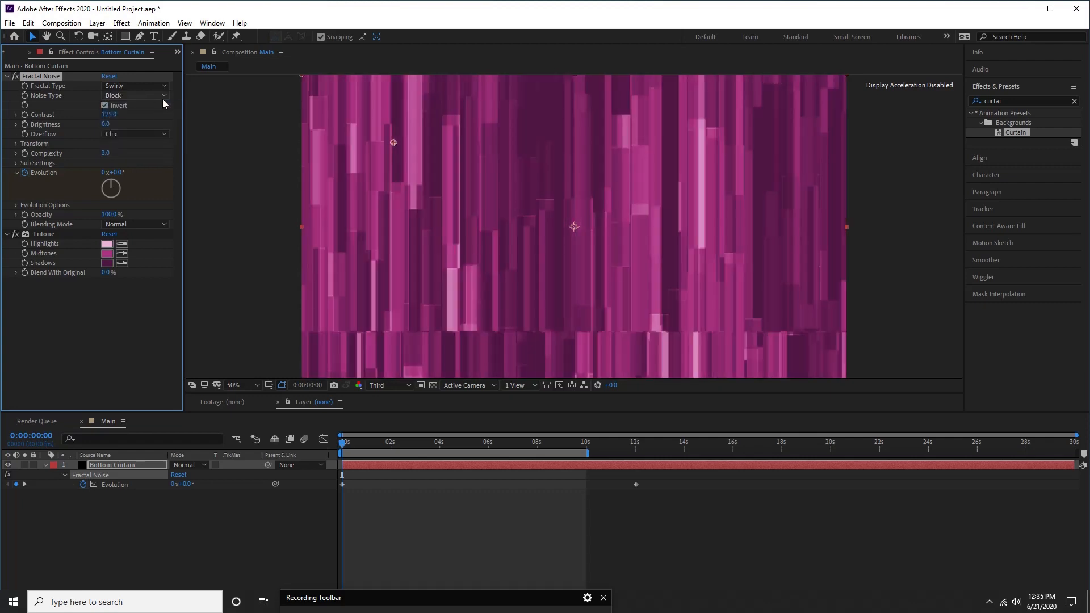
click(132, 95)
text(warp)
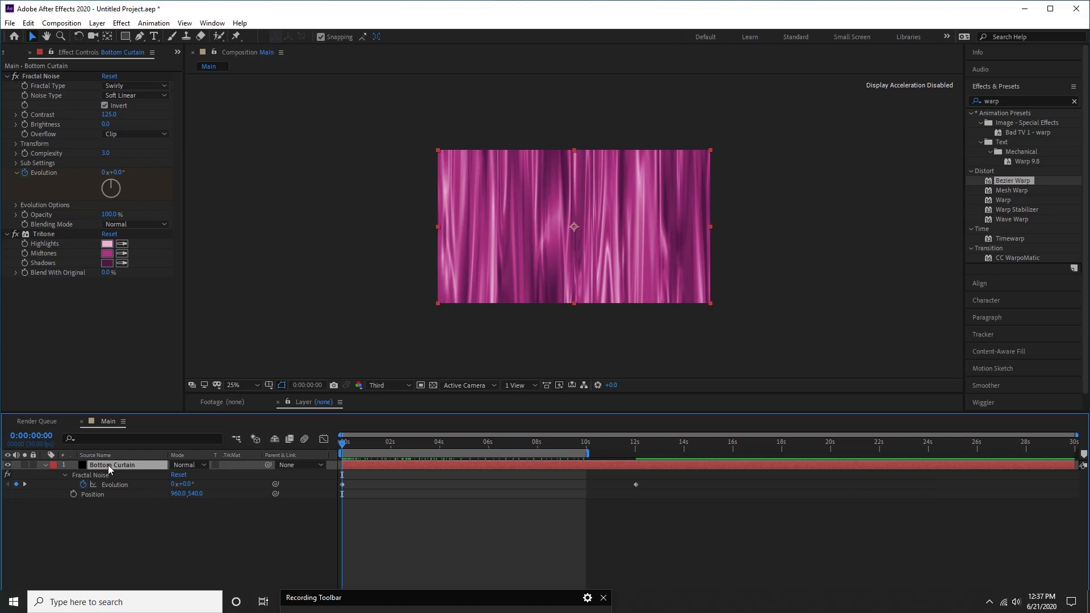
Keyframe Bottom Curtain's Position so it slides upward from centre over about nine seconds
click(93, 494)
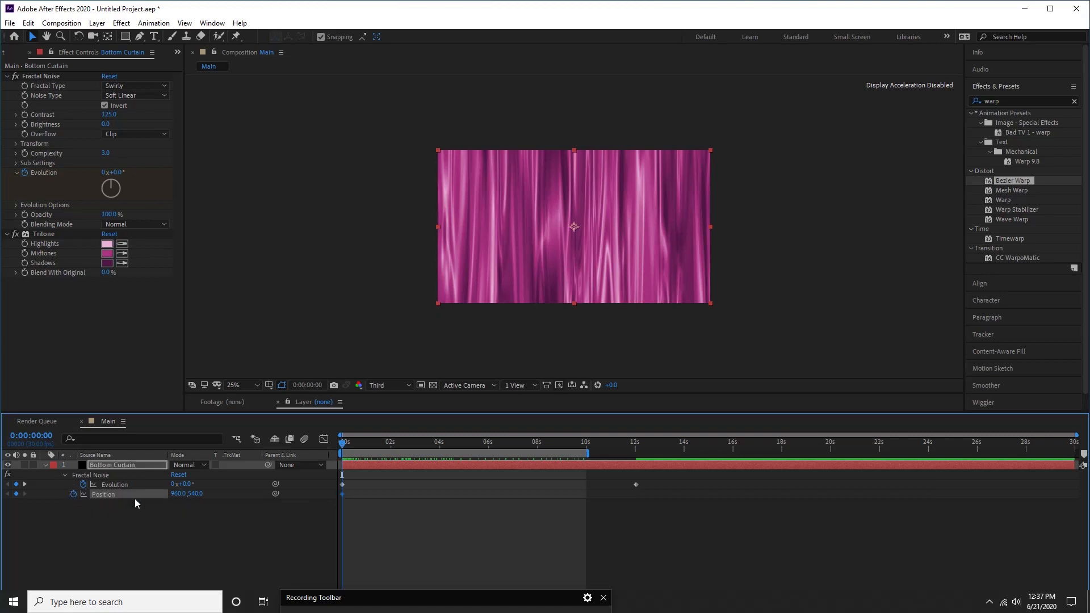
click(462, 442)
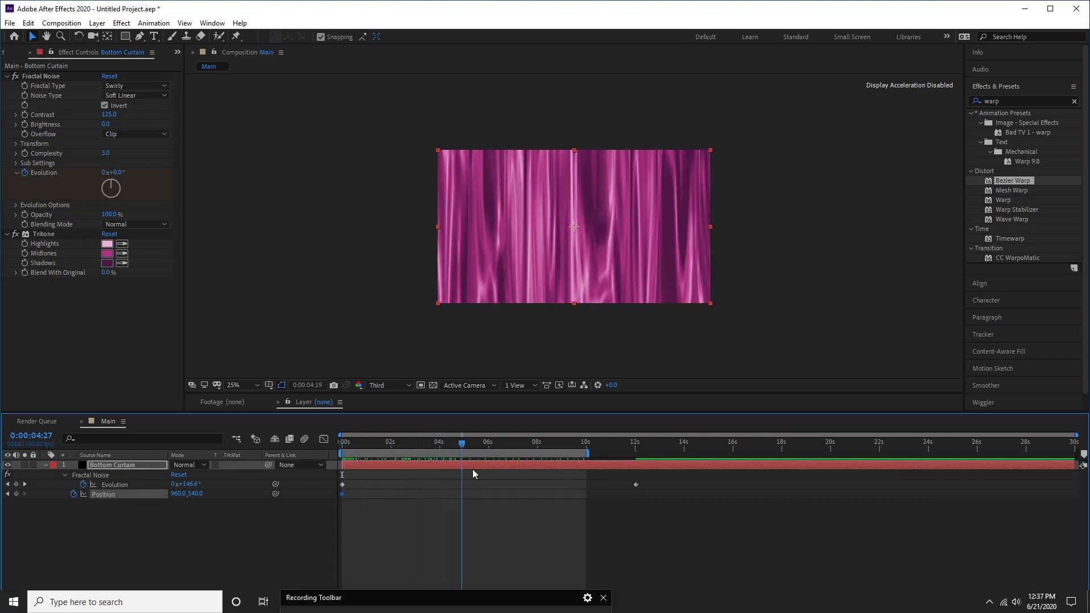
click(556, 443)
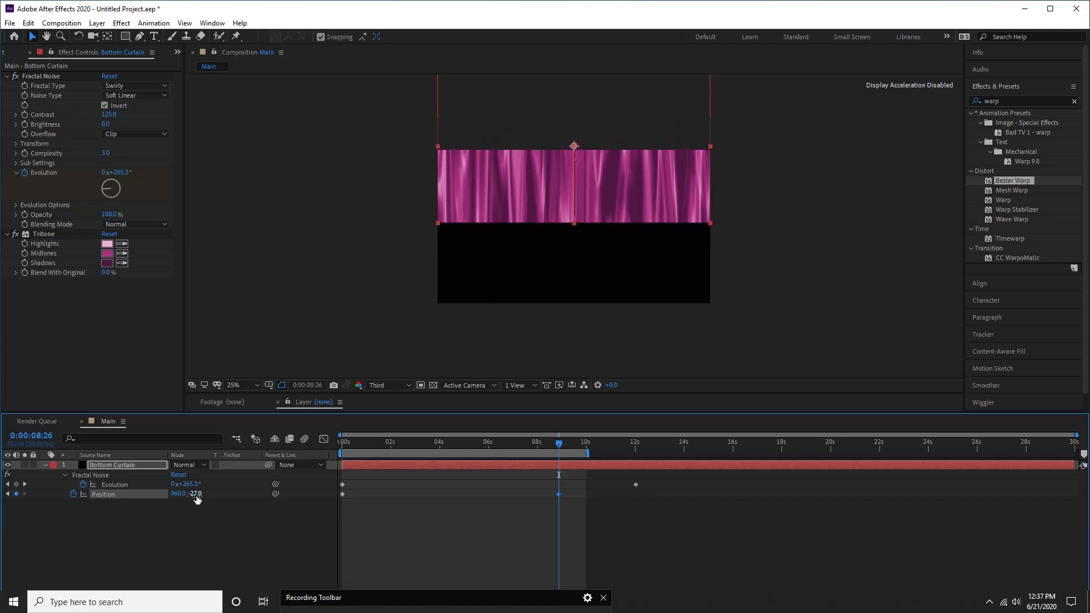
drag(197, 493, 197, 494)
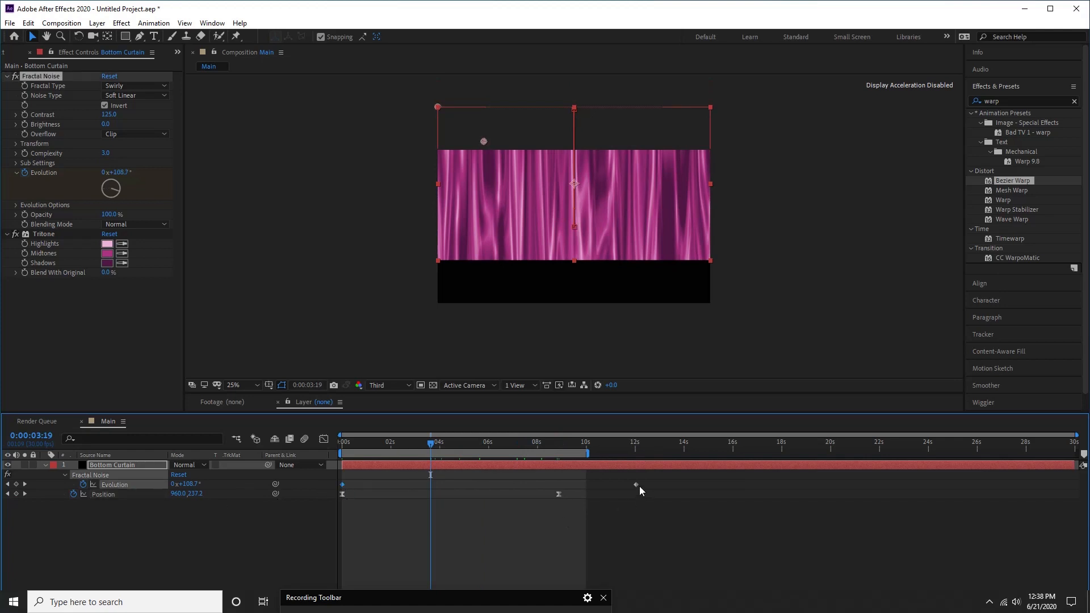
drag(635, 484, 635, 485)
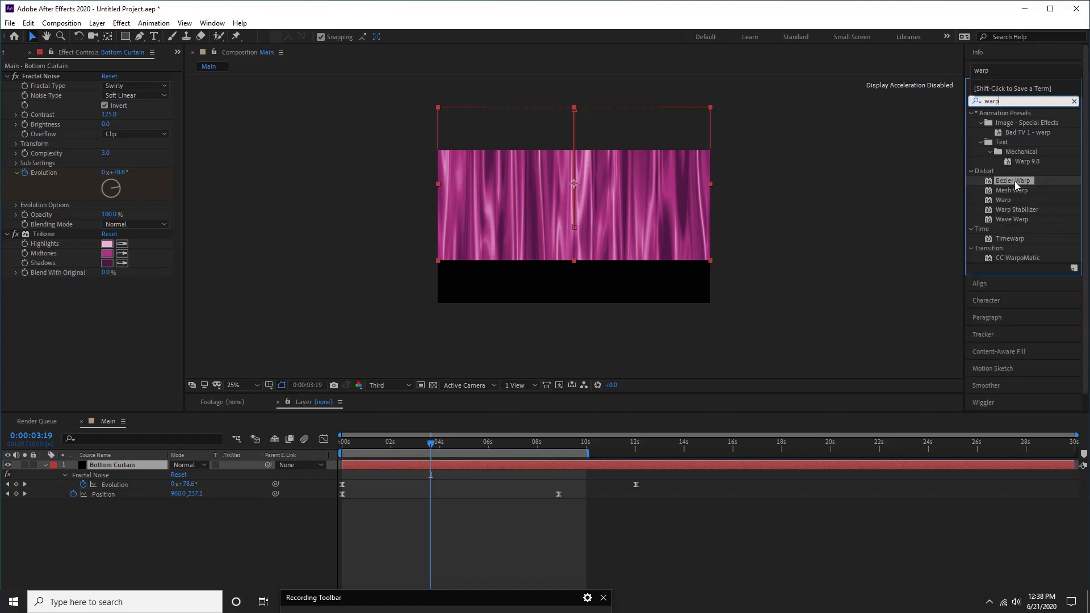
Apply Bezier Warp to the curtain and pull its bottom-right corner inward and down
double_click(1013, 181)
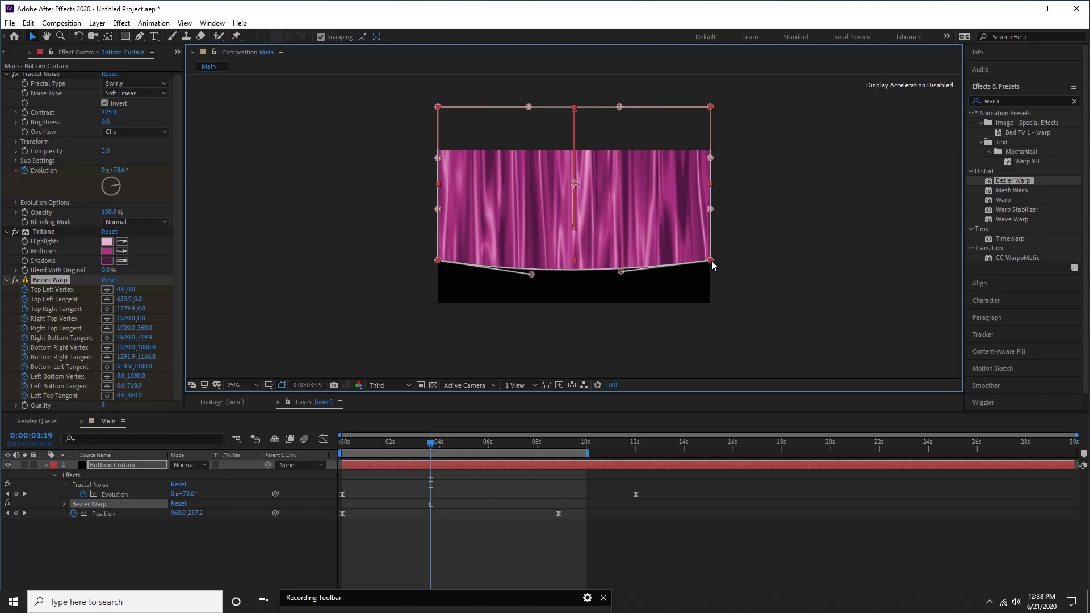
drag(710, 263, 696, 271)
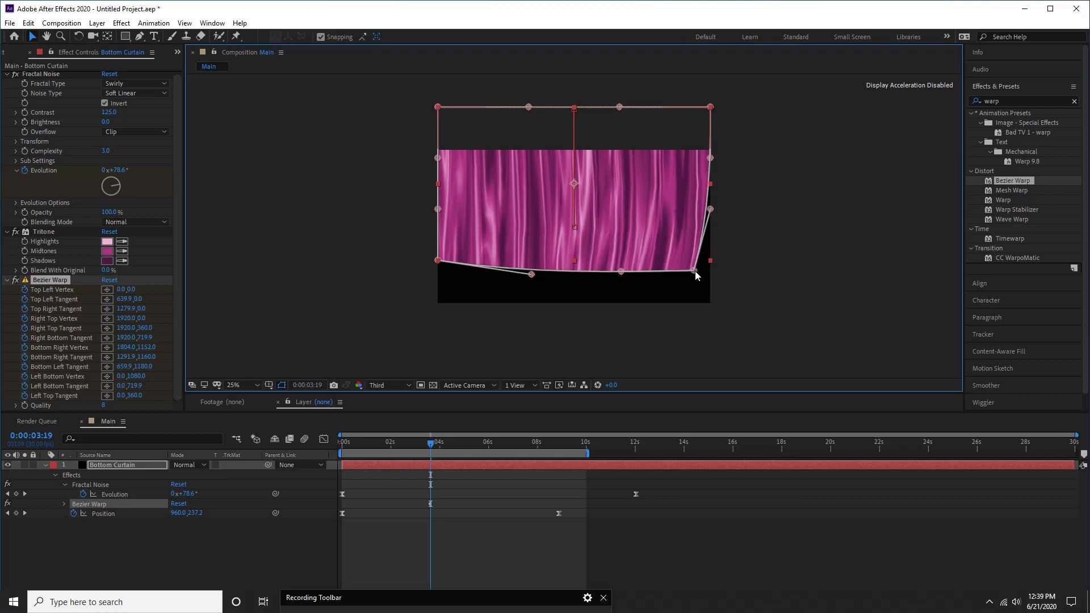
drag(695, 270, 706, 289)
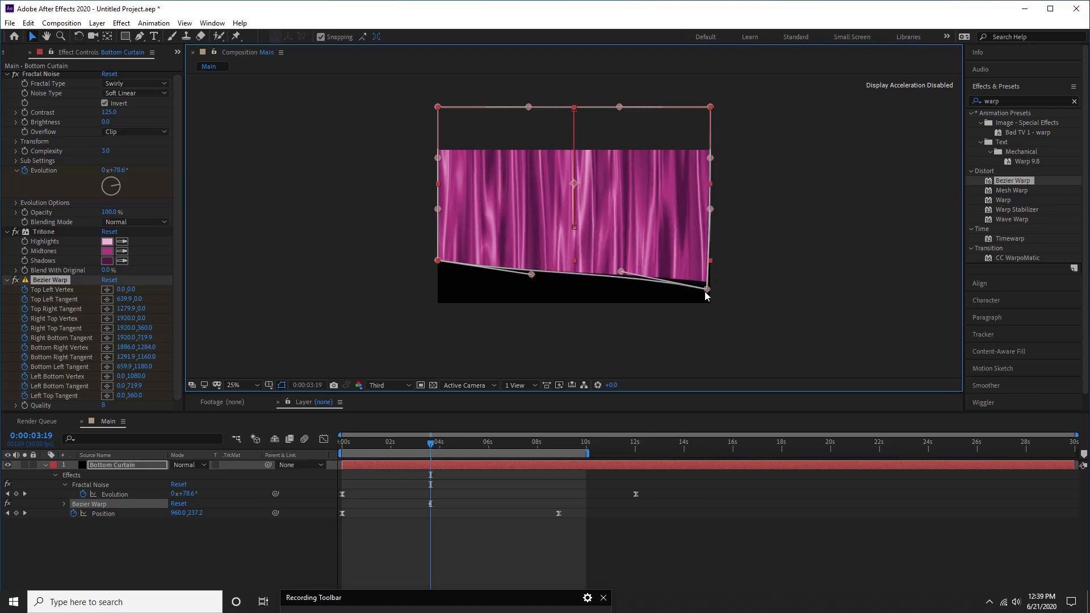
drag(706, 288, 685, 272)
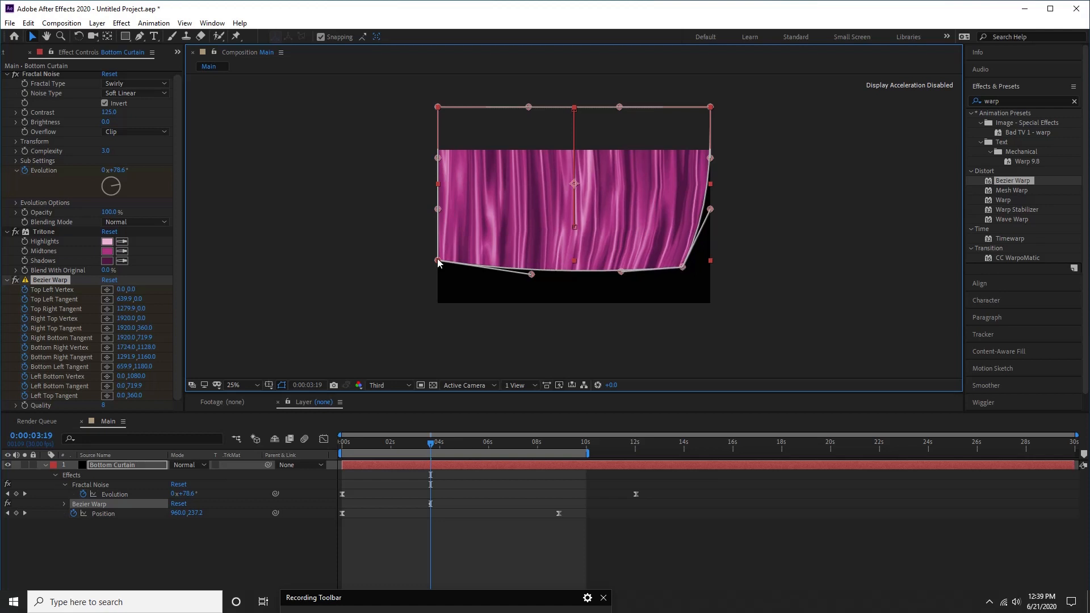
Pull the bottom-left corner inward and bend the left edge into a hanging drape
drag(437, 261, 455, 270)
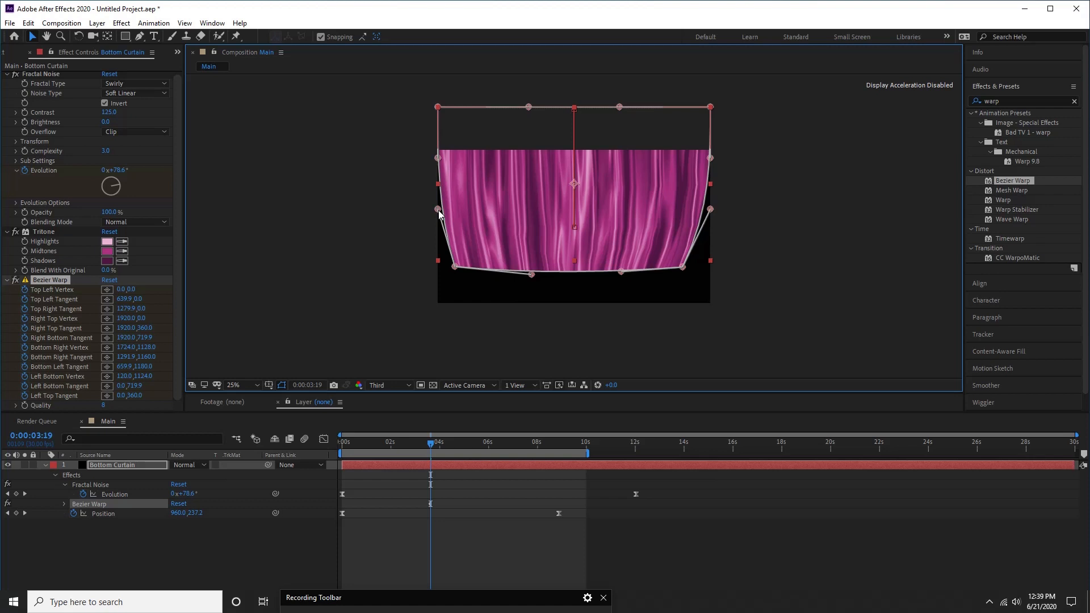
drag(438, 211, 426, 216)
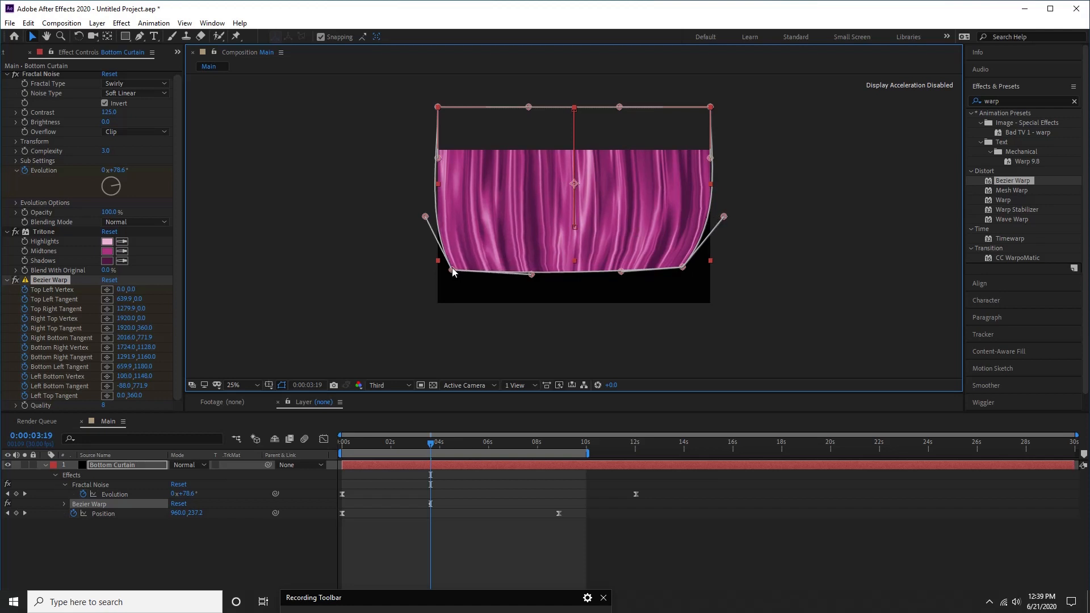
drag(438, 261, 450, 271)
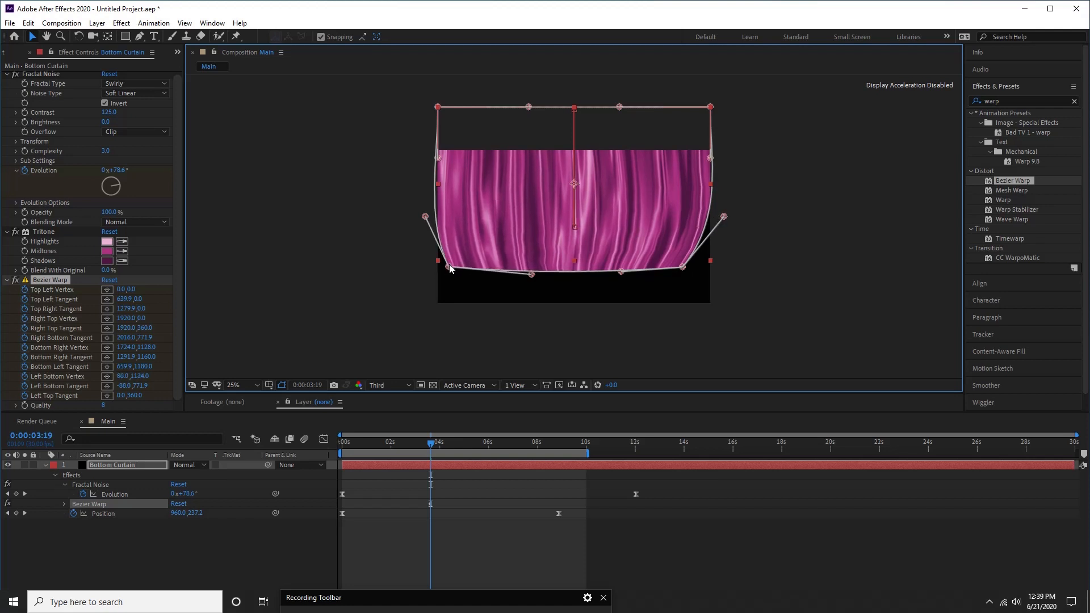
drag(685, 266, 695, 270)
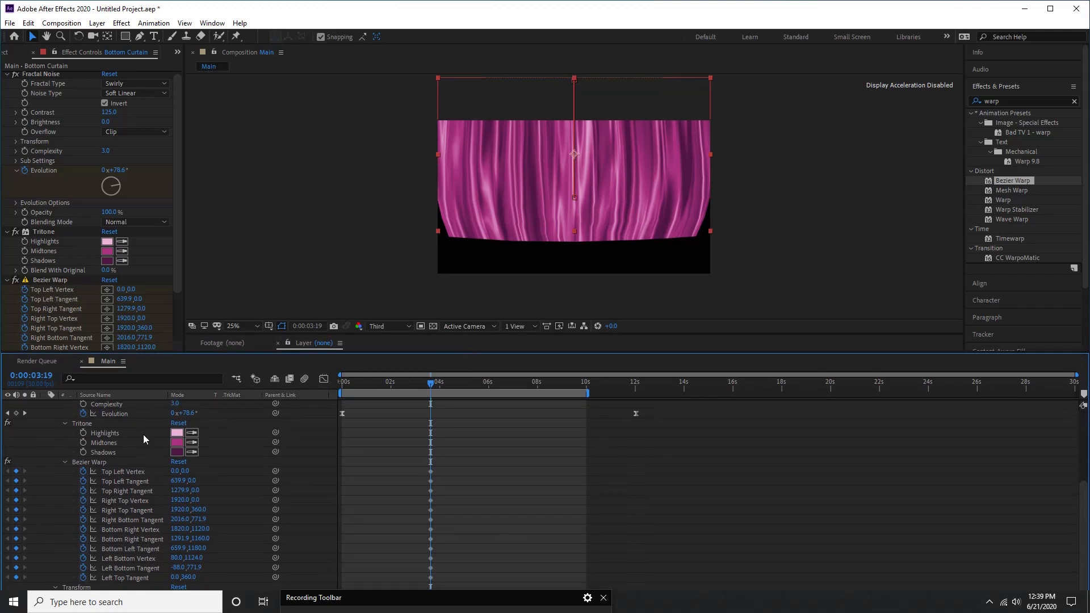
mouse_move(459, 479)
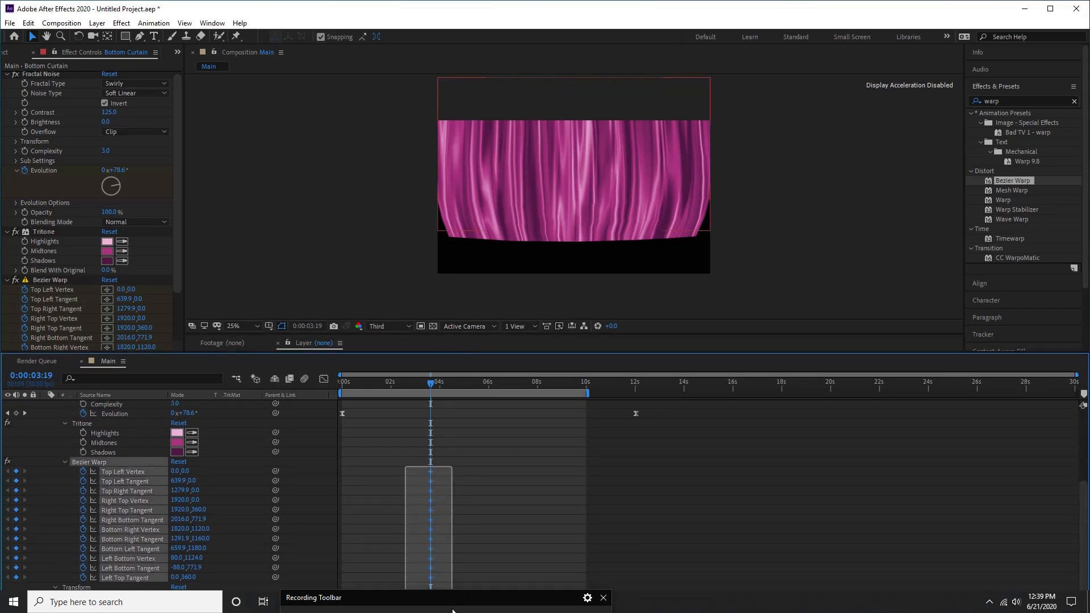
At the early warp keyframes, straighten both curtain edges and tuck in the bottom-left corner
click(49, 279)
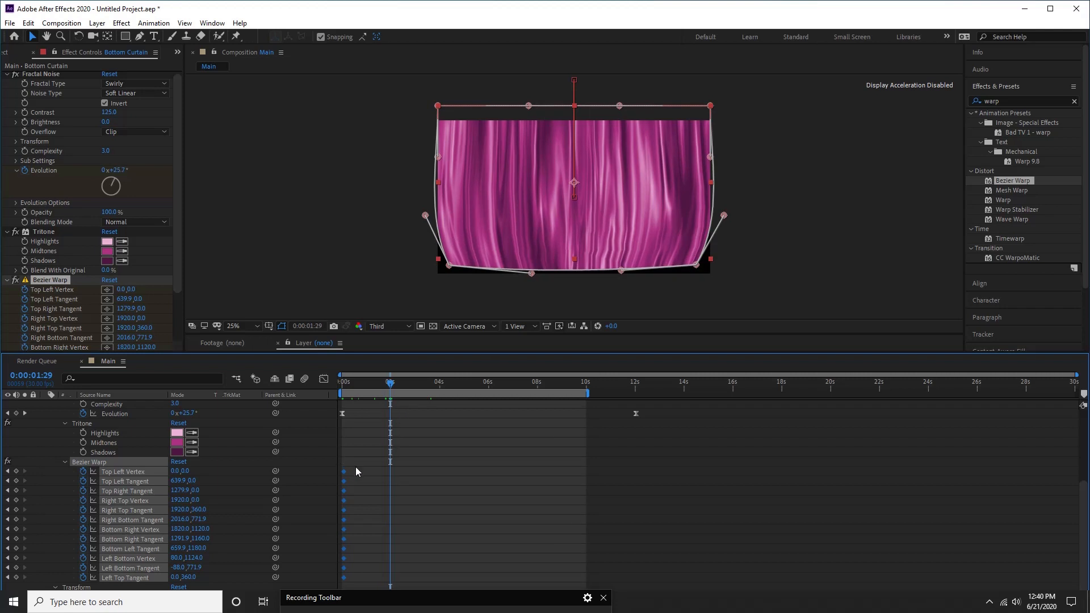
mouse_move(448, 270)
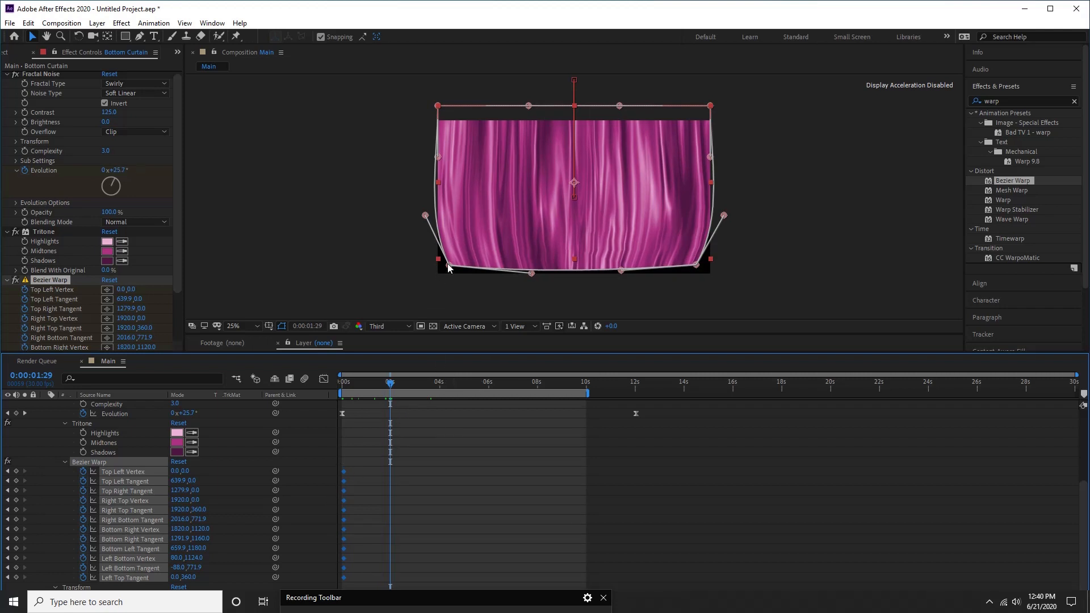
mouse_move(429, 221)
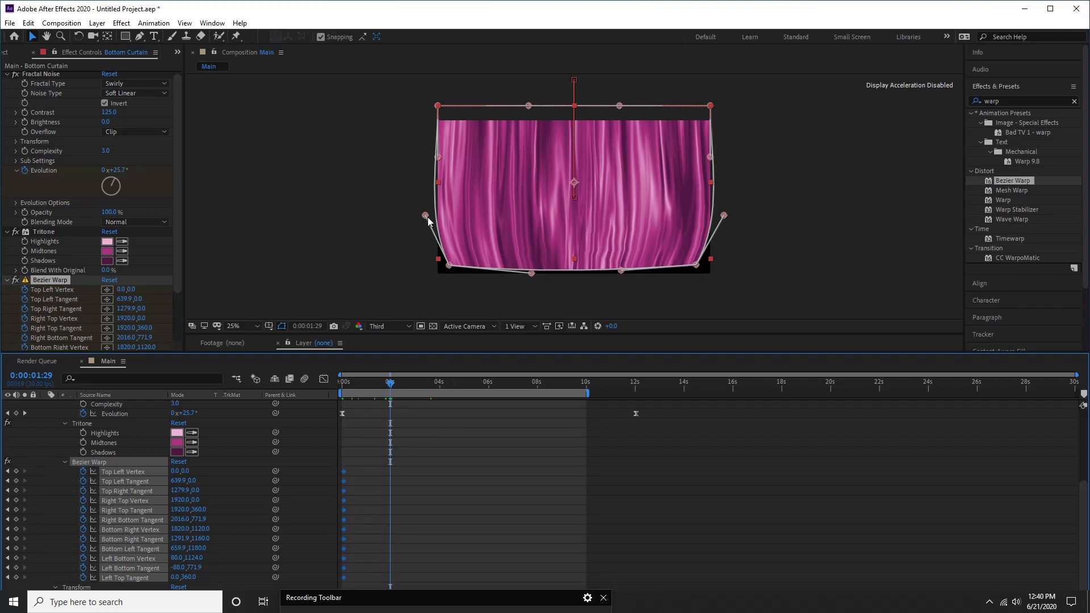
drag(426, 216, 445, 214)
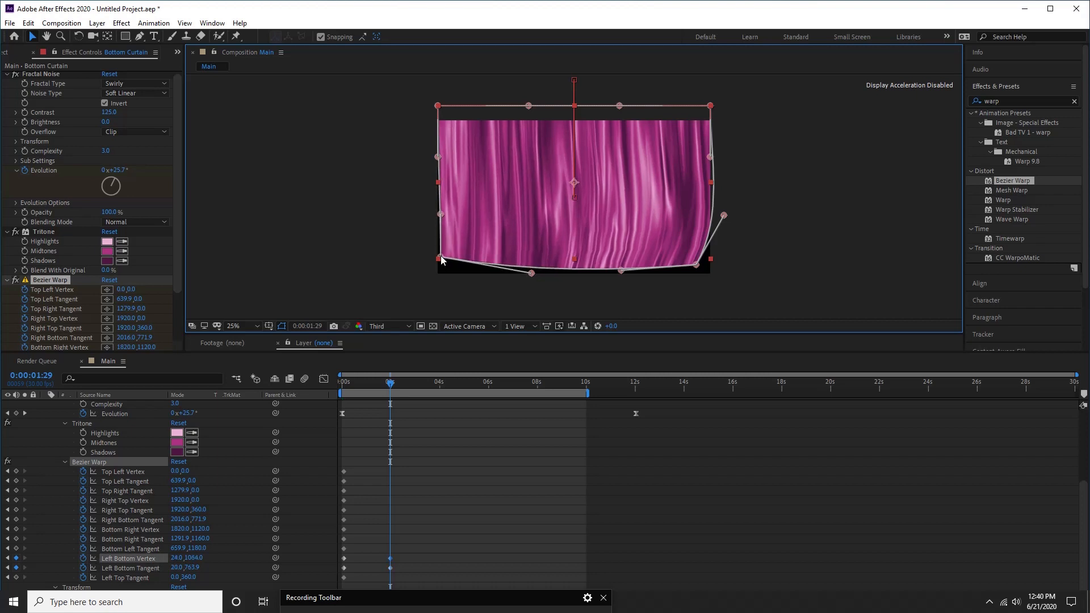
drag(442, 261, 437, 217)
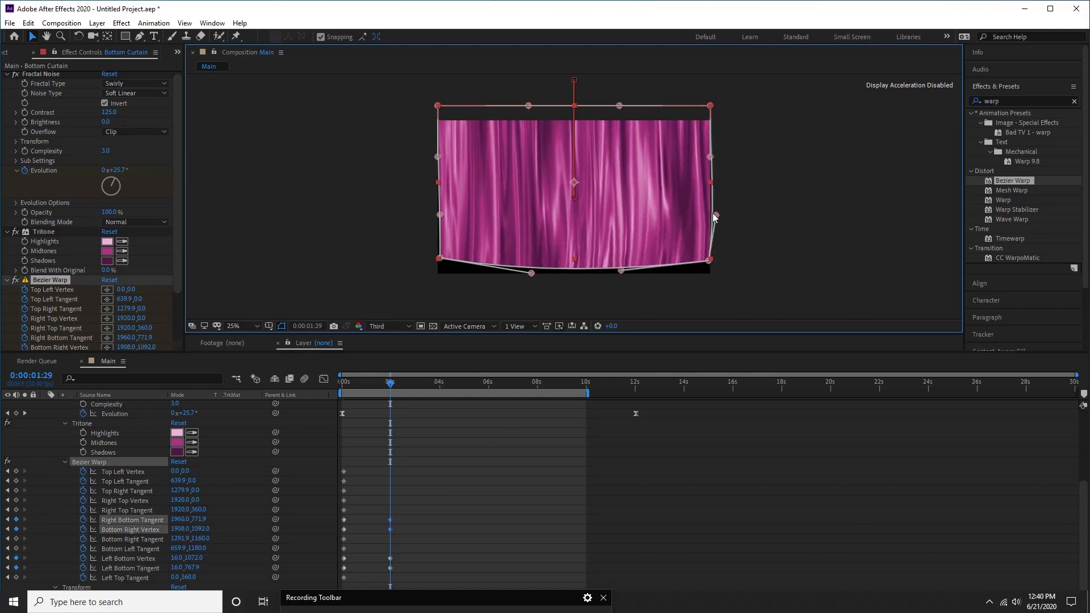
drag(714, 217, 711, 214)
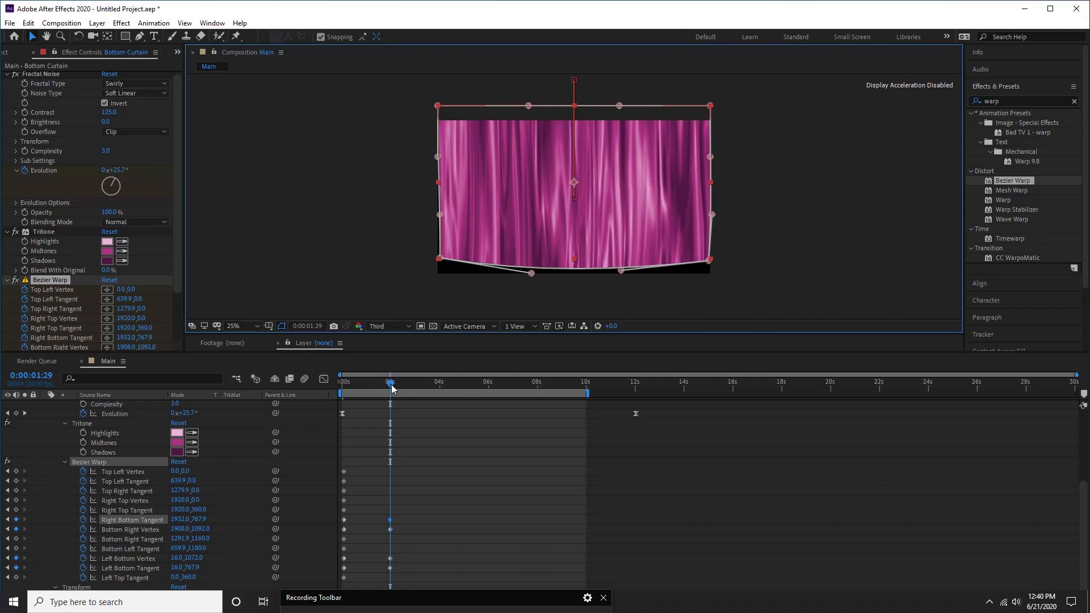
Near nine seconds, raise the bottom warp vertices toward the top keeping the curved edge
click(479, 382)
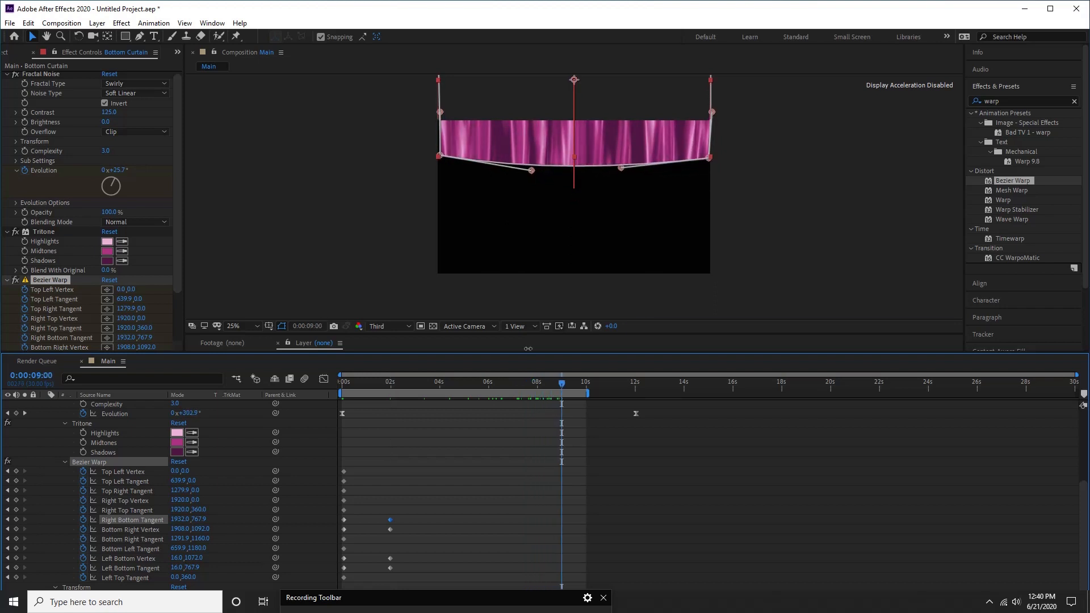
drag(439, 157, 434, 152)
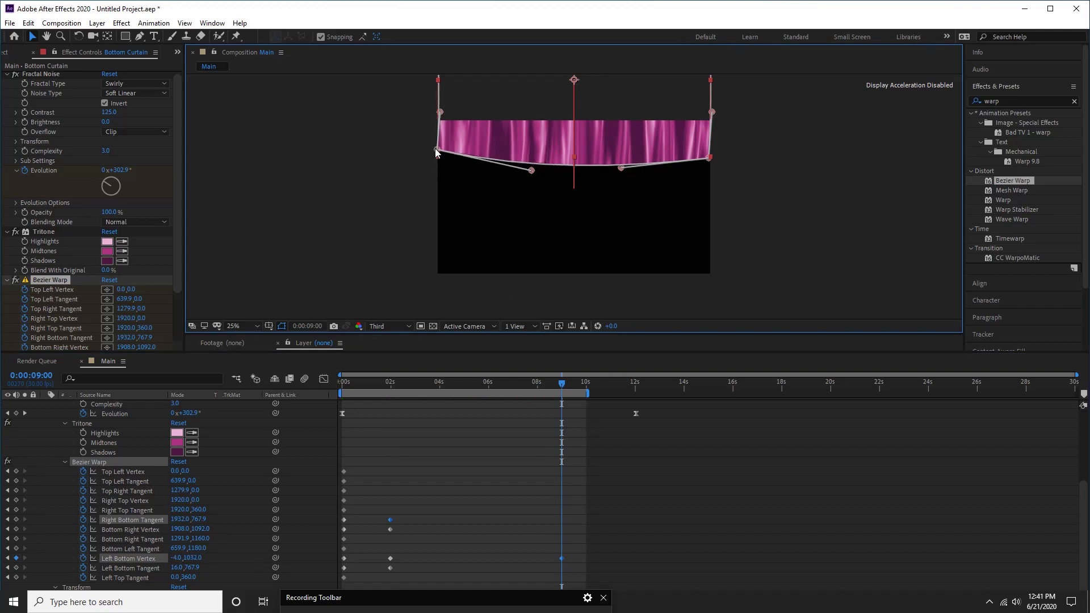
drag(437, 152, 438, 139)
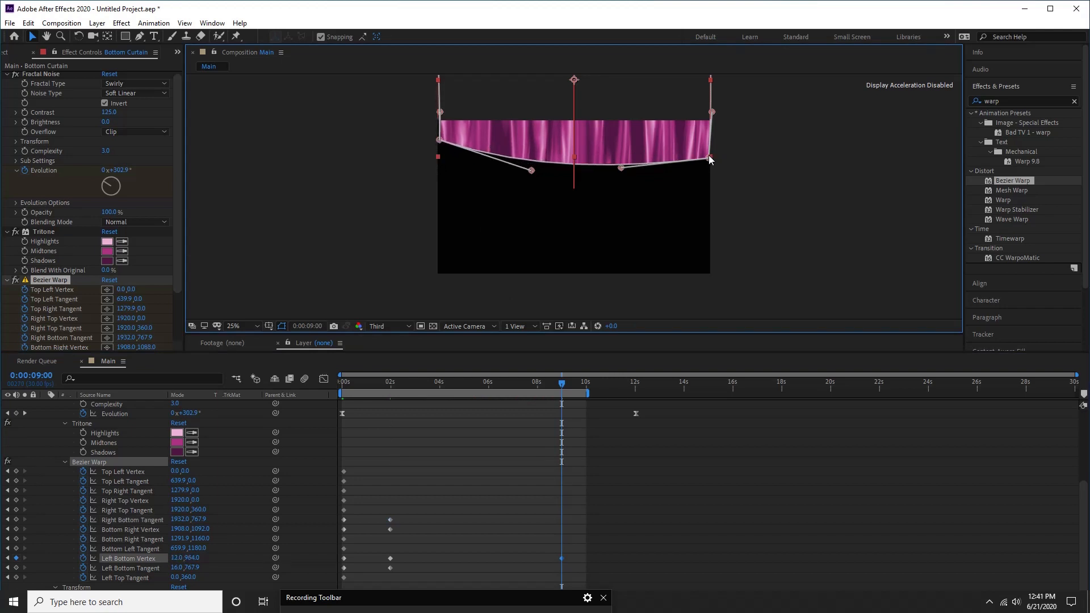
drag(710, 158, 710, 140)
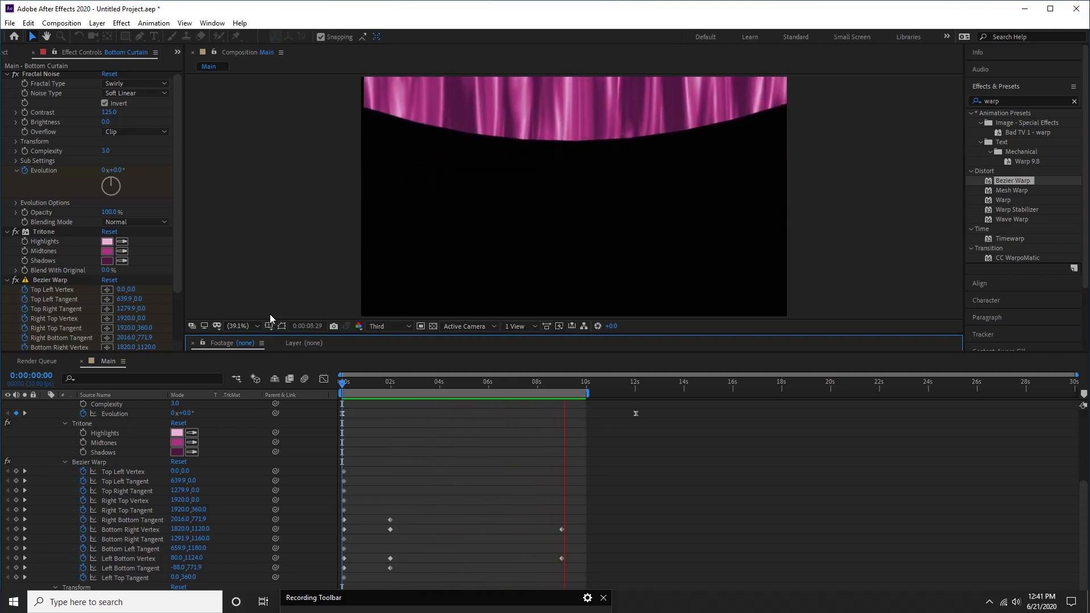
Collapse the curtain layer's properties and its Fractal Noise, Tritone and warp effects
click(369, 382)
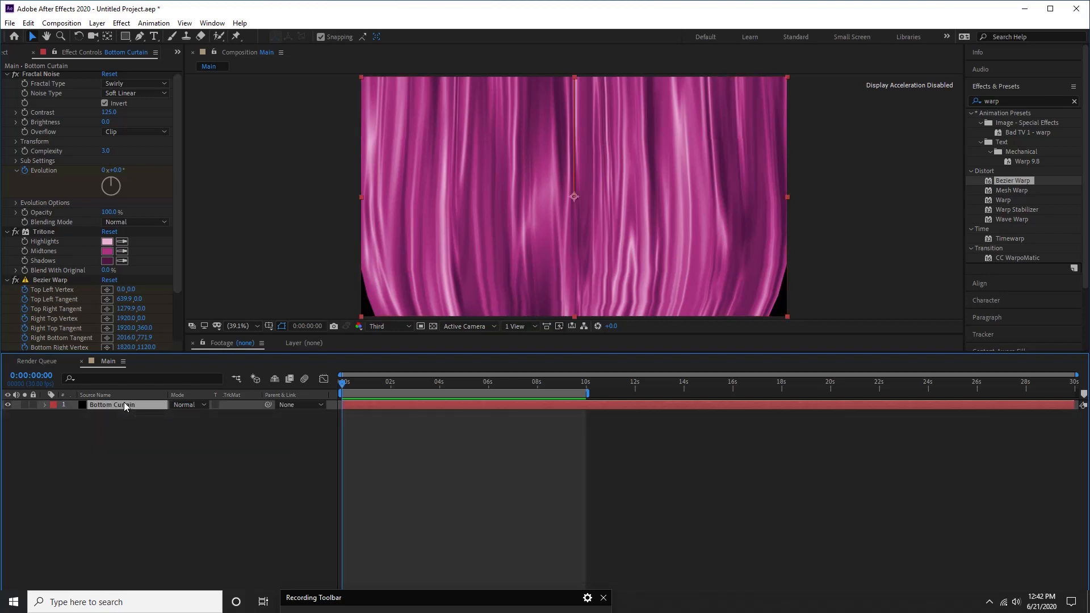
click(15, 231)
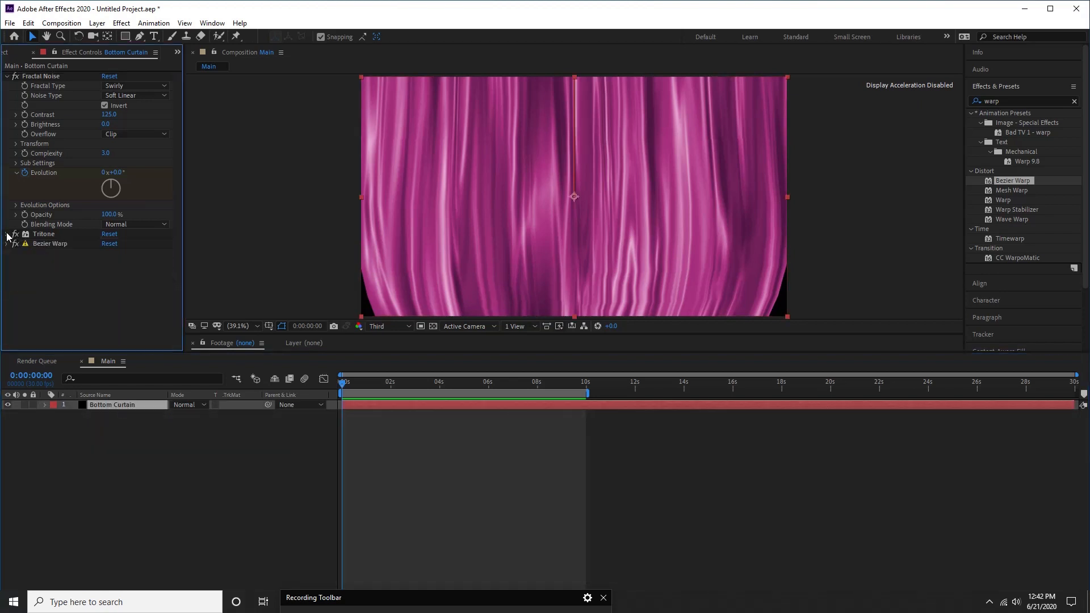
click(7, 75)
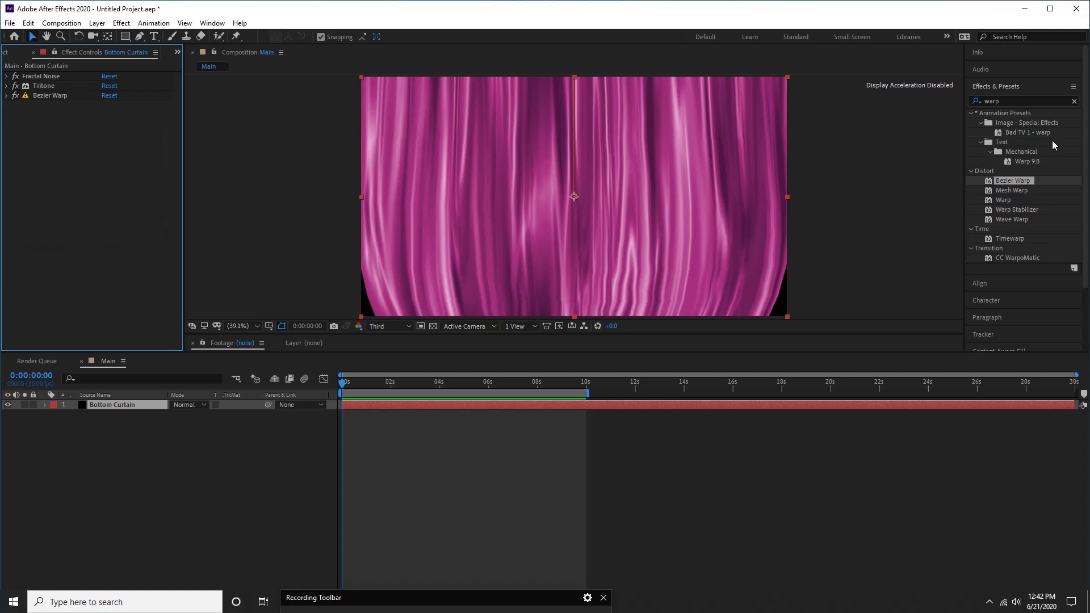
Apply Displacement Map to Bottom Curtain with Max Vertical Displacement 30 for a rippled edge
text(displace)
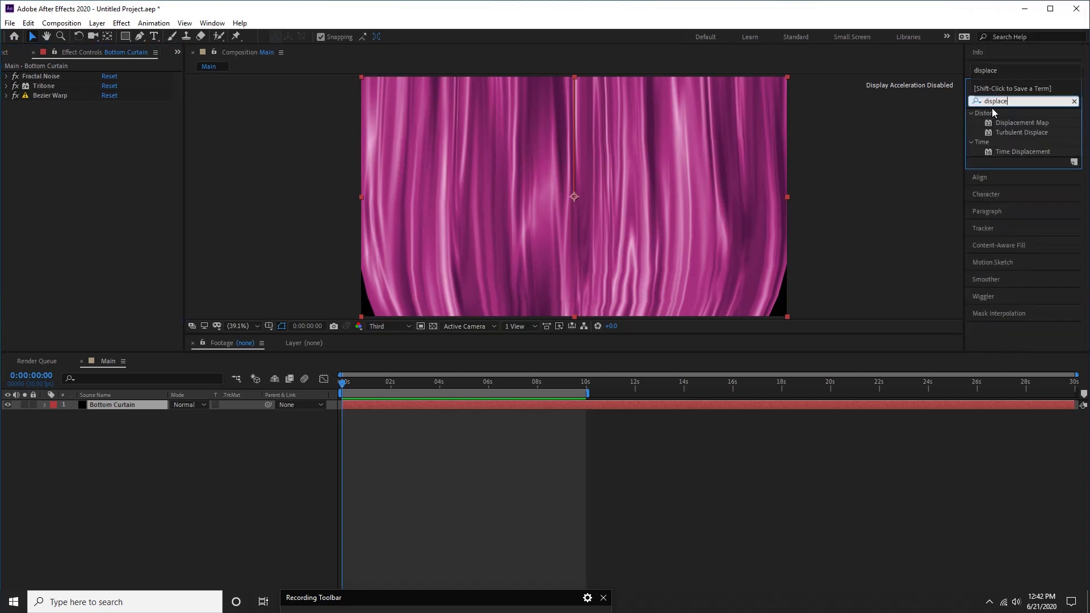
double_click(1022, 123)
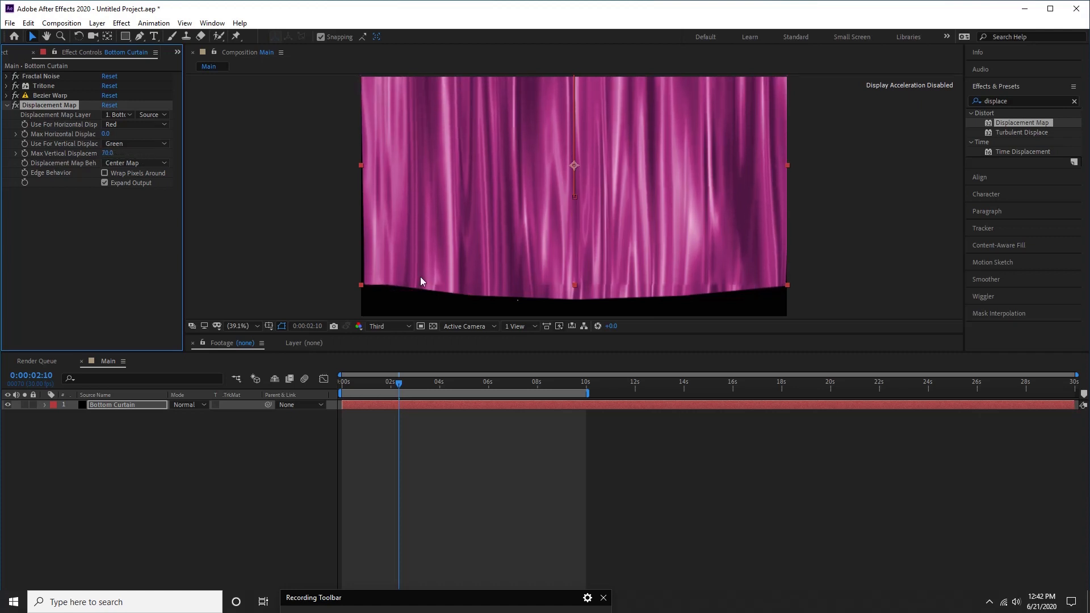
double_click(108, 153)
text(30)
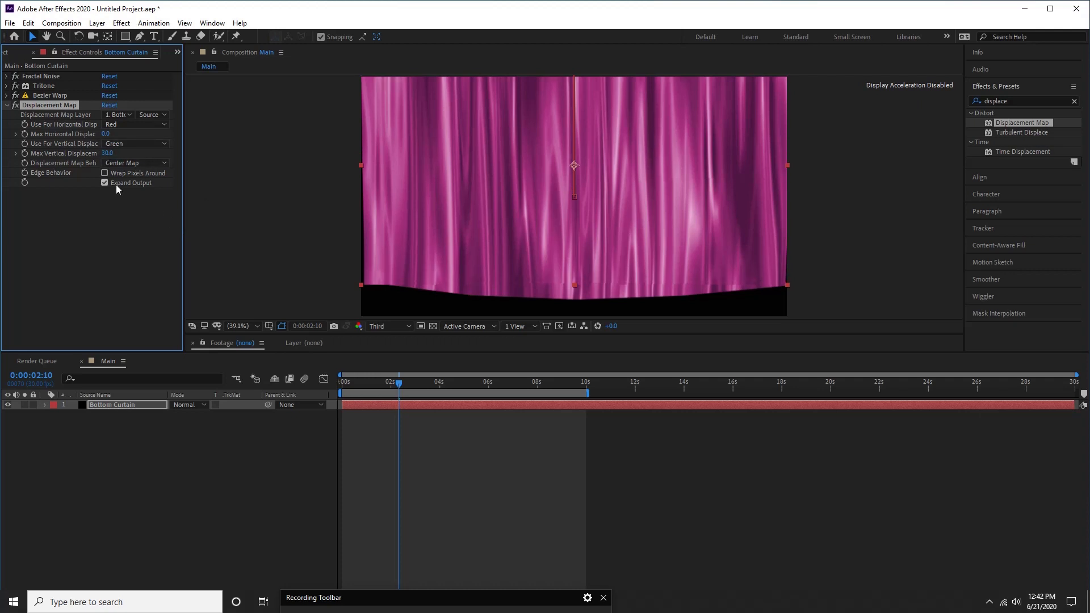
click(110, 153)
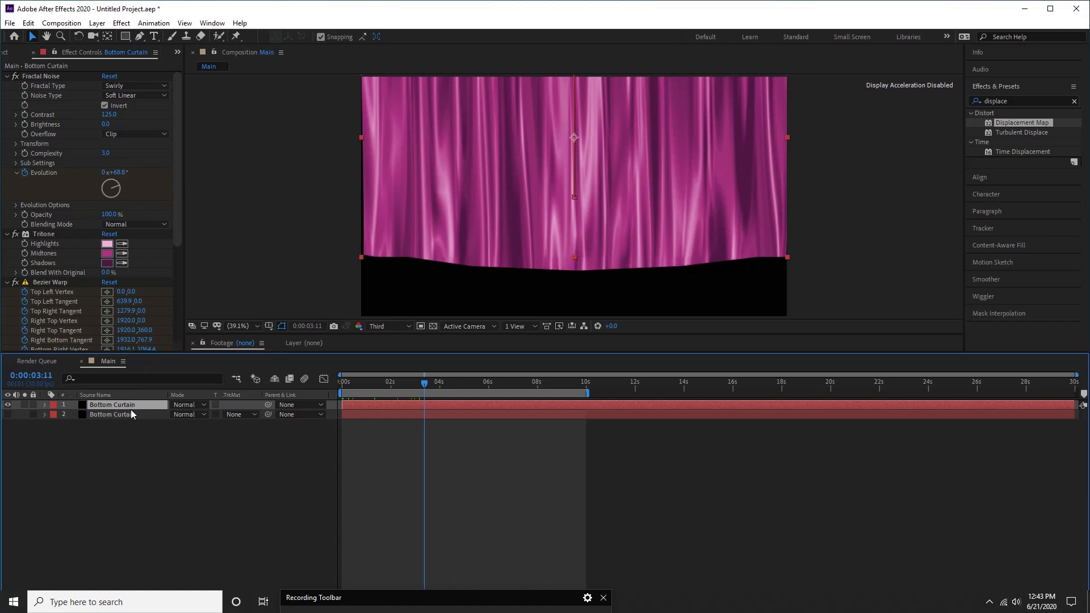
Rename the duplicated curtain layer to Top Curtain
double_click(112, 404)
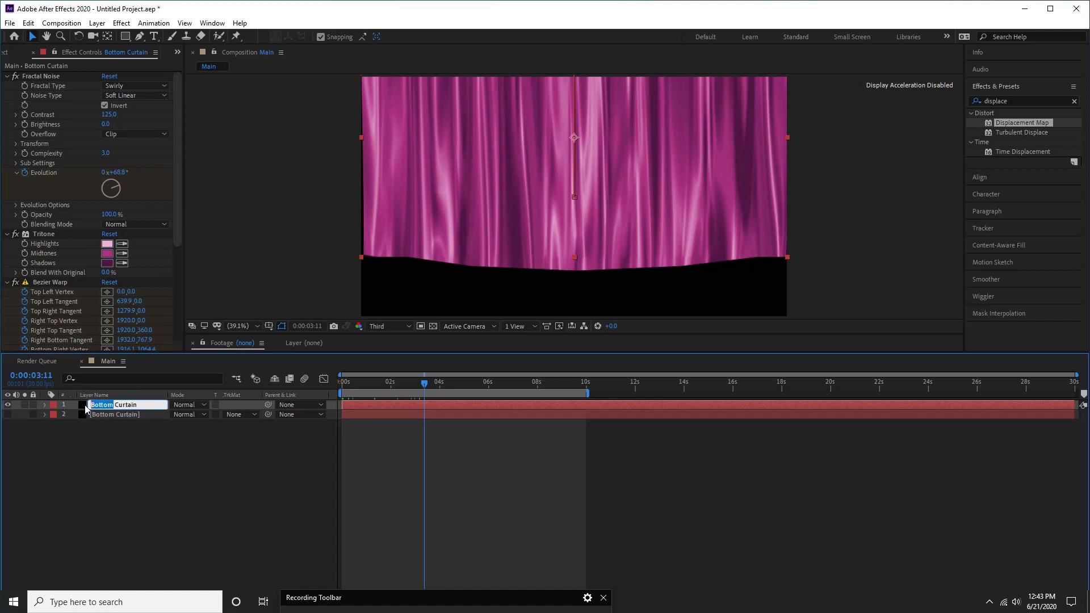
text(Top Curtain)
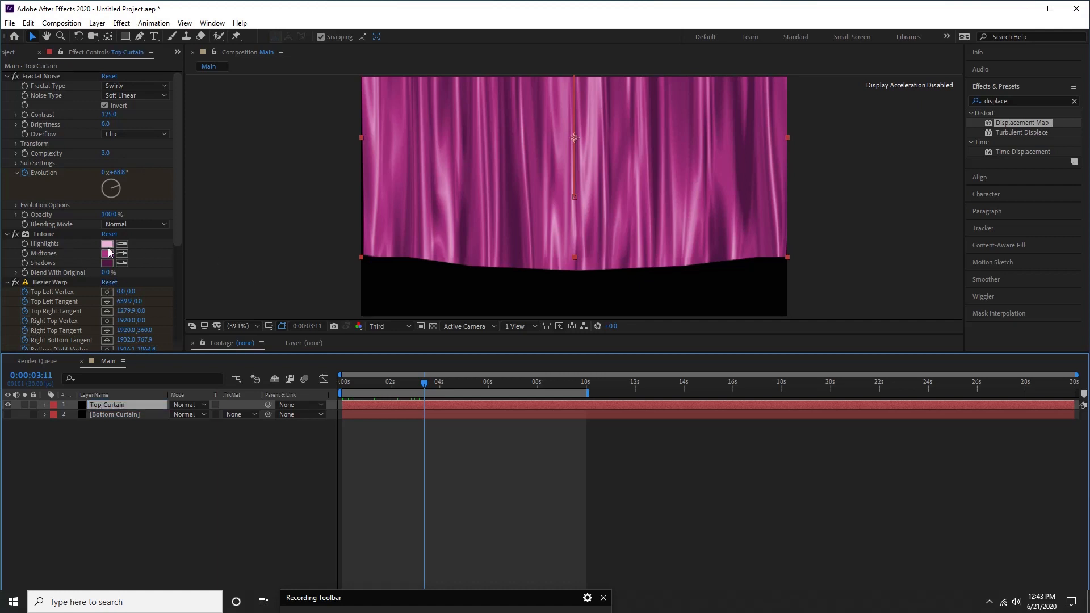
Set Top Curtain's Tritone to pale yellow highlights, olive midtones and dark shadows for a gold drape
click(107, 243)
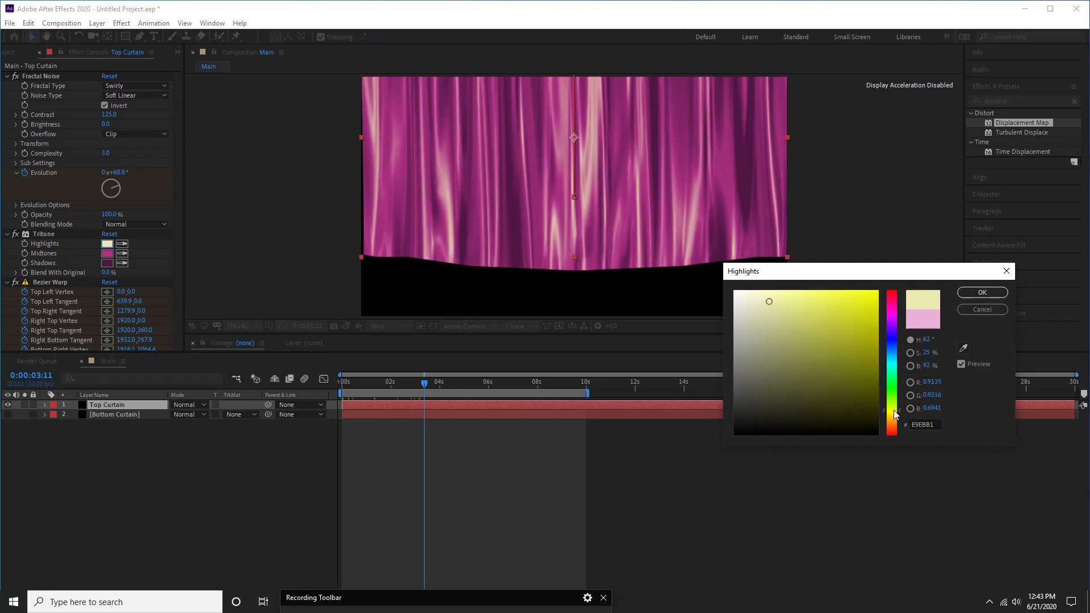
click(982, 291)
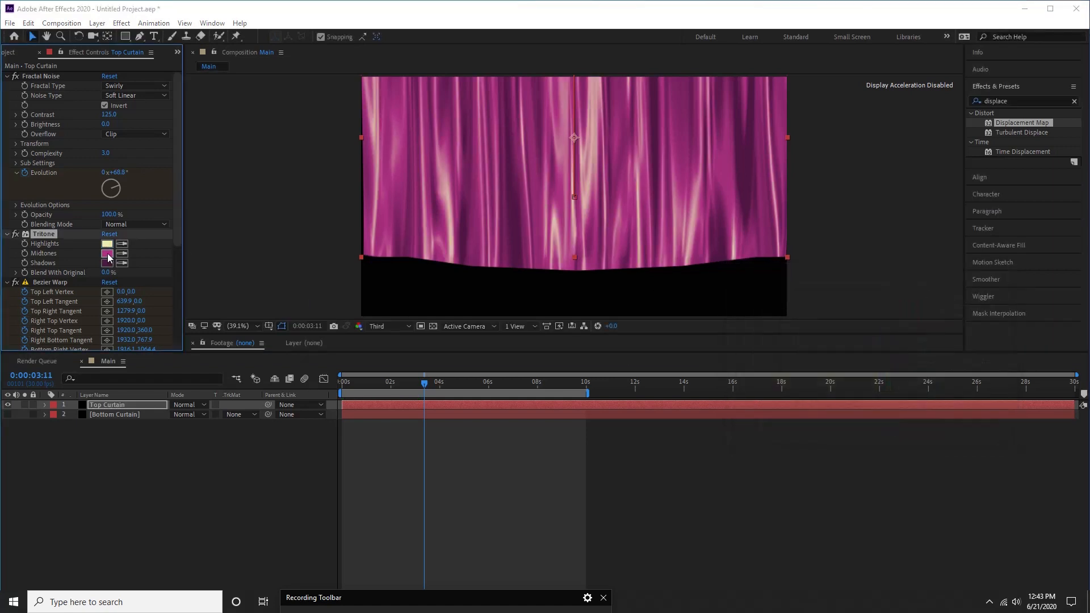
click(107, 254)
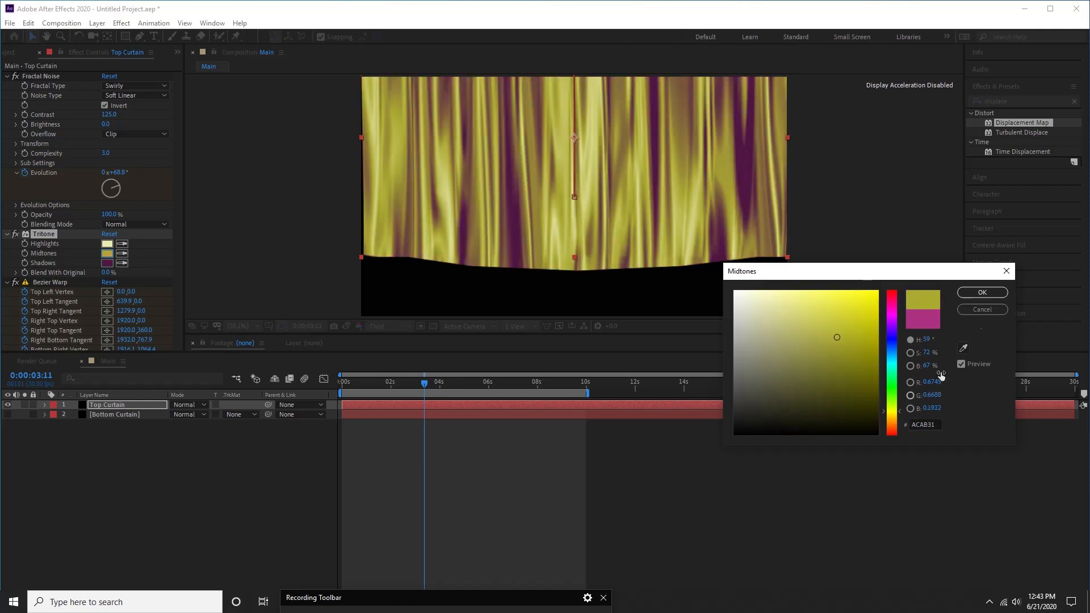
click(106, 263)
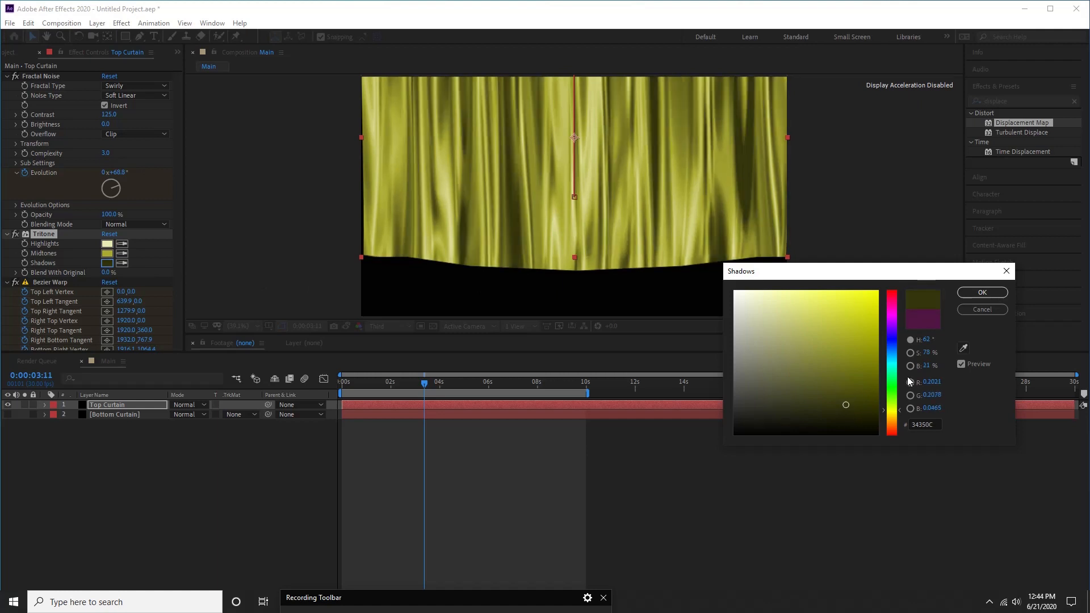
click(981, 292)
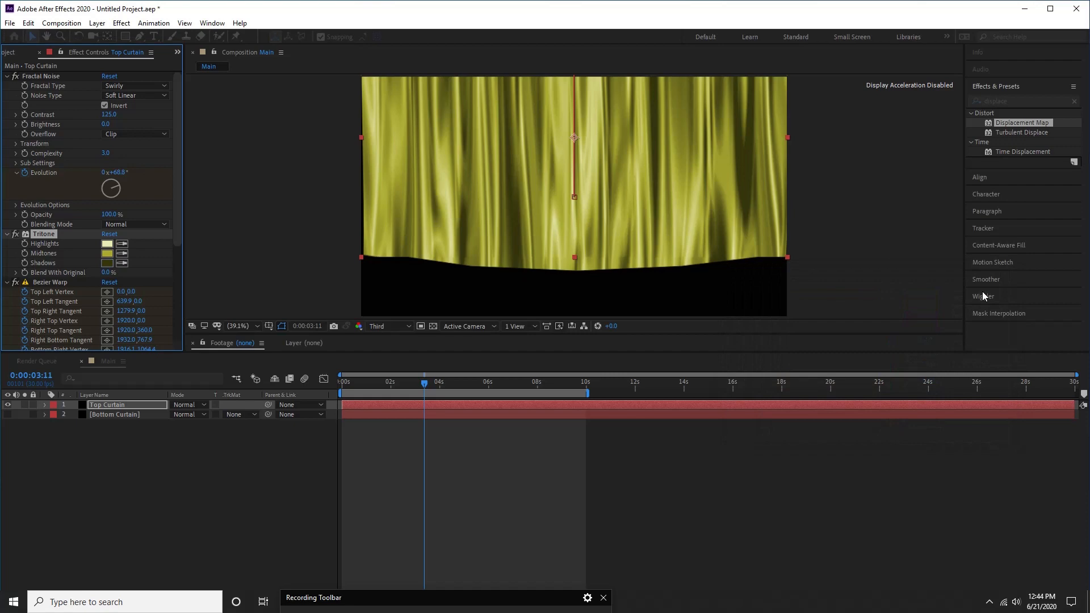
text(displace)
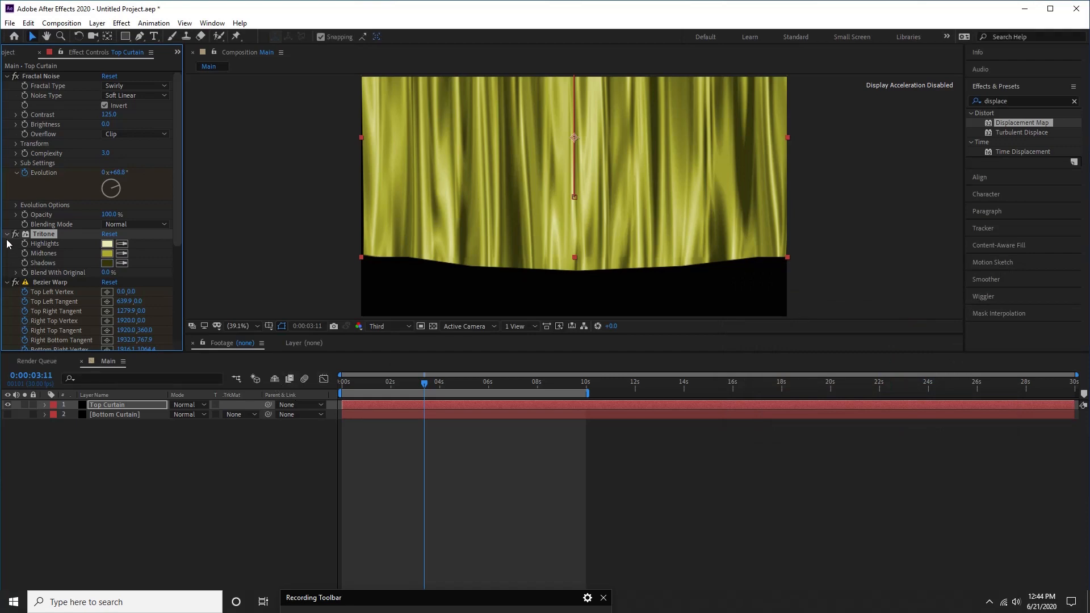
click(6, 235)
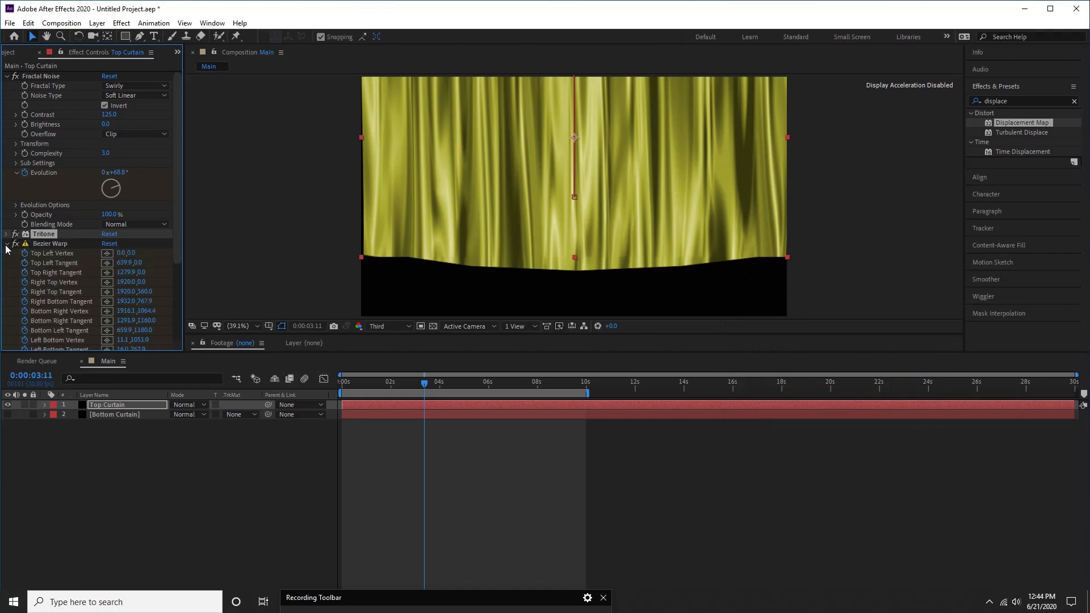
Set Top Curtain's Fractal Noise to Max type, Brightness 2.0 and stretched scale for tall pleats
click(6, 254)
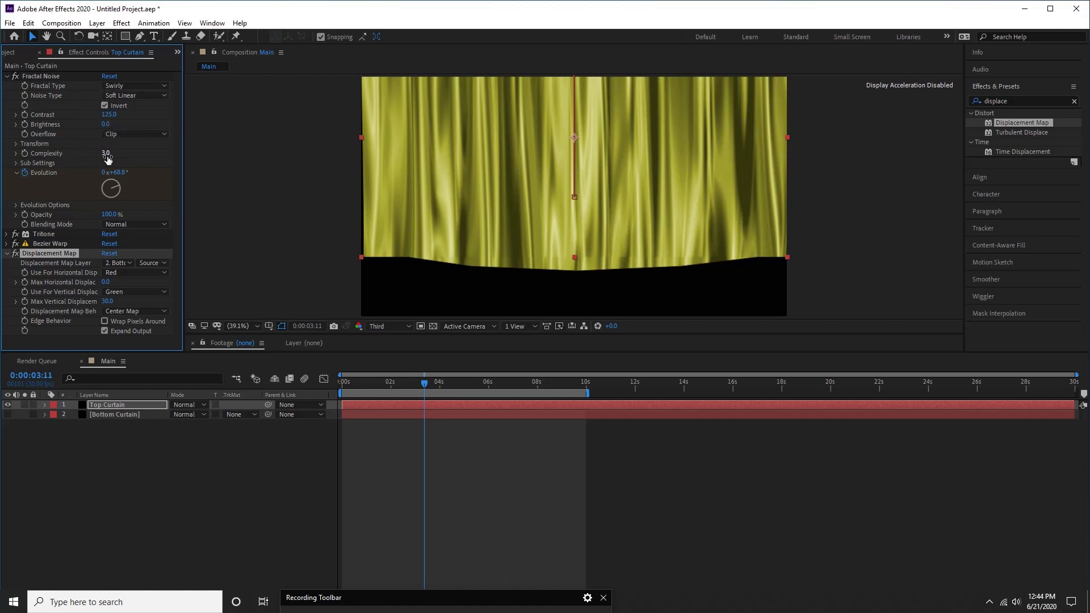
drag(105, 153, 121, 152)
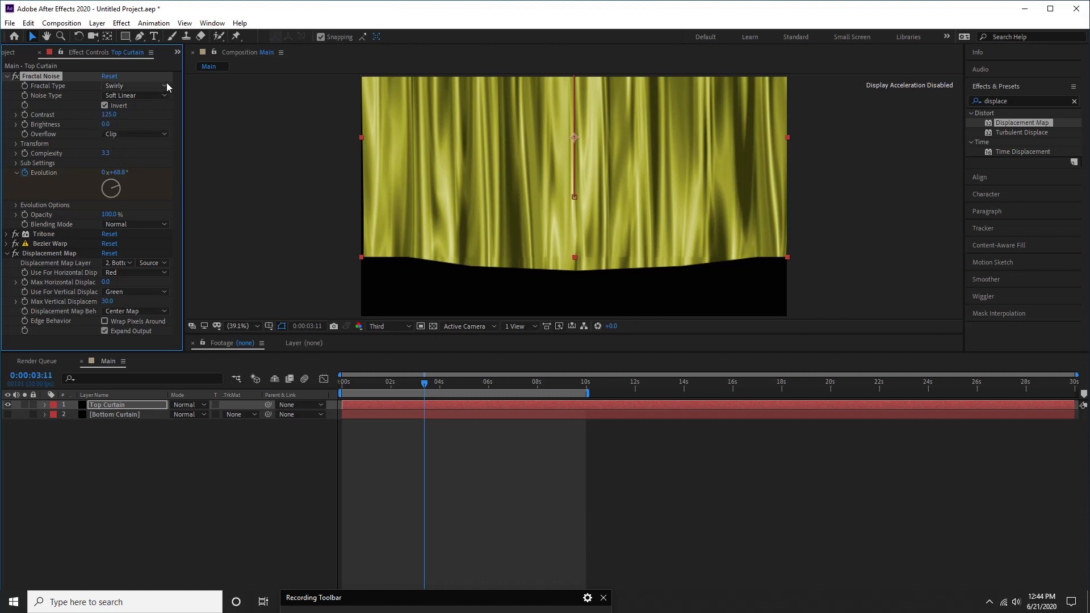
click(134, 85)
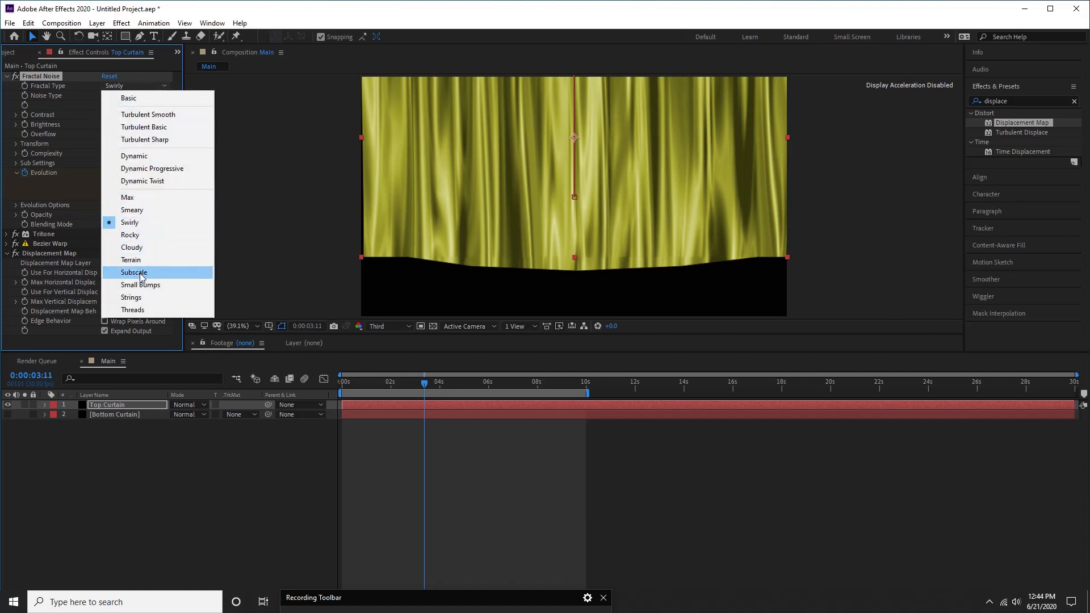
click(133, 272)
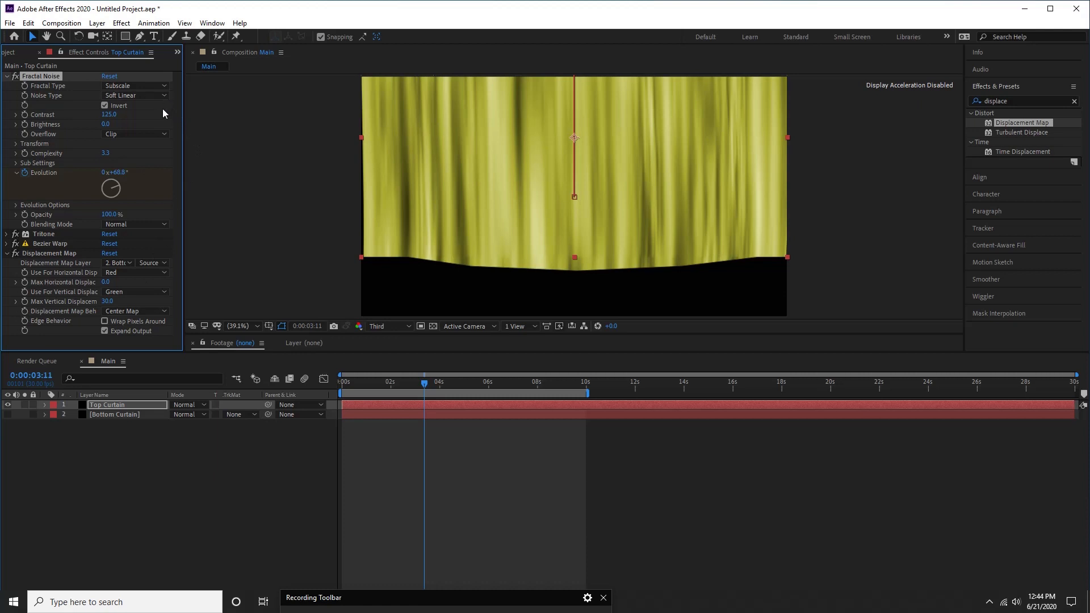
click(134, 85)
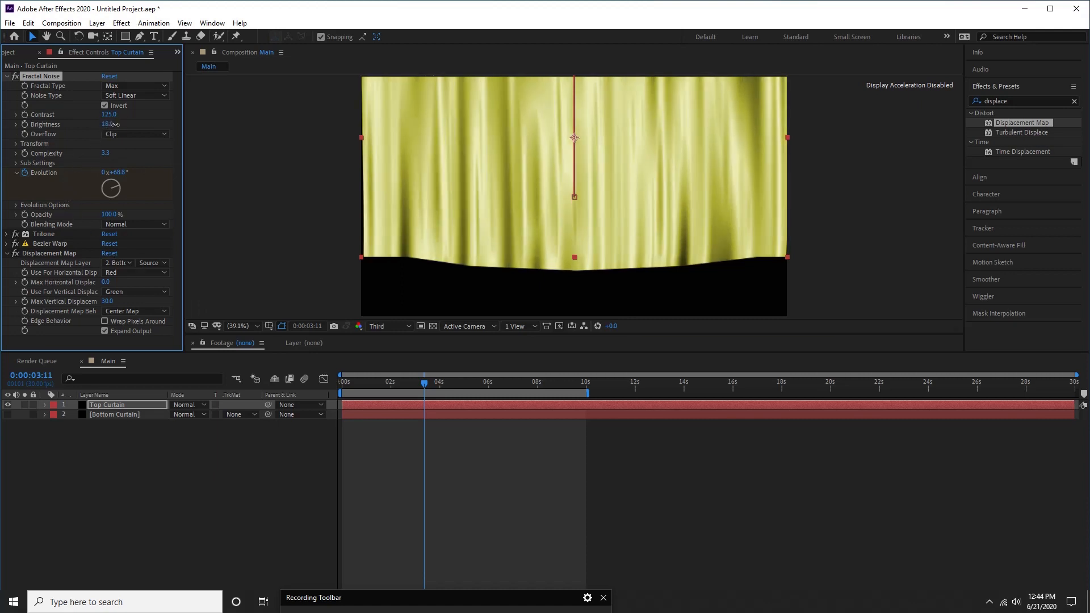
click(108, 124)
text(2)
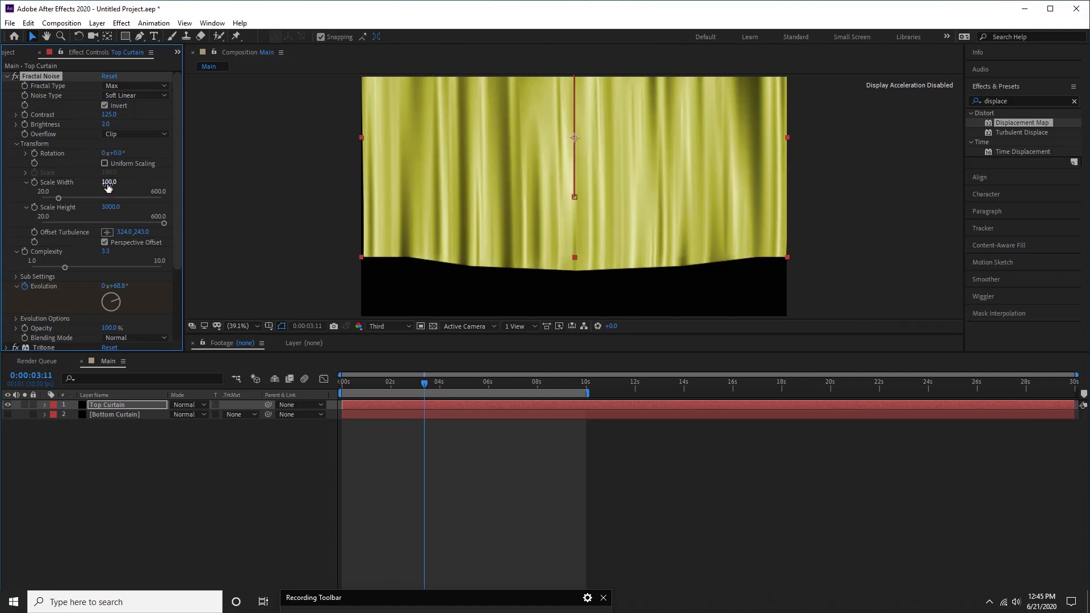
drag(108, 183, 128, 199)
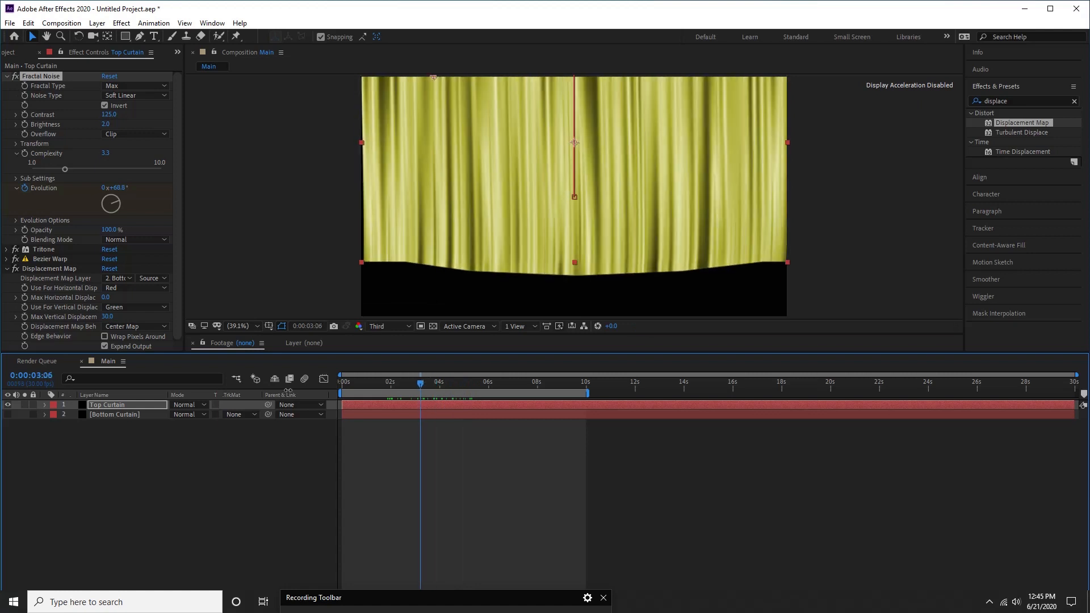
Delay Bottom Curtain's first Position keyframe to about 2s and set end Y values -454 and -368
click(114, 414)
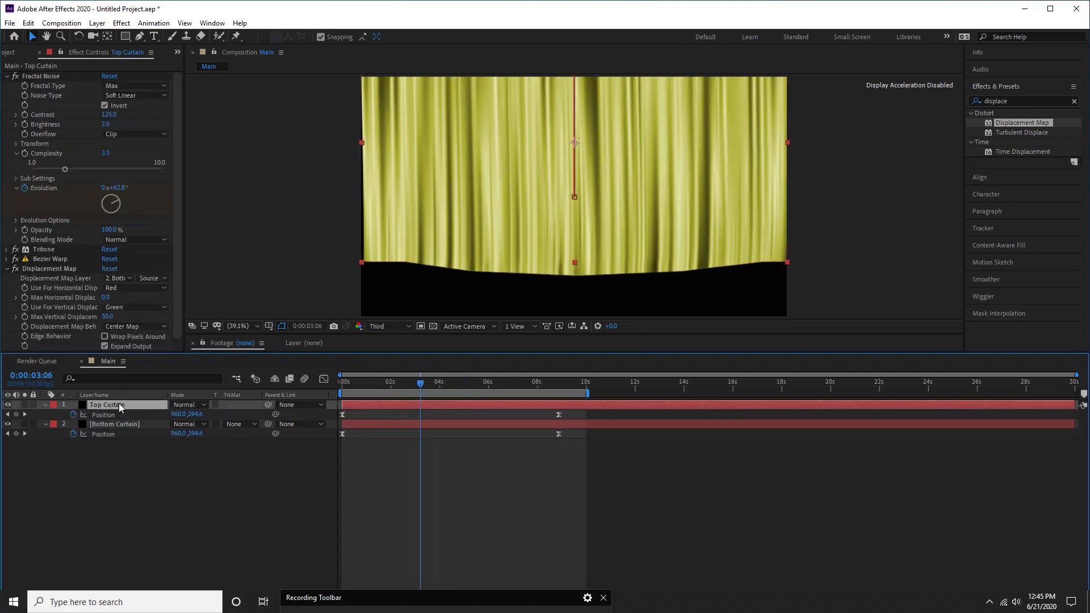
click(114, 424)
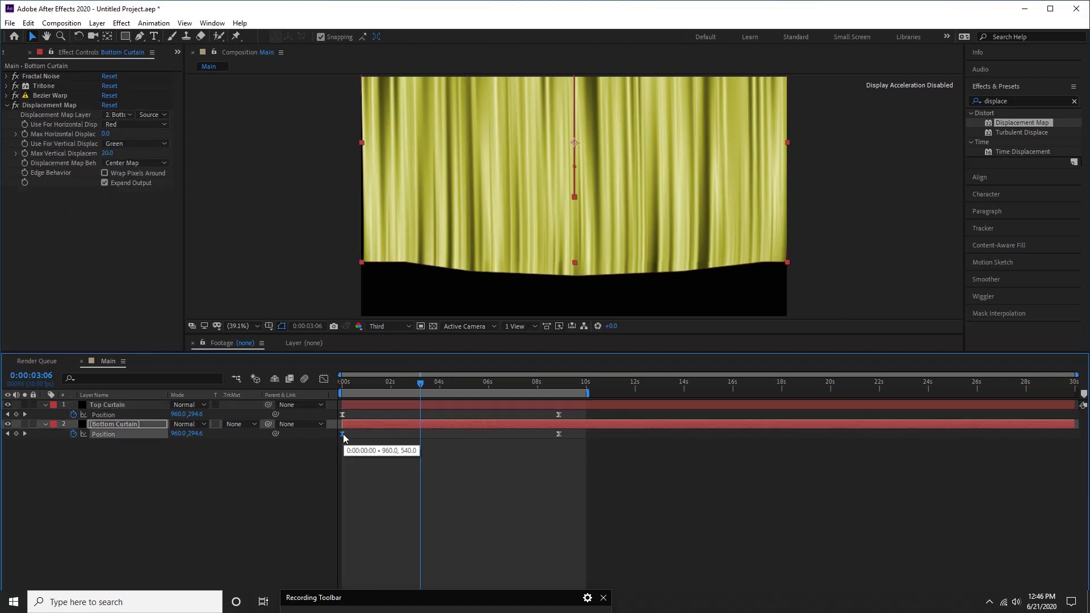
drag(342, 435, 391, 438)
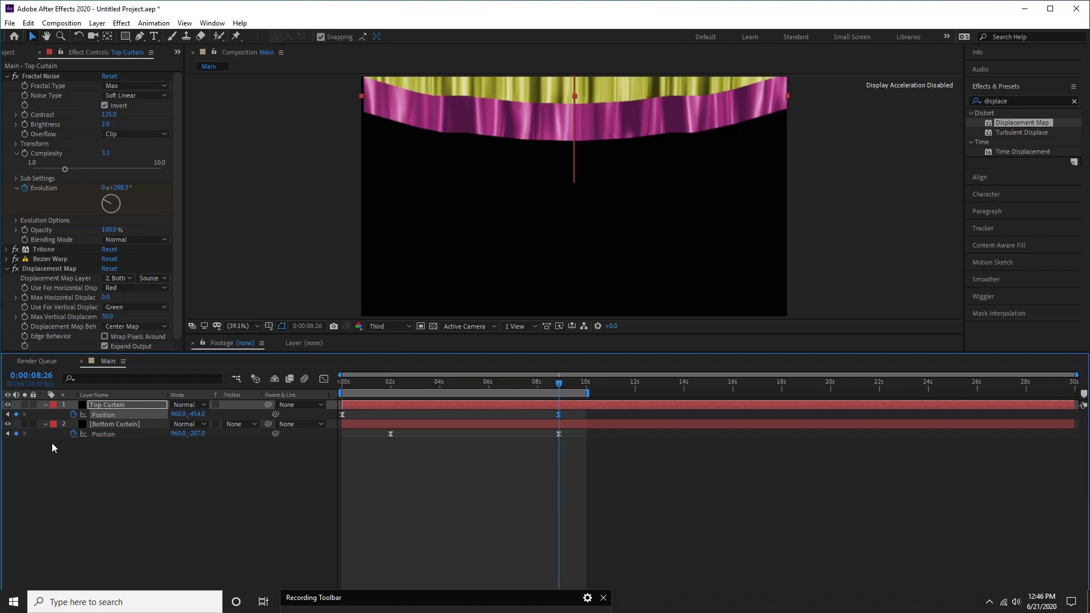
click(114, 424)
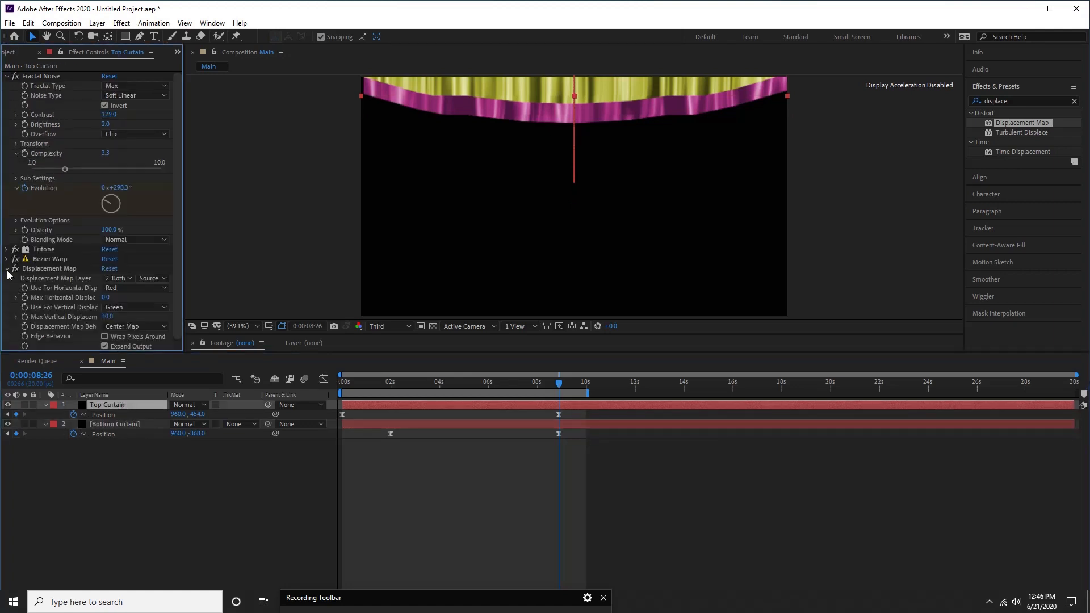
Apply Drop Shadow to Top Curtain with Distance 39 and Softness 45
click(5, 270)
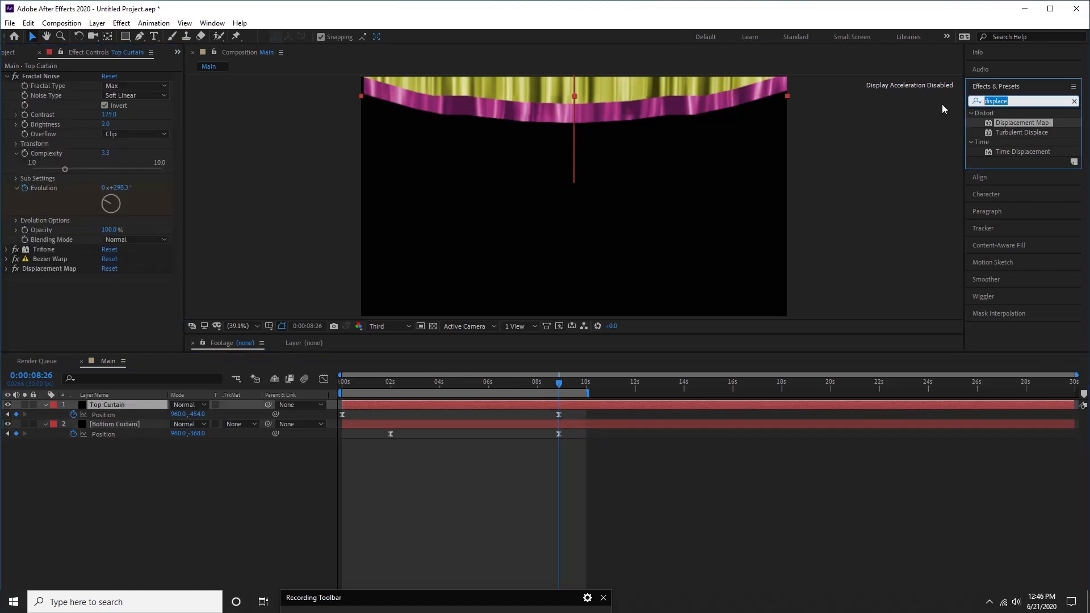
text(drop)
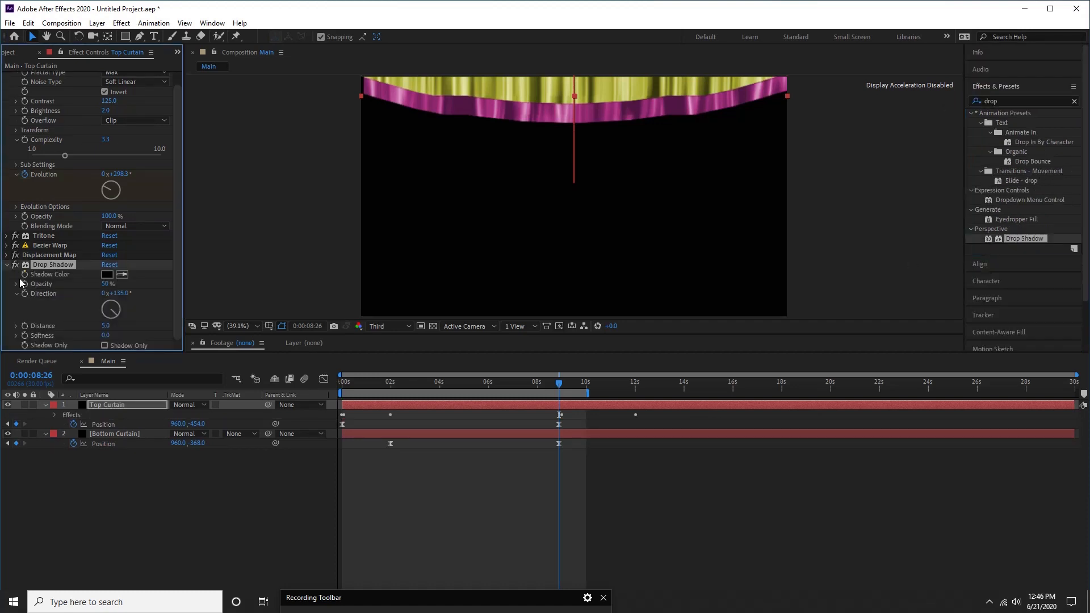
click(247, 326)
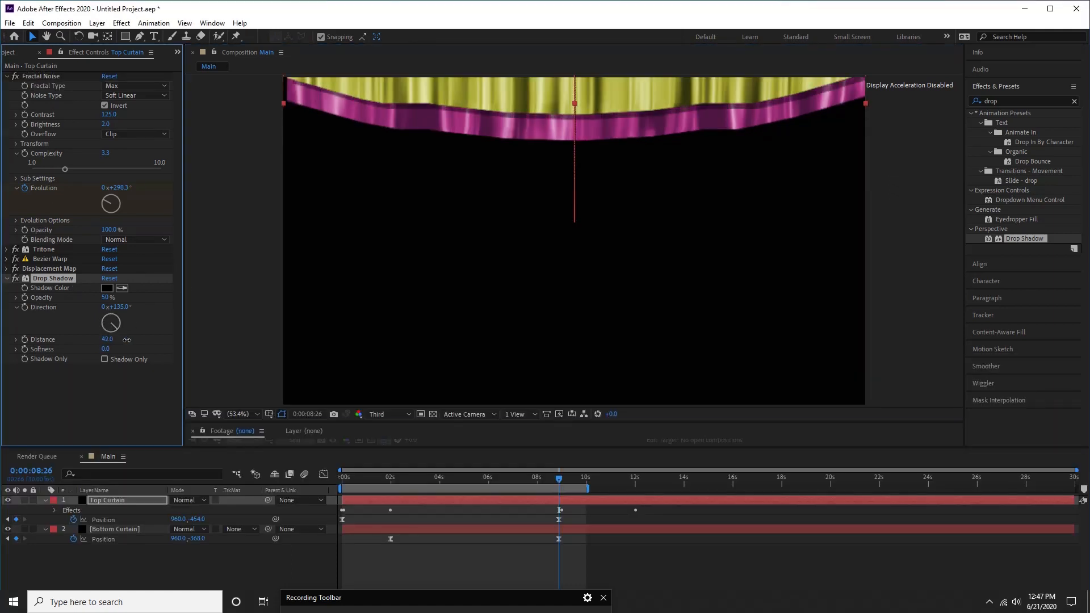
drag(108, 340, 106, 340)
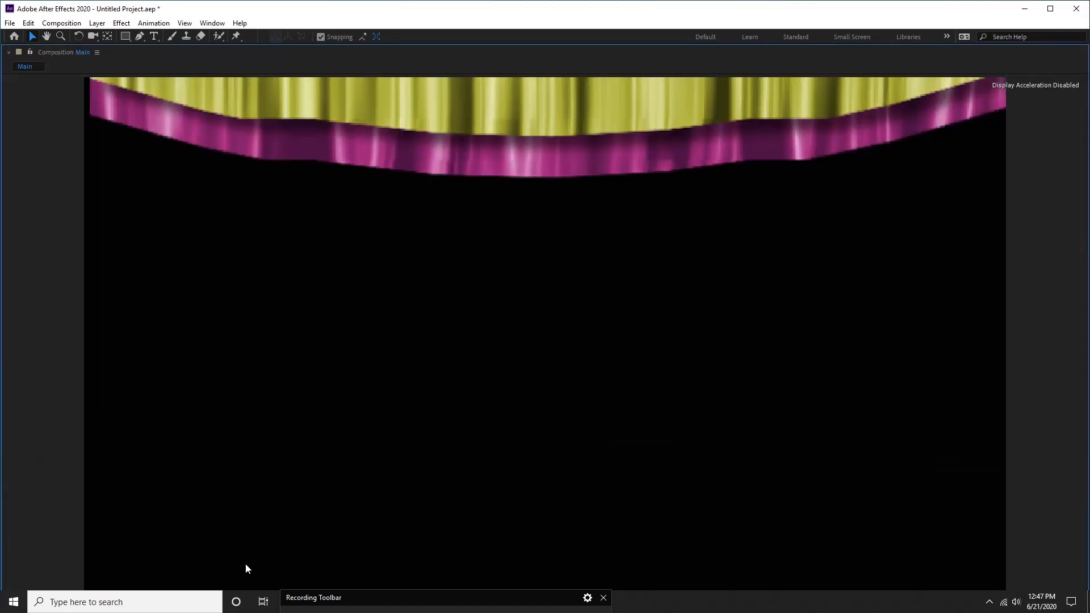
Check the shadow at Full preview resolution, return to Third, and go to the closed-curtain frame
click(388, 414)
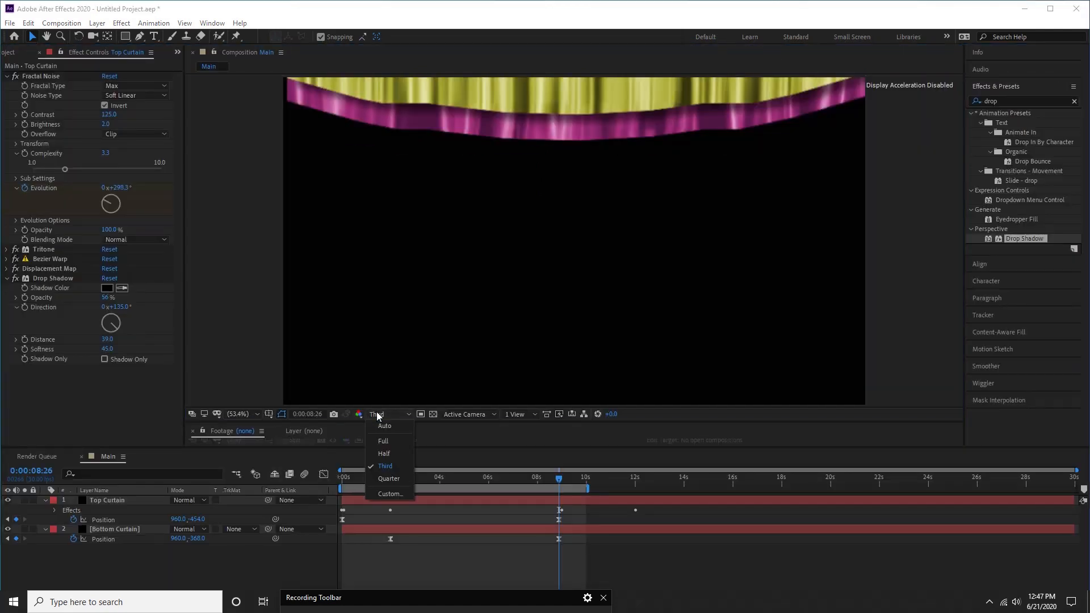
click(382, 440)
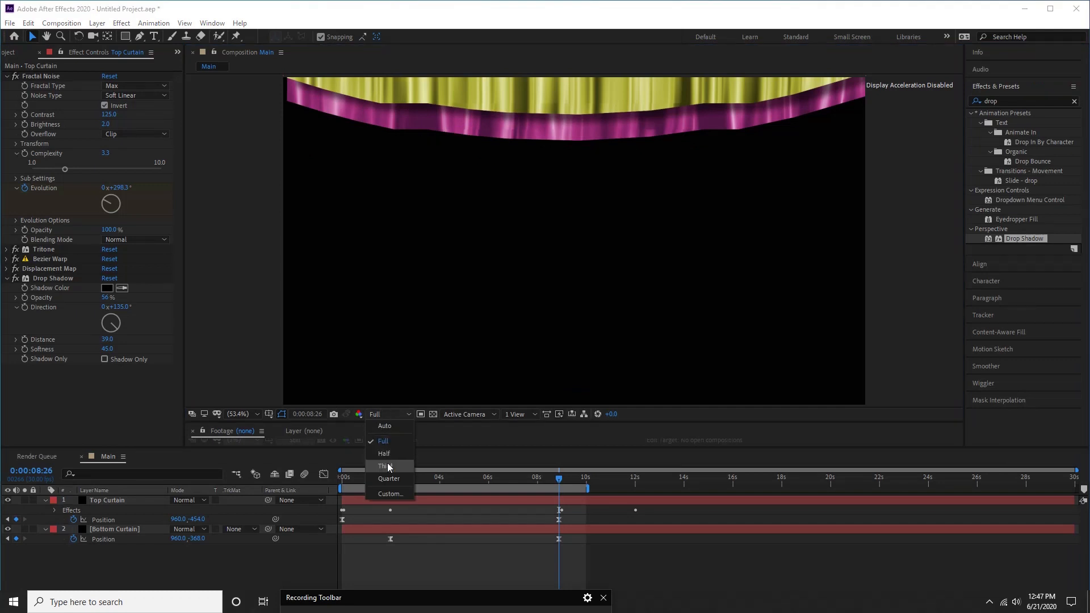
click(383, 466)
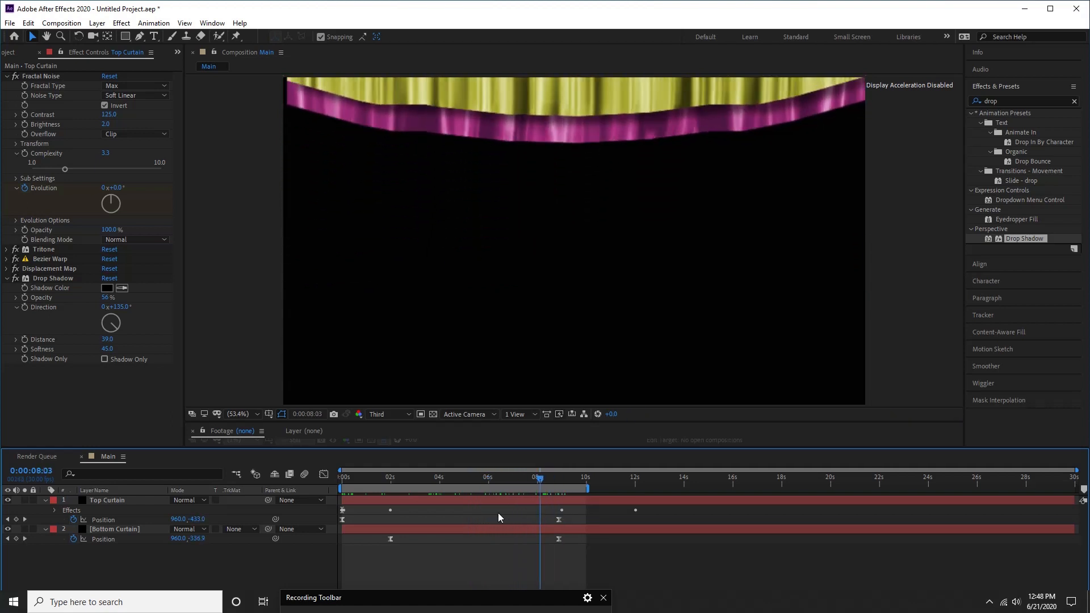
click(437, 477)
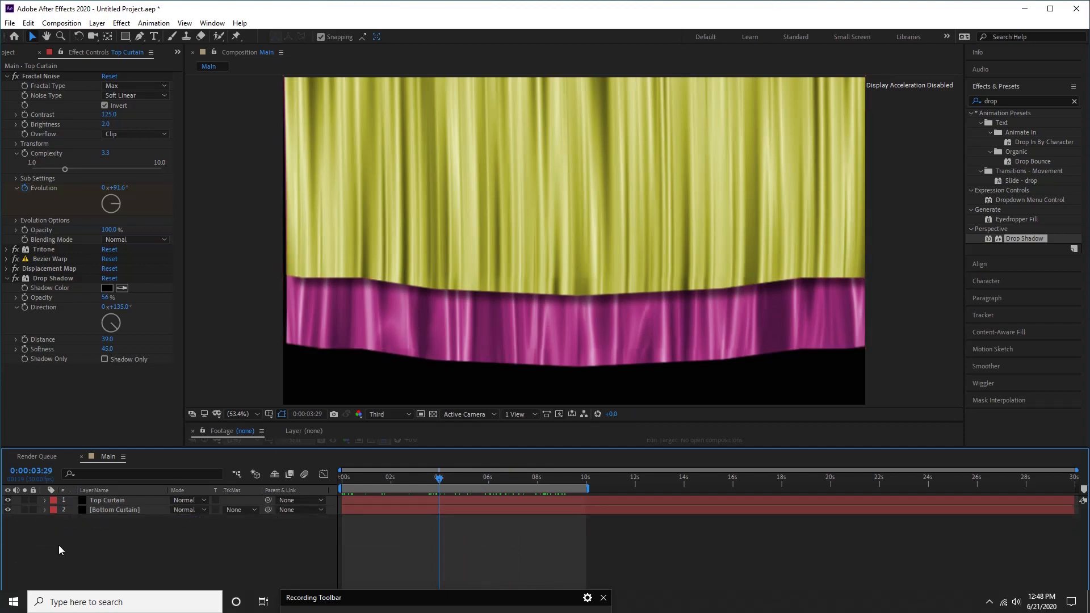
mouse_move(59, 548)
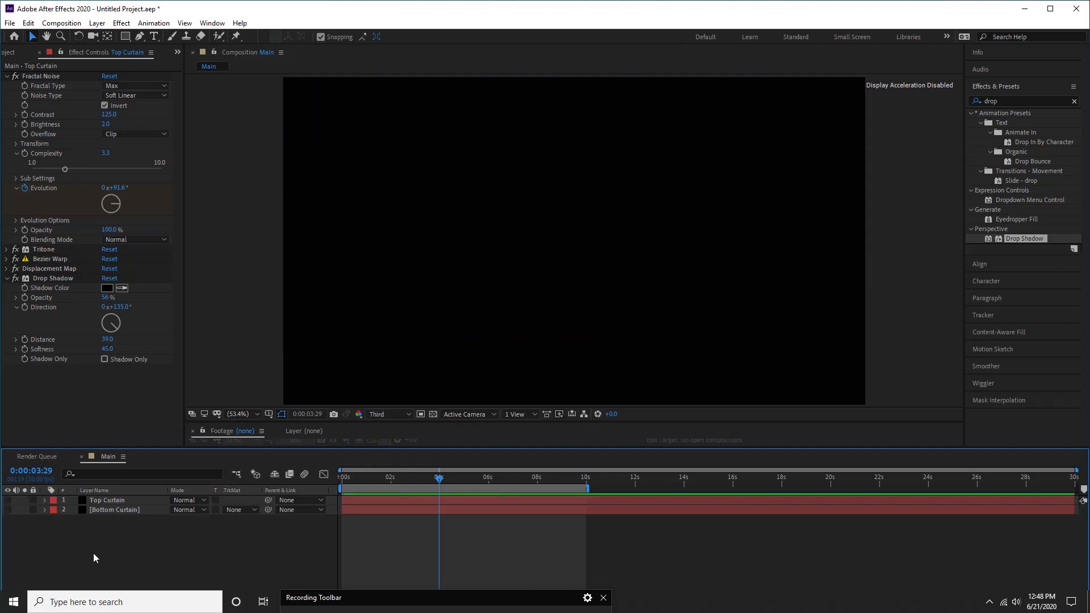
mouse_move(161, 43)
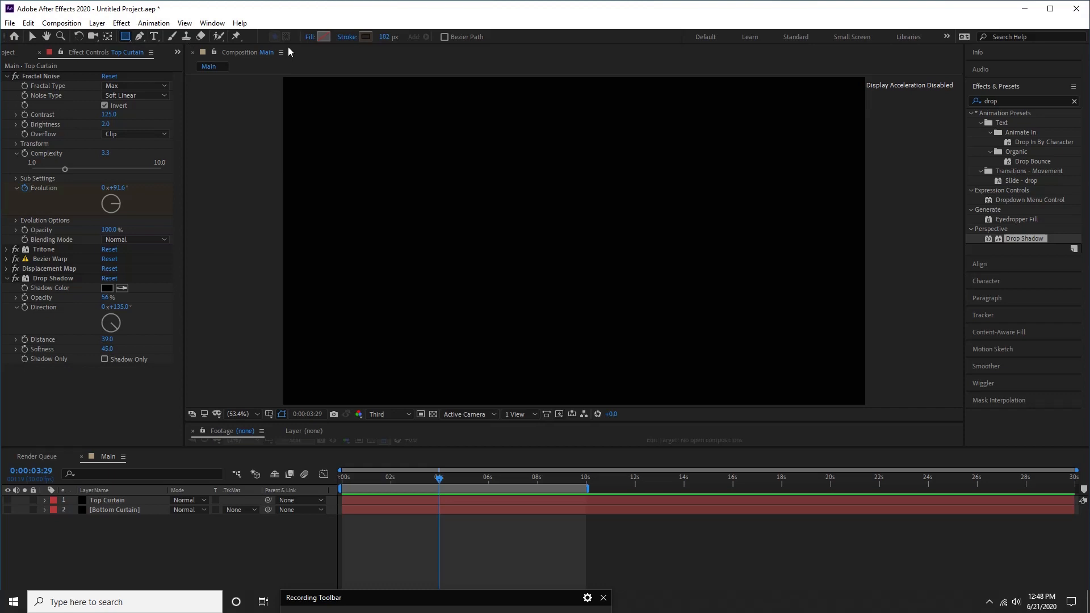
Leave the shape's fill unchanged and set its stroke colour to dark brown #3B1904
click(322, 36)
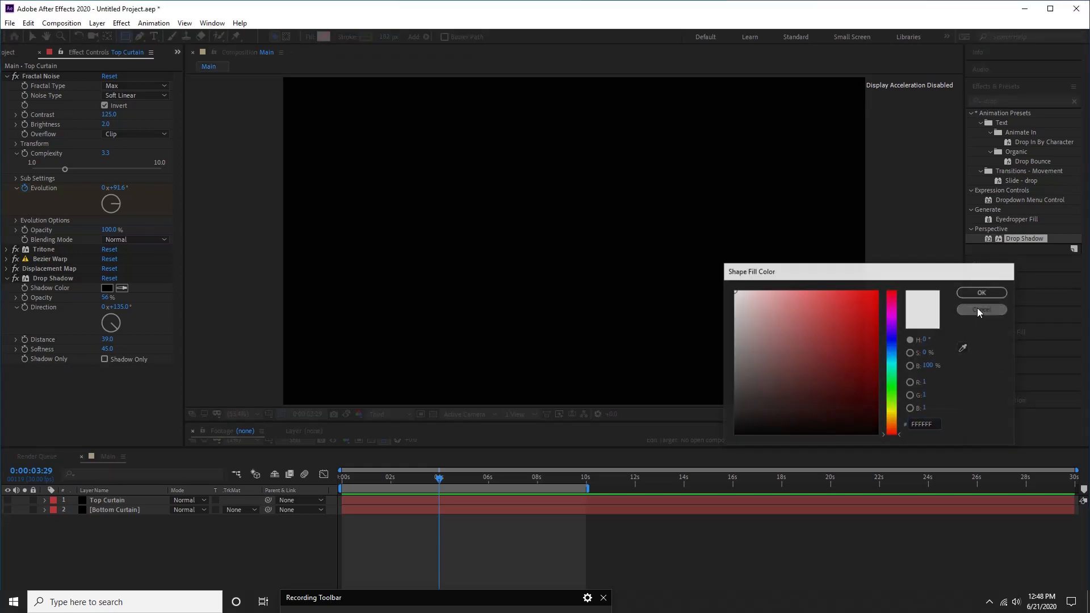
click(981, 310)
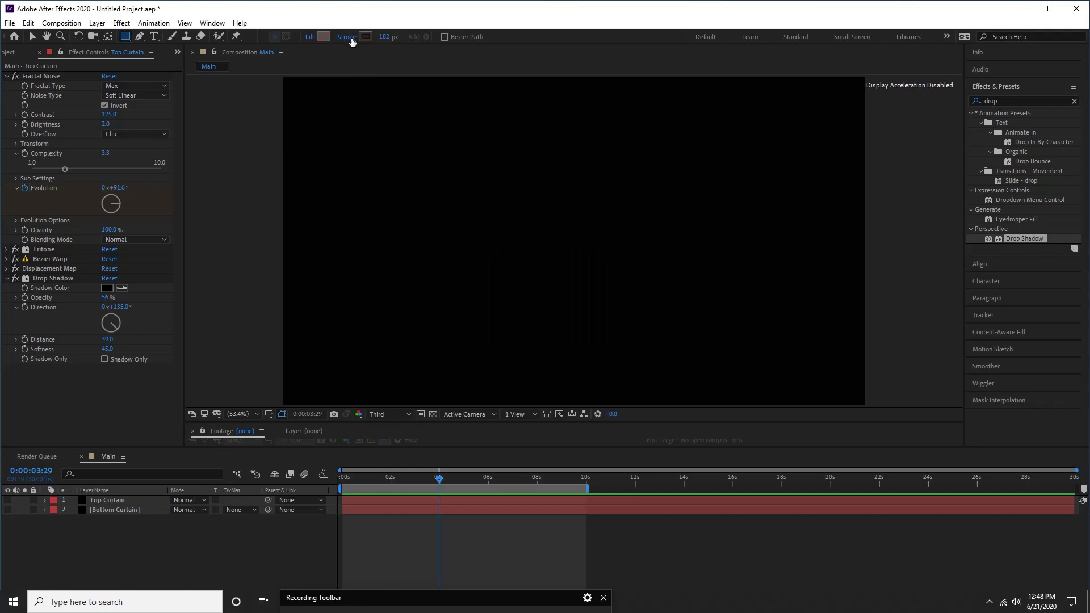
click(346, 37)
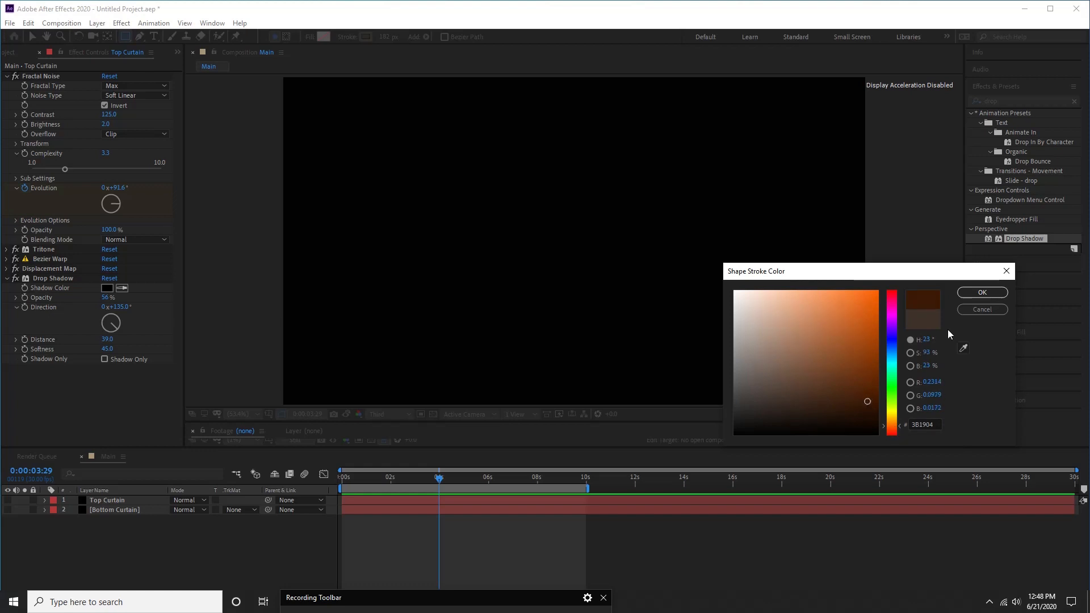
click(981, 292)
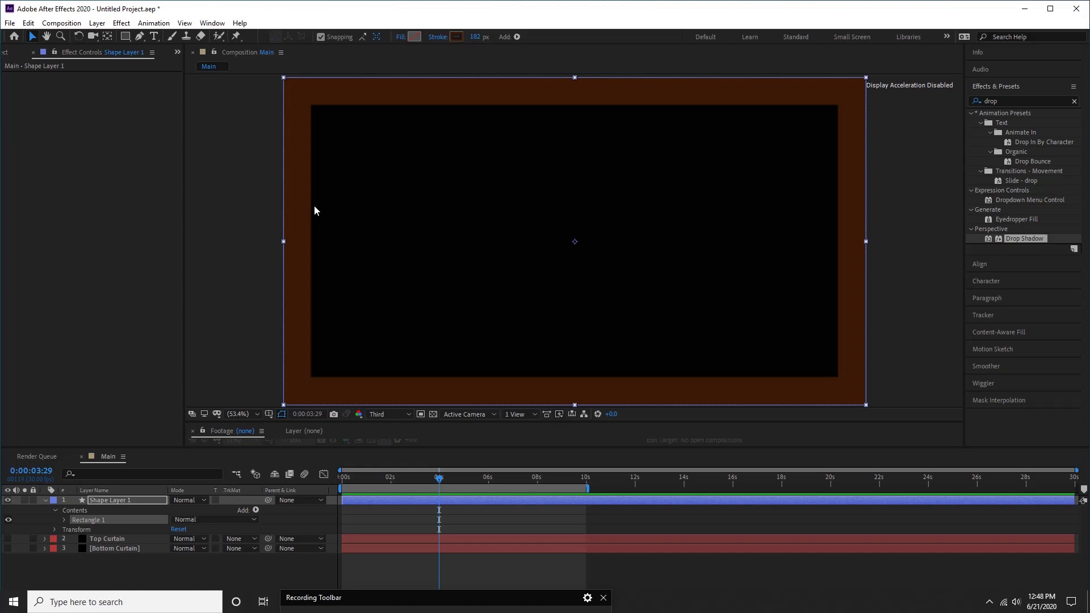
Set the border rectangle's stroke width to 150 px
click(480, 36)
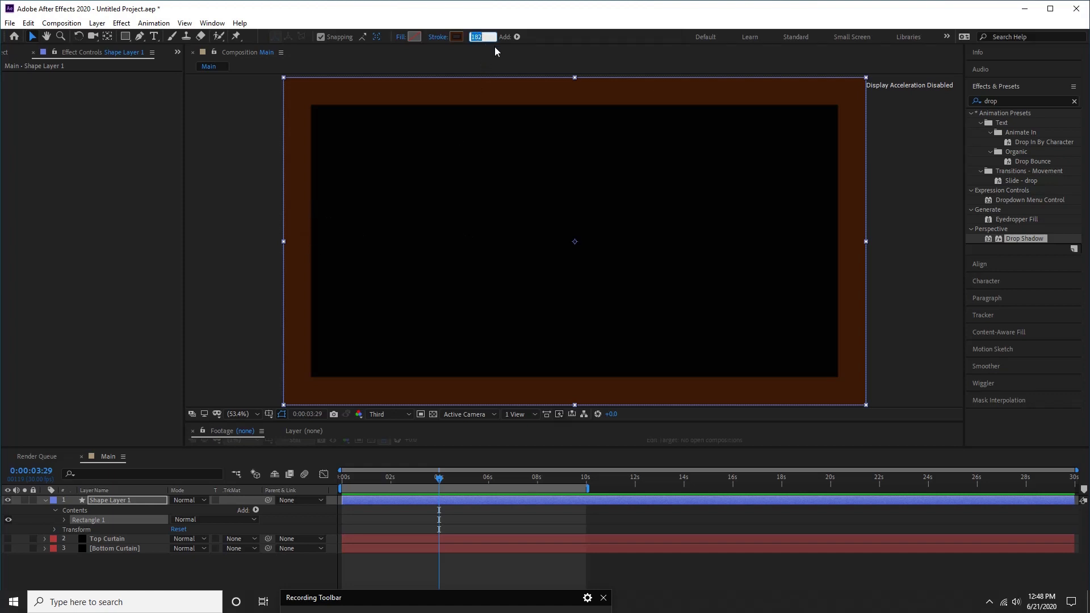
text(150)
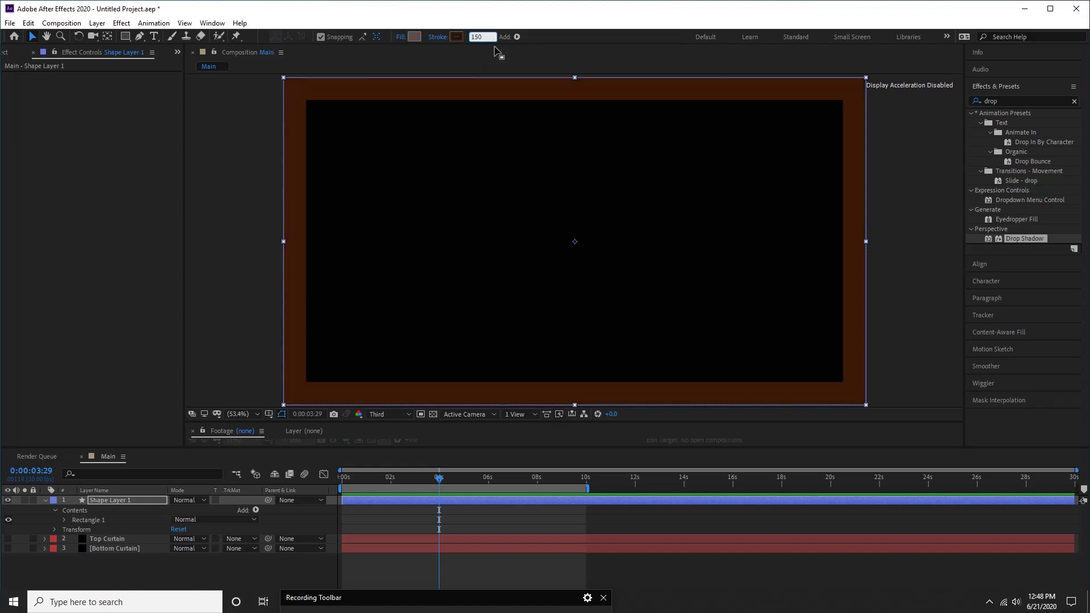
click(1019, 101)
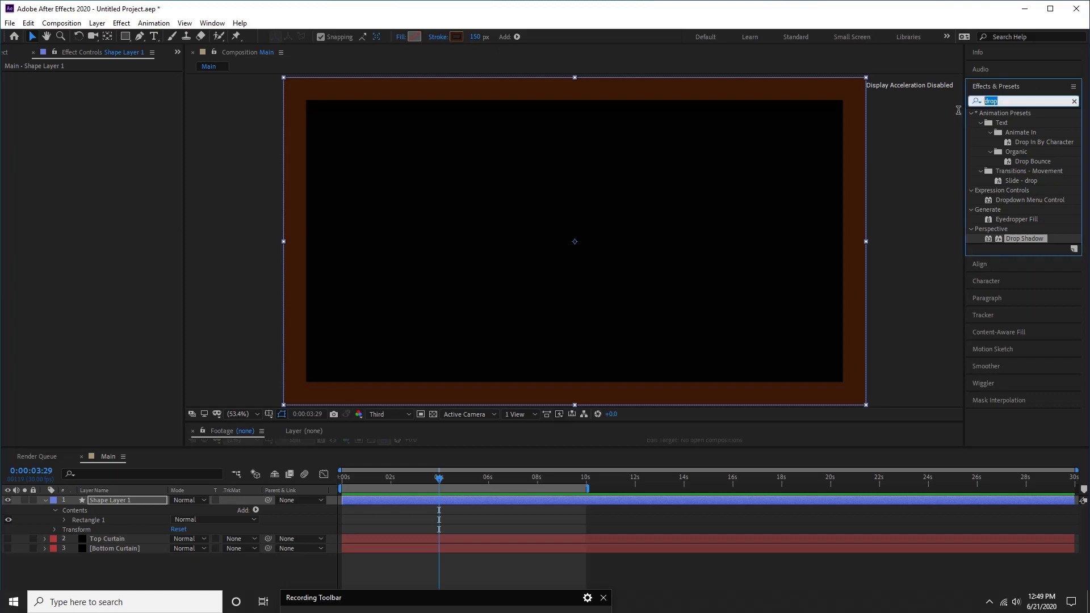
Apply Bevel Alpha to the border and thicken the bevelled edges
text(bevel)
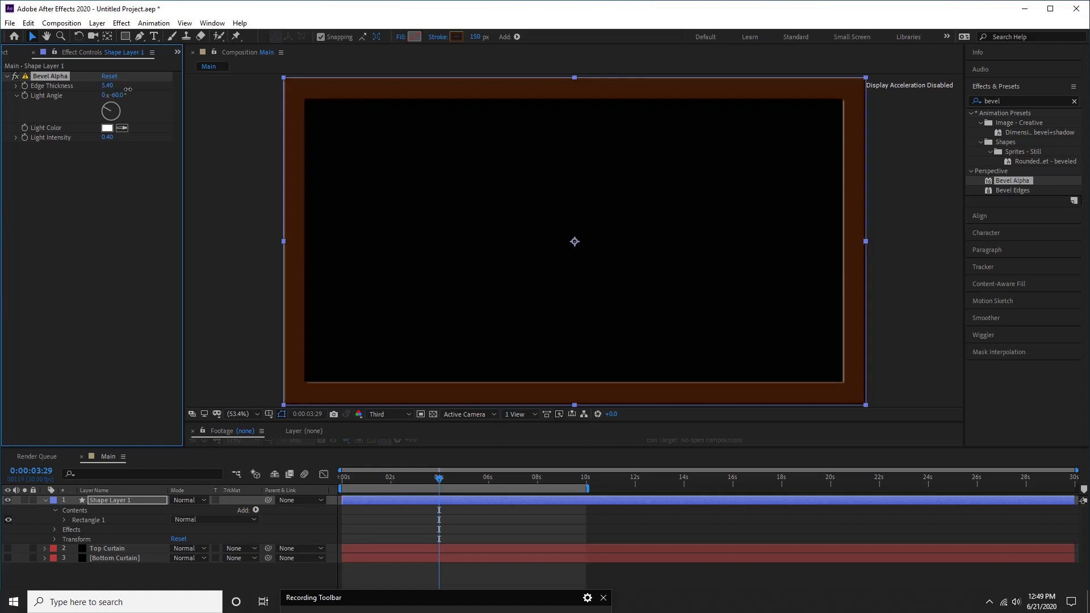
drag(107, 86, 153, 85)
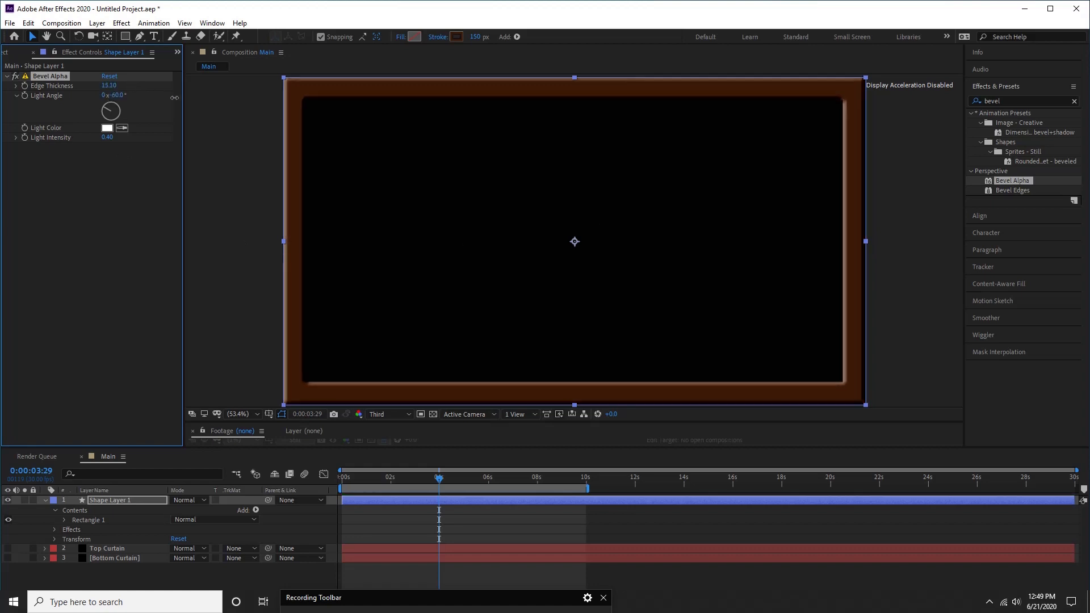
drag(108, 85, 118, 85)
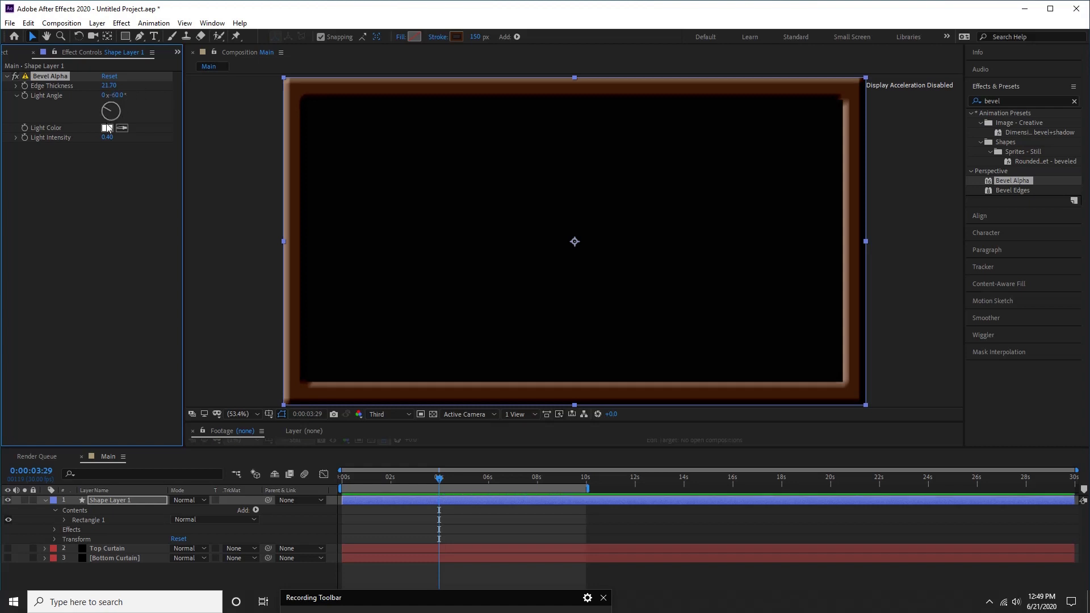
Set the bevel's Light Color to pale blue and Light Intensity to 1.00
click(106, 127)
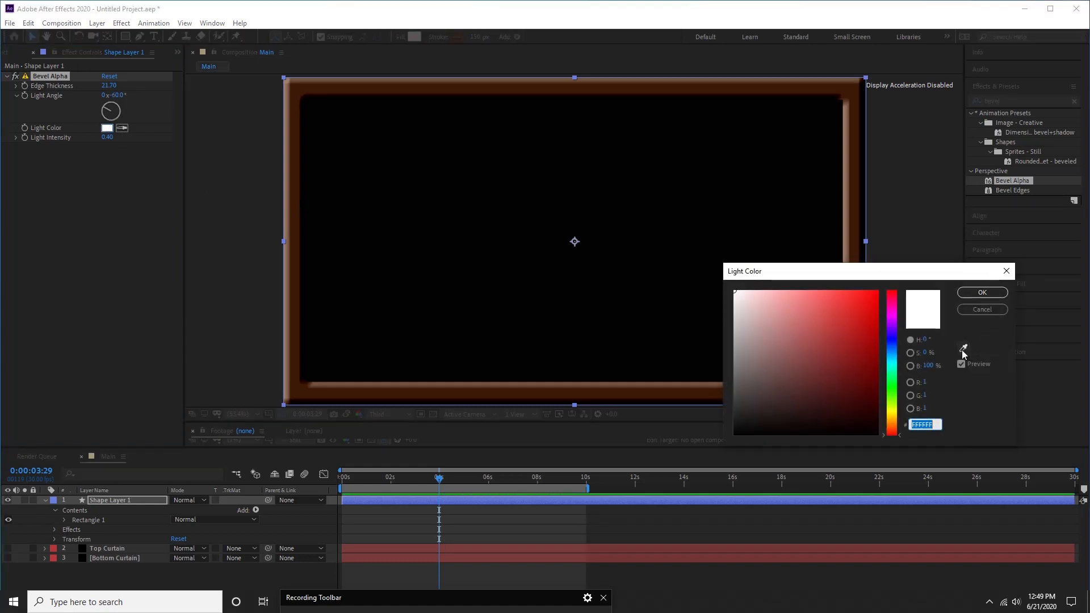
click(772, 297)
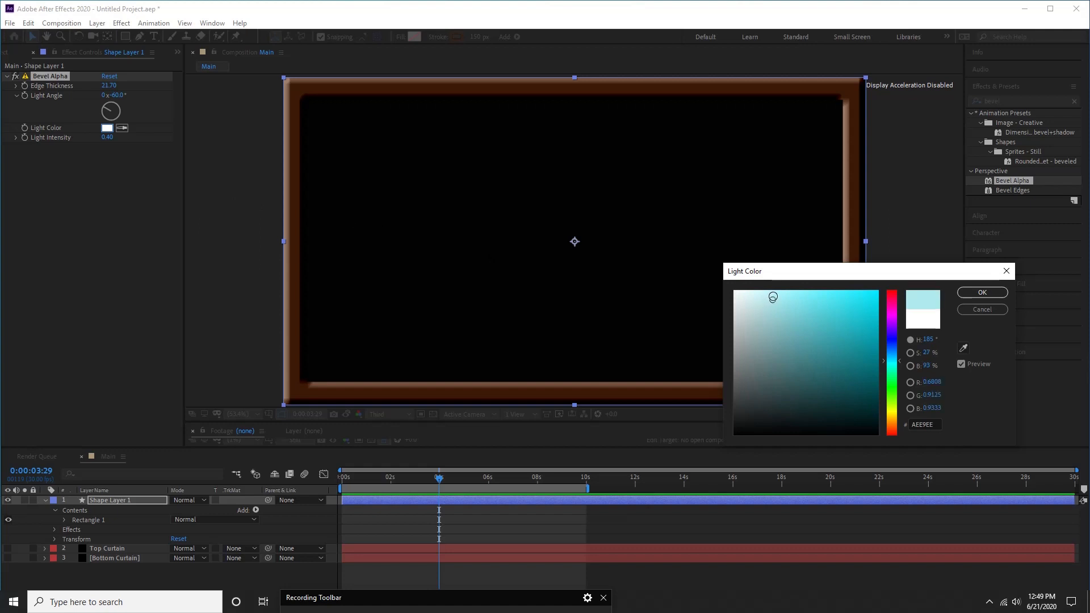
click(982, 292)
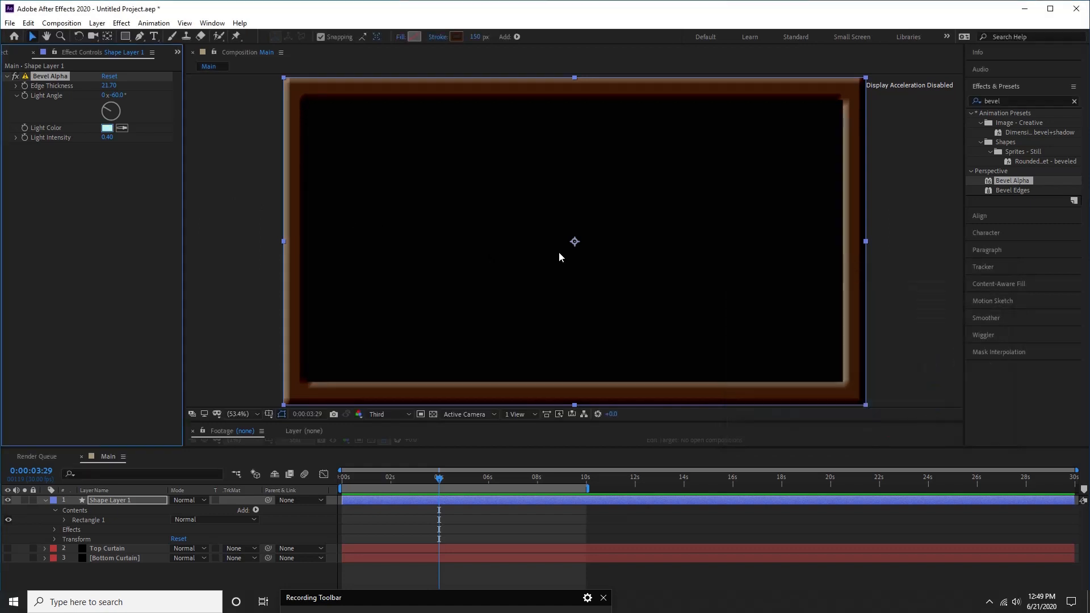
click(108, 137)
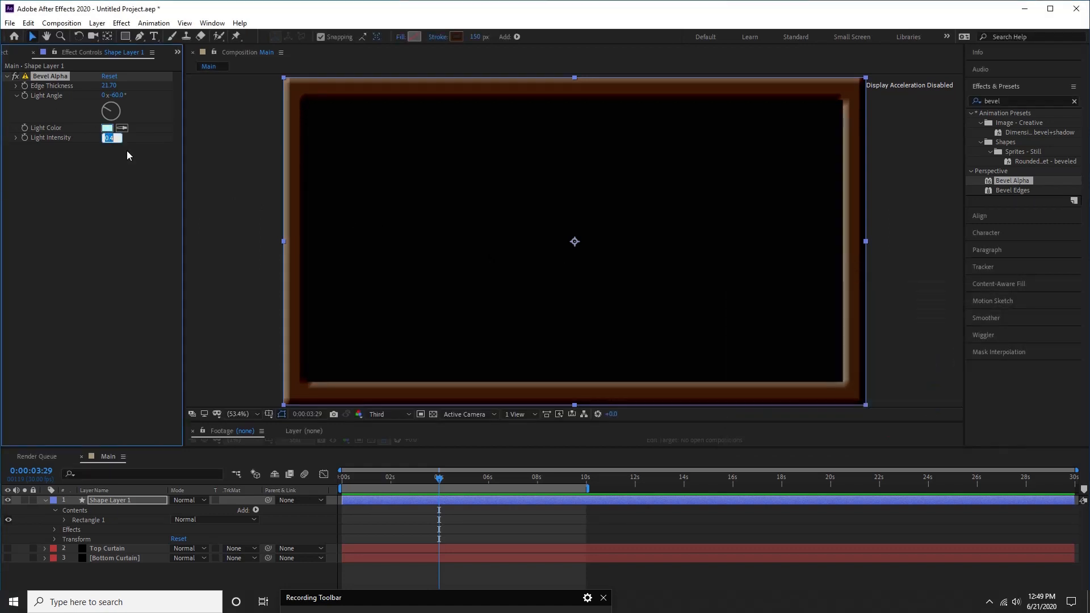
text(1.00)
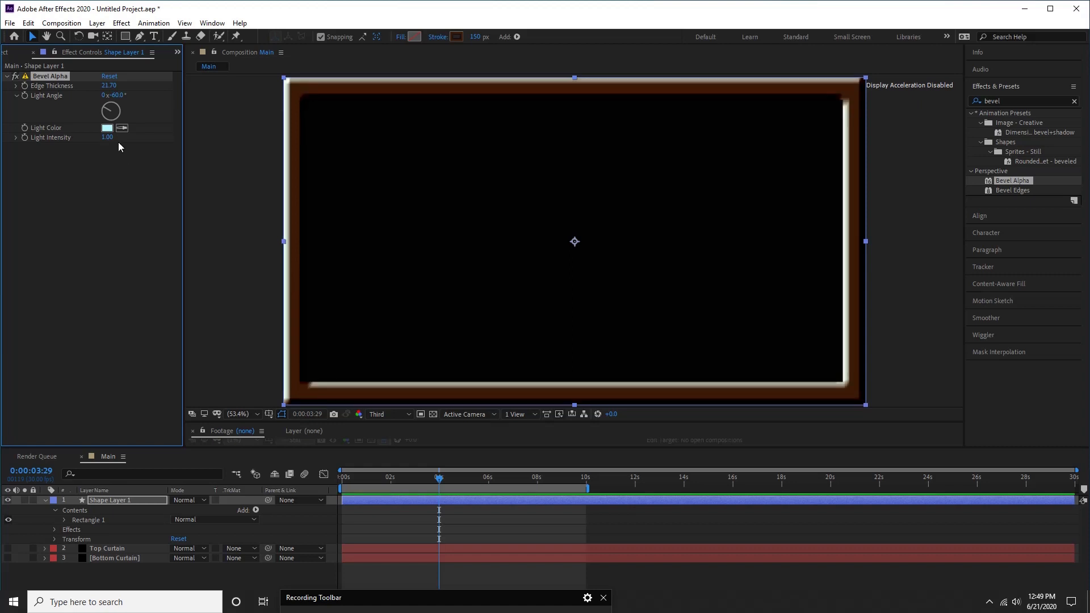
drag(107, 136, 118, 137)
text(Frame)
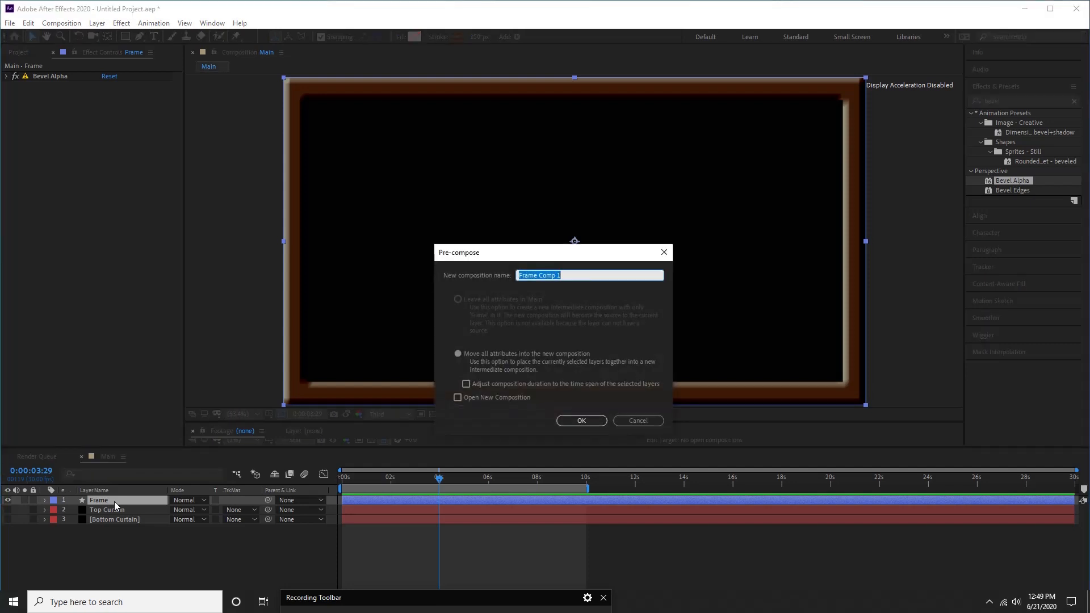
Pre-compose the Frame layer, open the Frame precomp, and expand the images folder
click(580, 421)
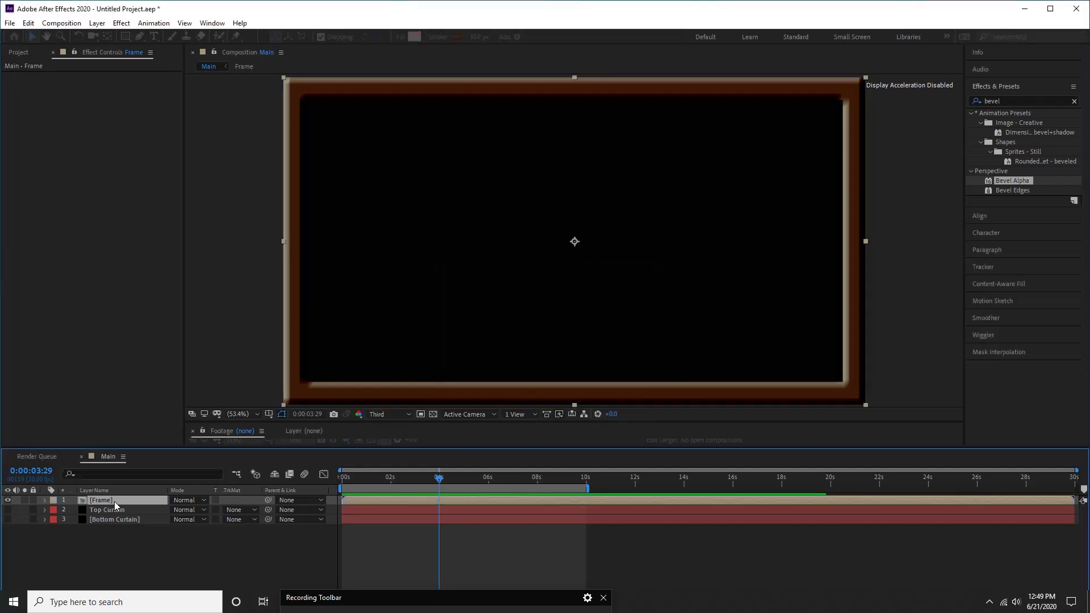
double_click(101, 499)
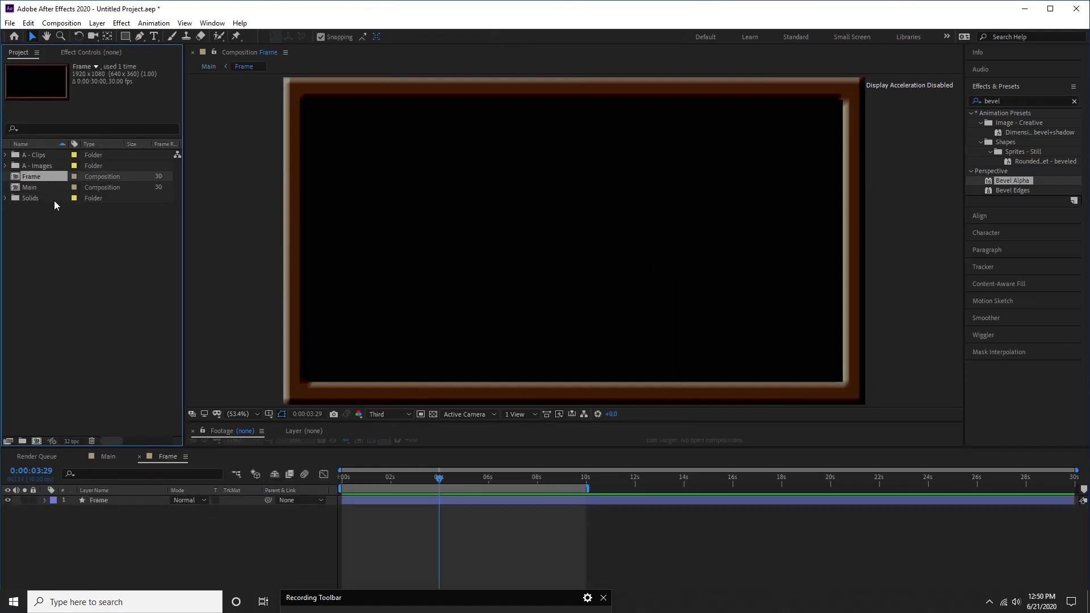
click(6, 165)
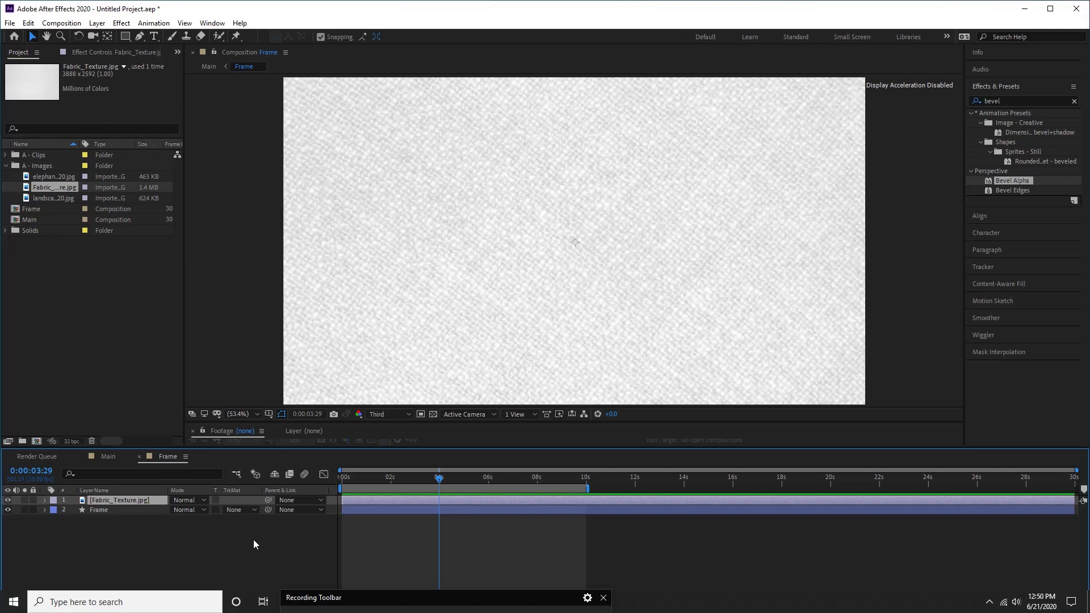
Set Frame's track matte to Luma Matte from Fabric_Texture, preview it, and return to Main
click(238, 510)
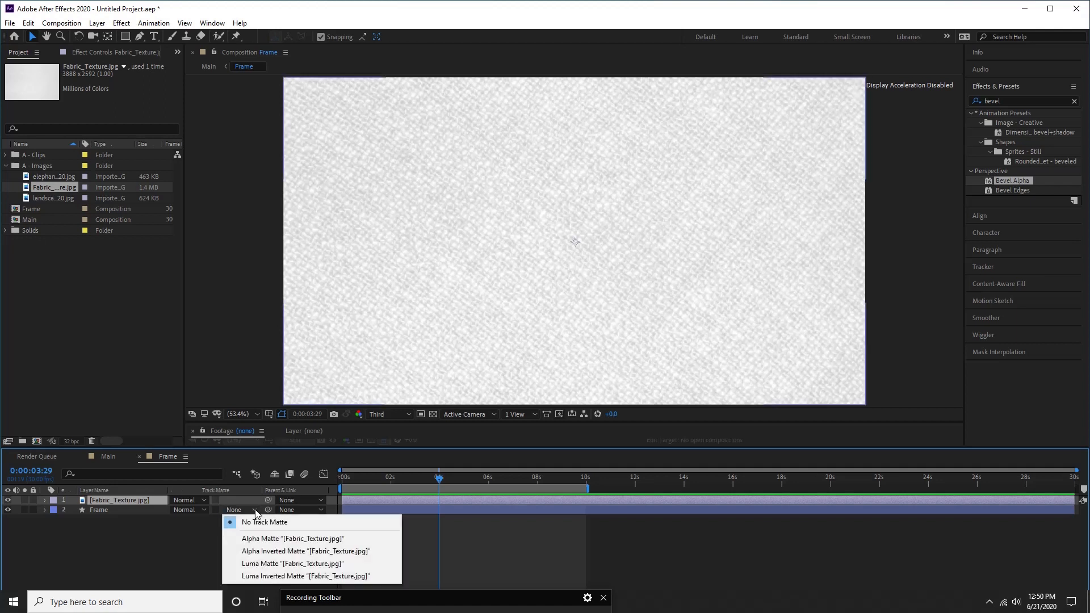
click(275, 564)
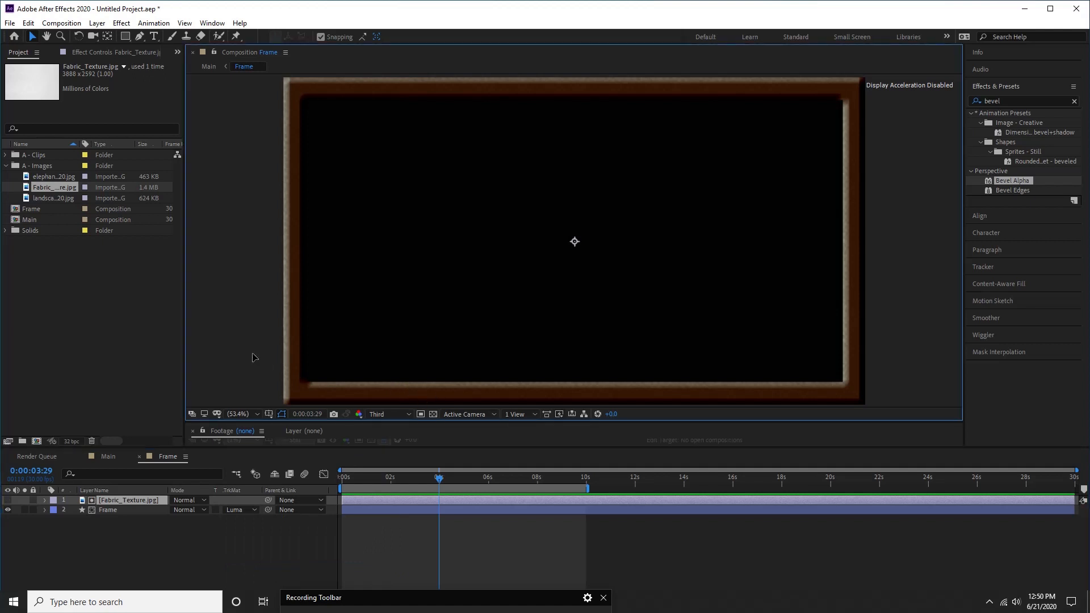
mouse_move(412, 399)
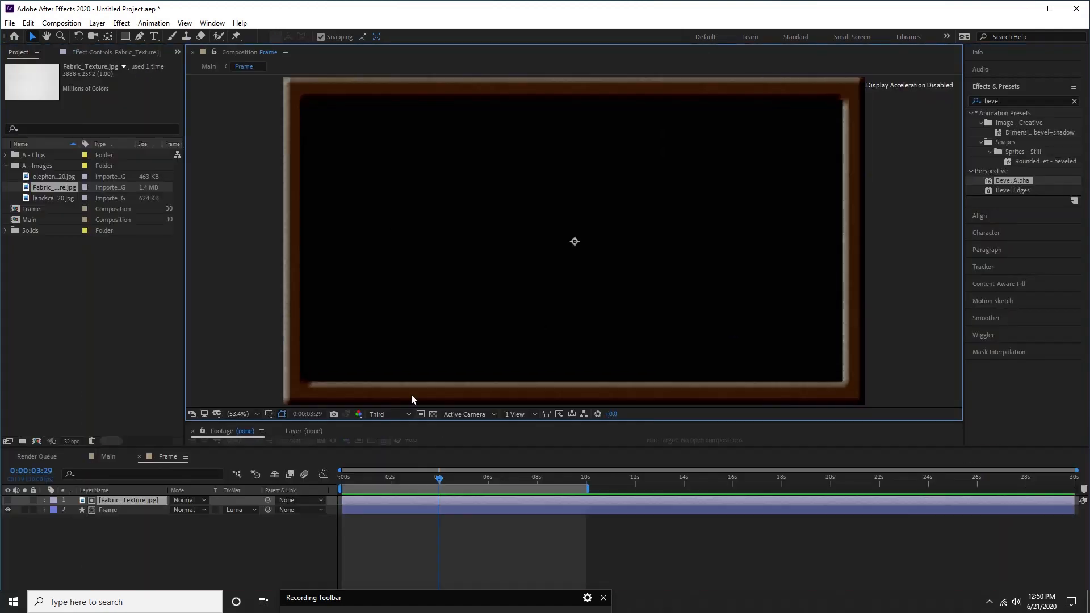
click(377, 414)
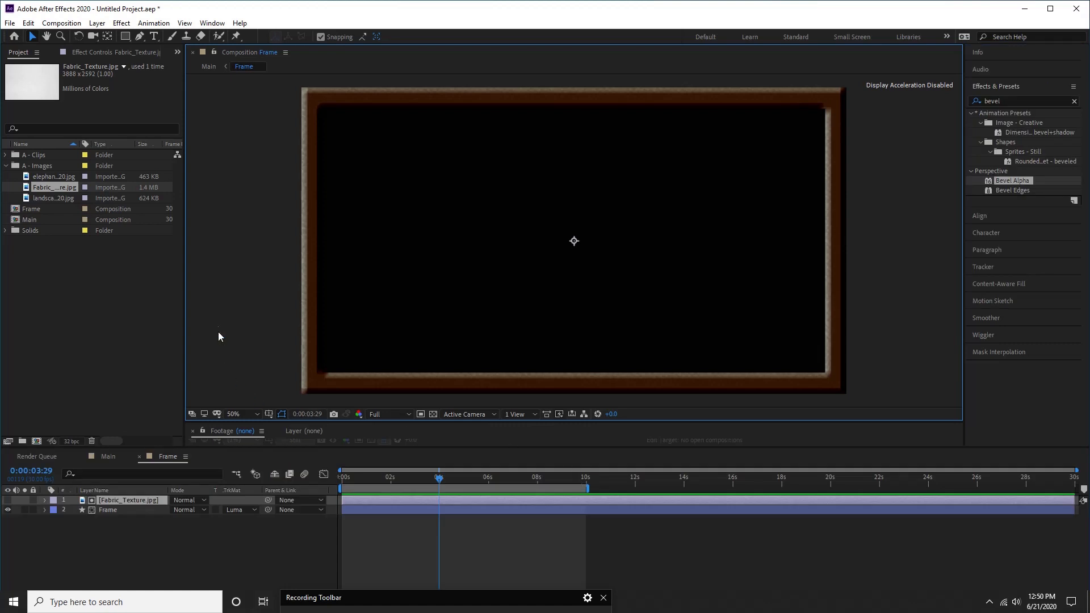
click(108, 457)
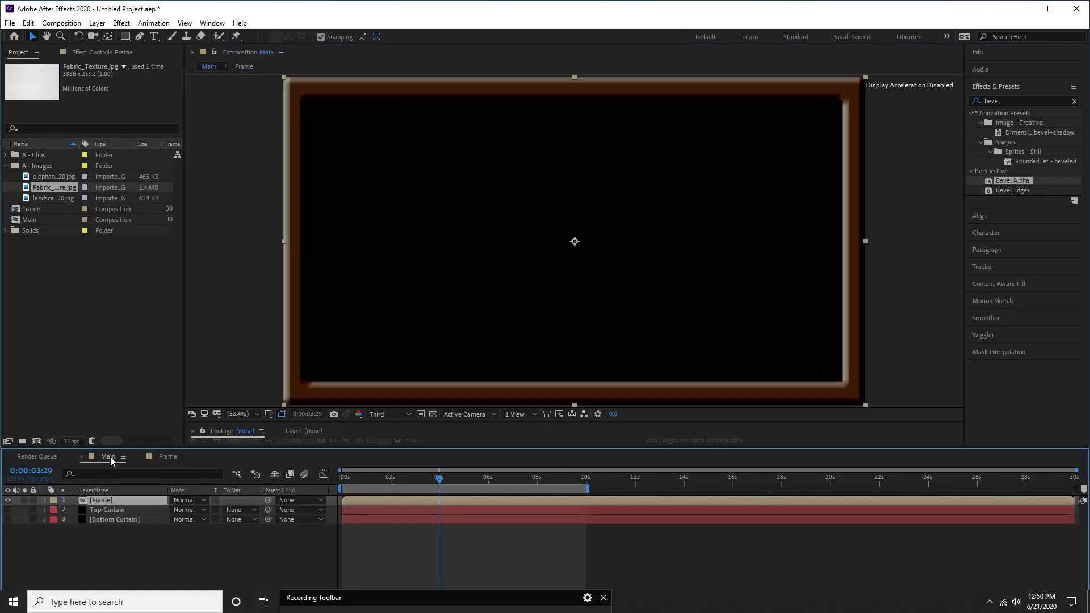
Add the logo clip to Main, rename it Screen Movie, and move Frame to the bottom of the stack
click(49, 176)
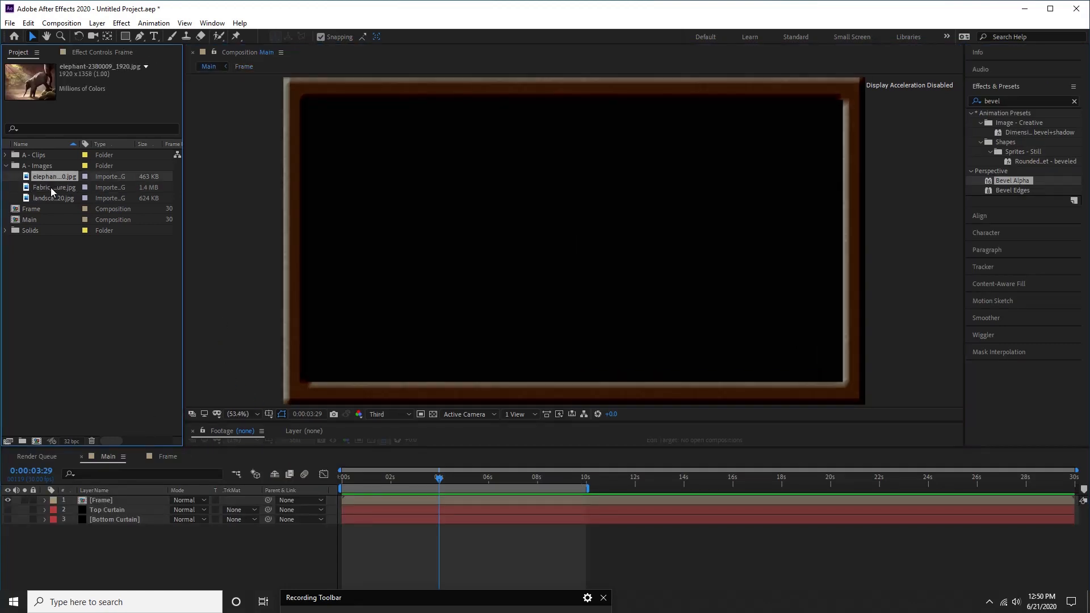
click(5, 230)
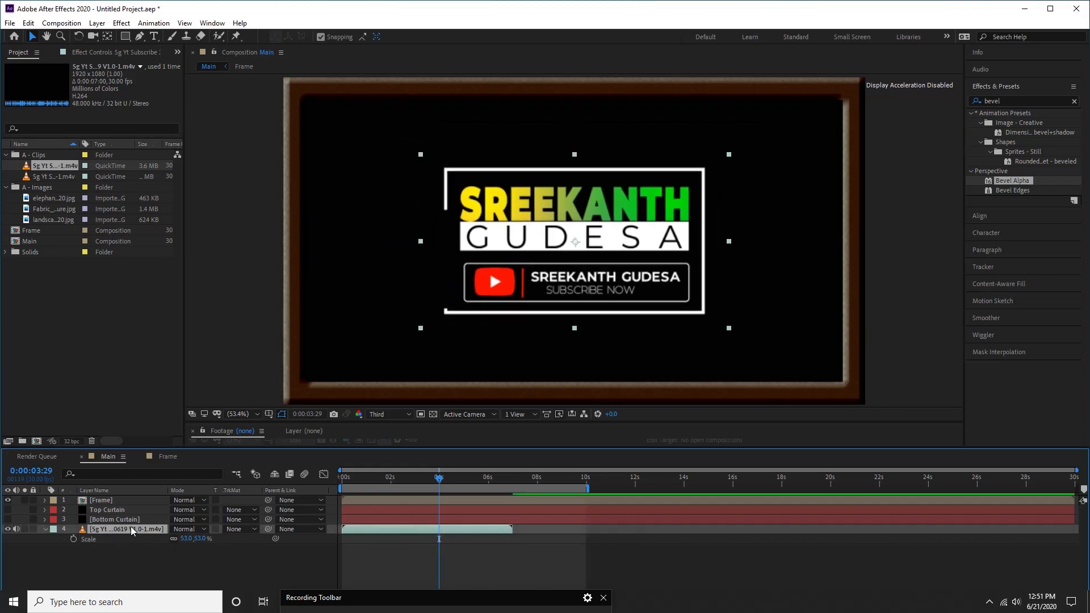
double_click(128, 530)
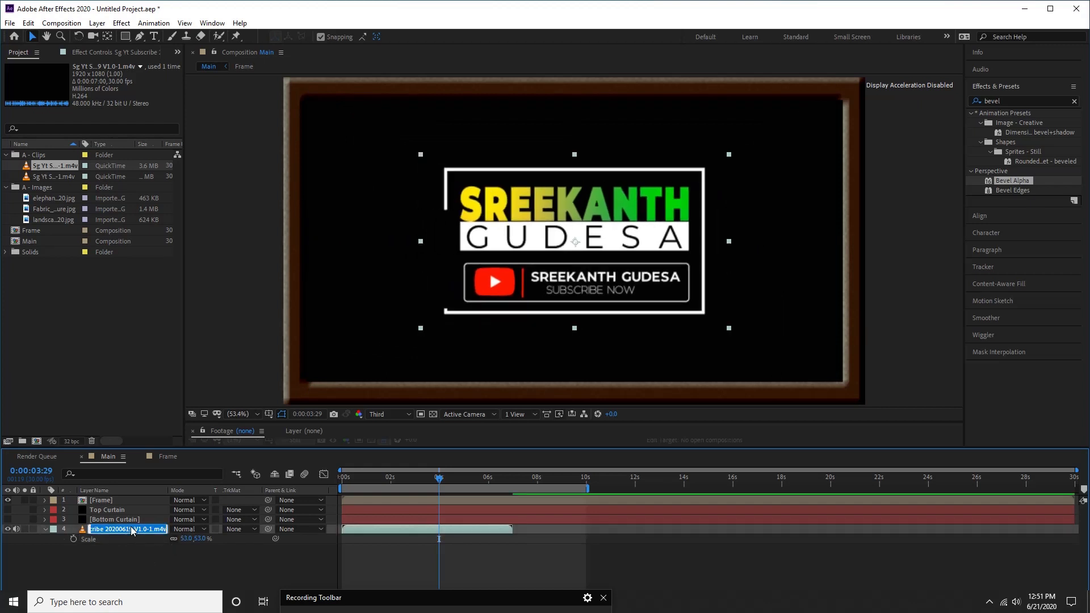
text(Screen Movie)
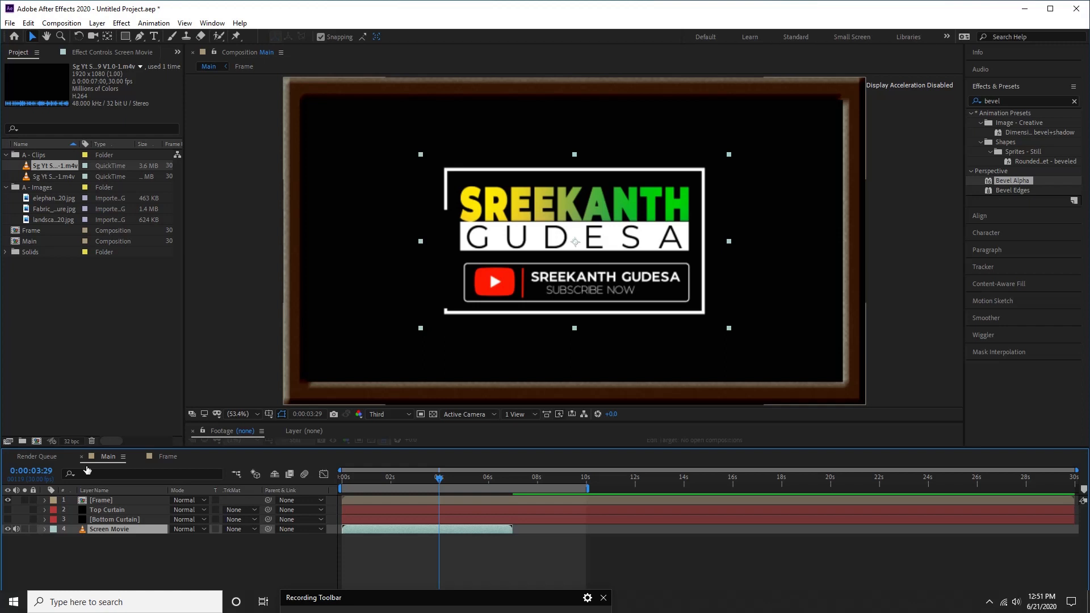
click(101, 499)
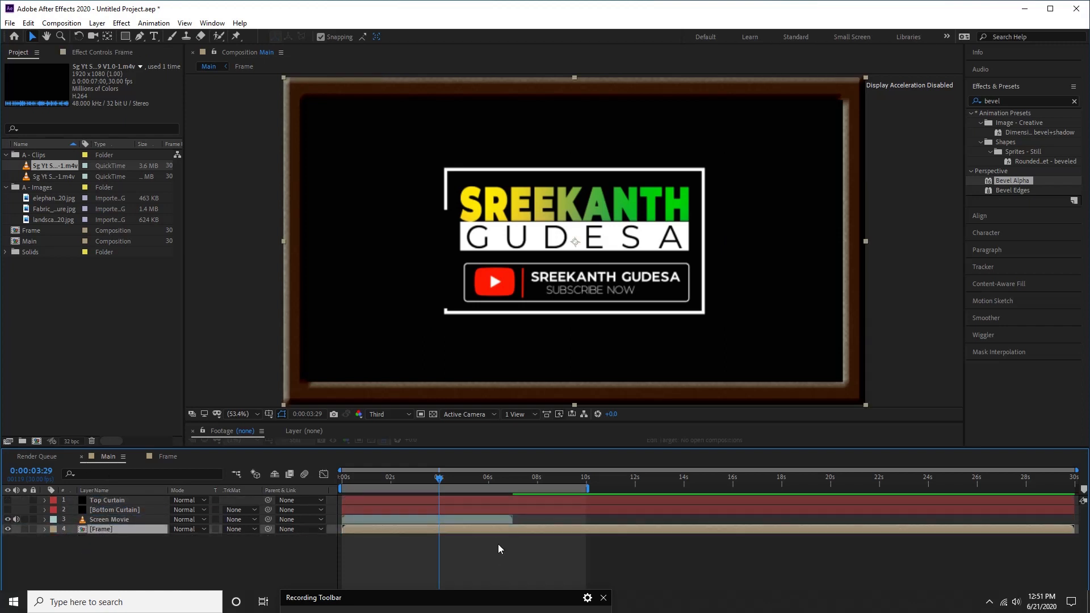
click(527, 477)
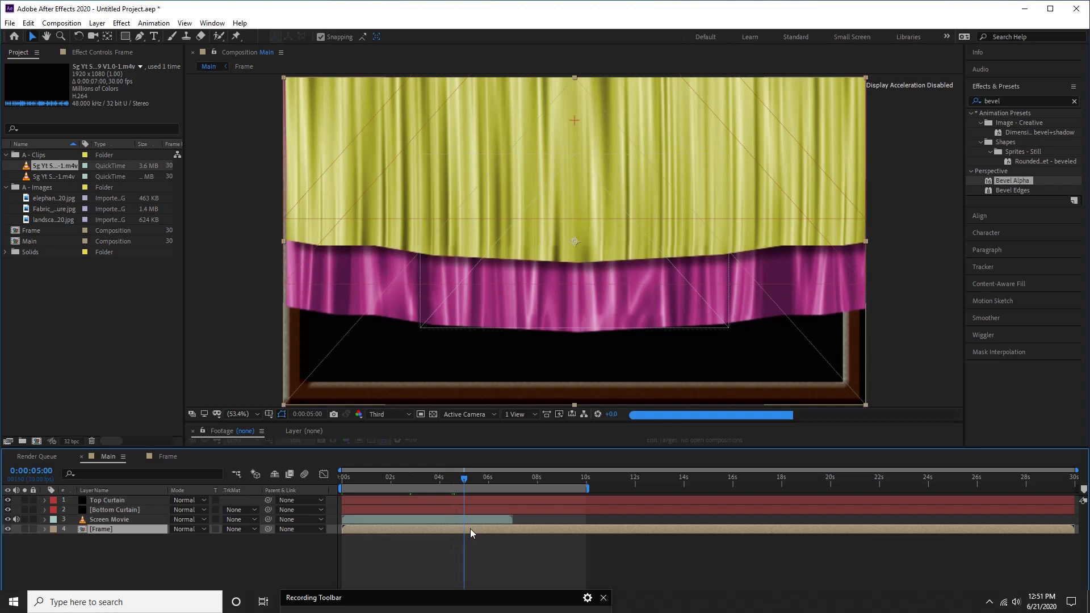
Scrub the curtain animation and shift Screen Movie to play from about three to ten seconds
drag(484, 477, 501, 478)
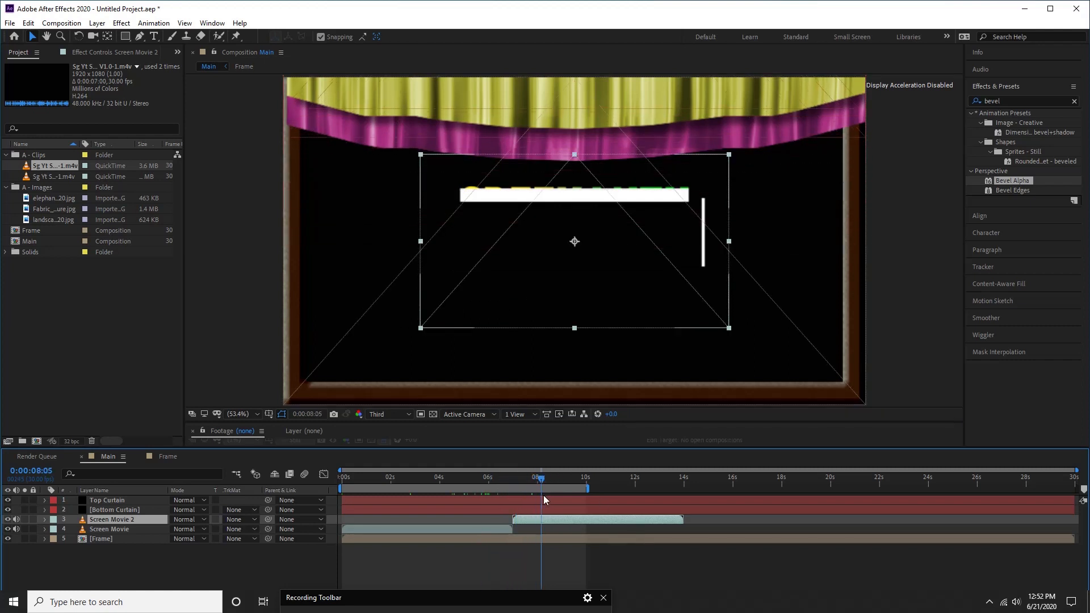
drag(539, 478, 567, 477)
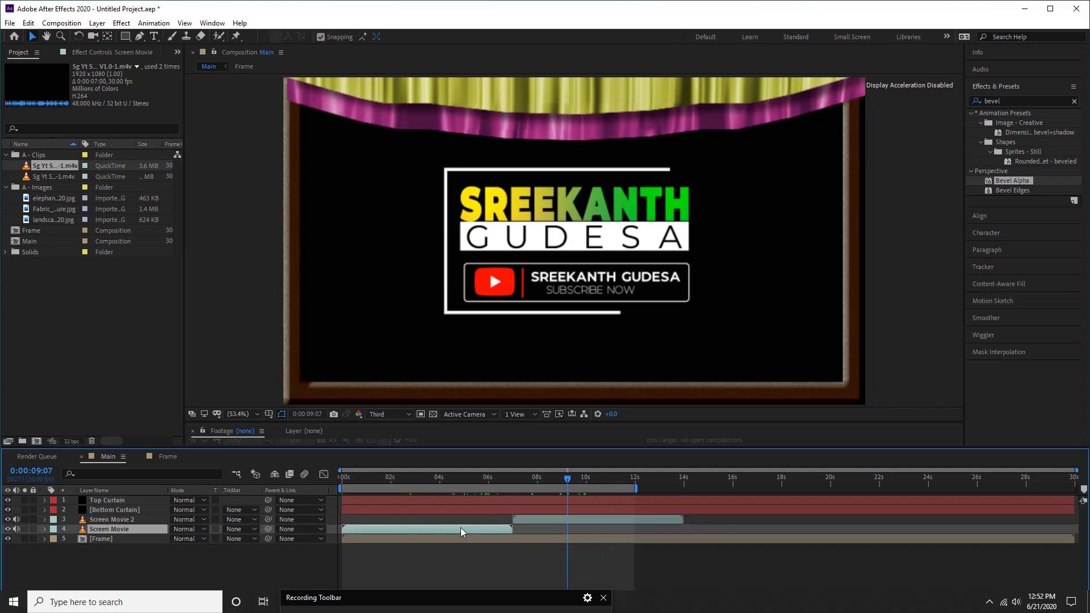
click(340, 477)
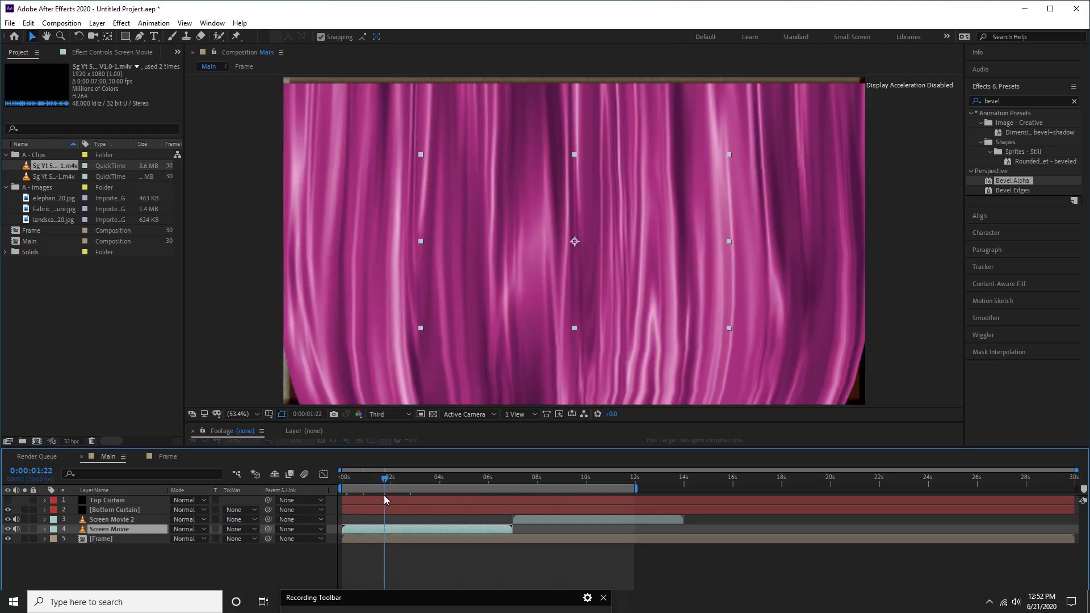
click(115, 509)
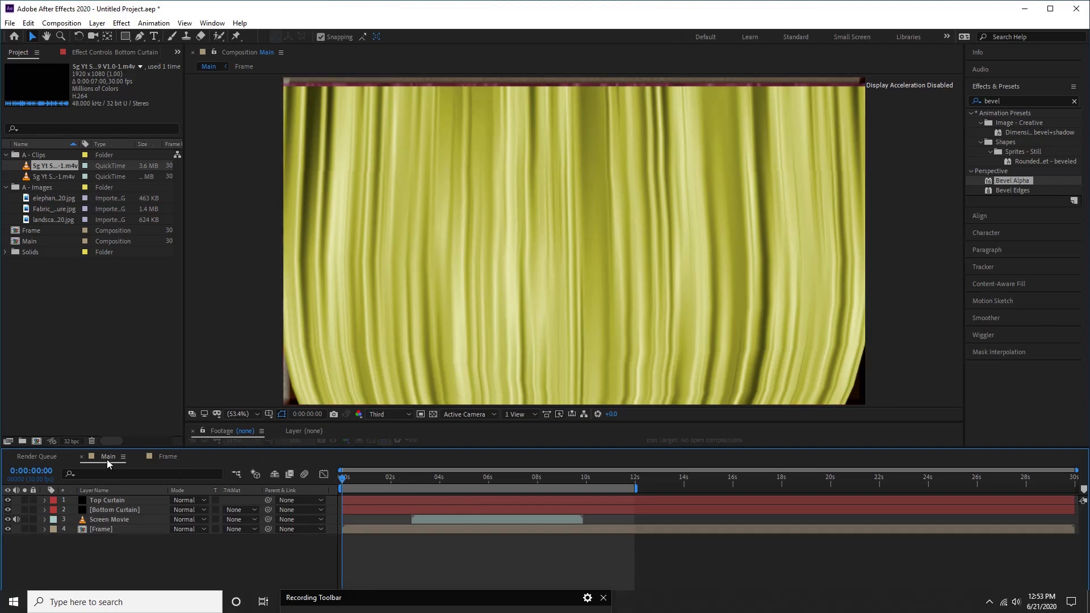
click(269, 52)
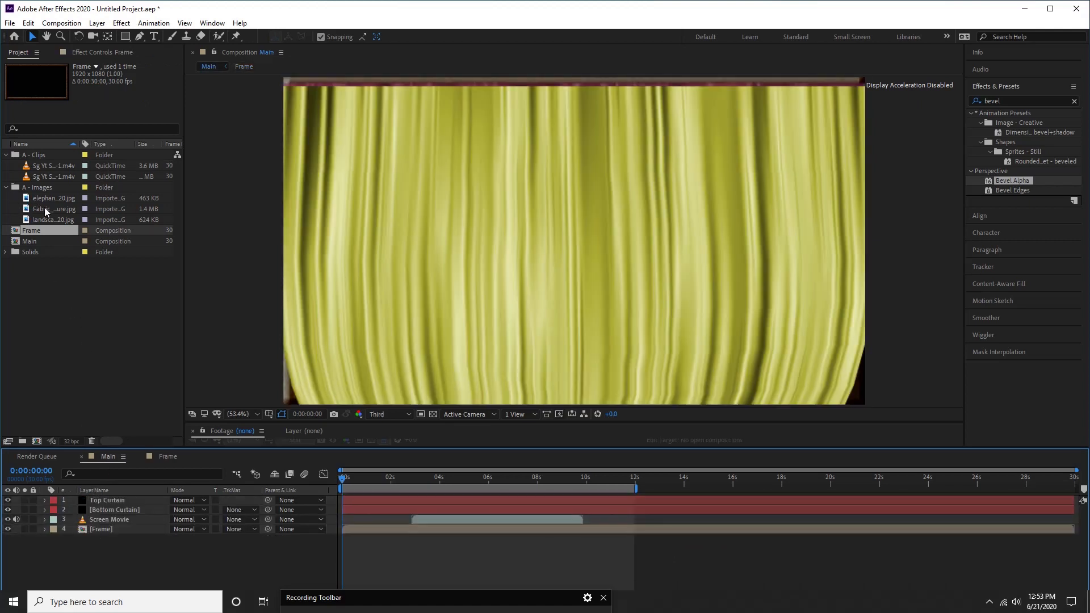
Add the elephant image to Main and rename the layer Texture
click(53, 198)
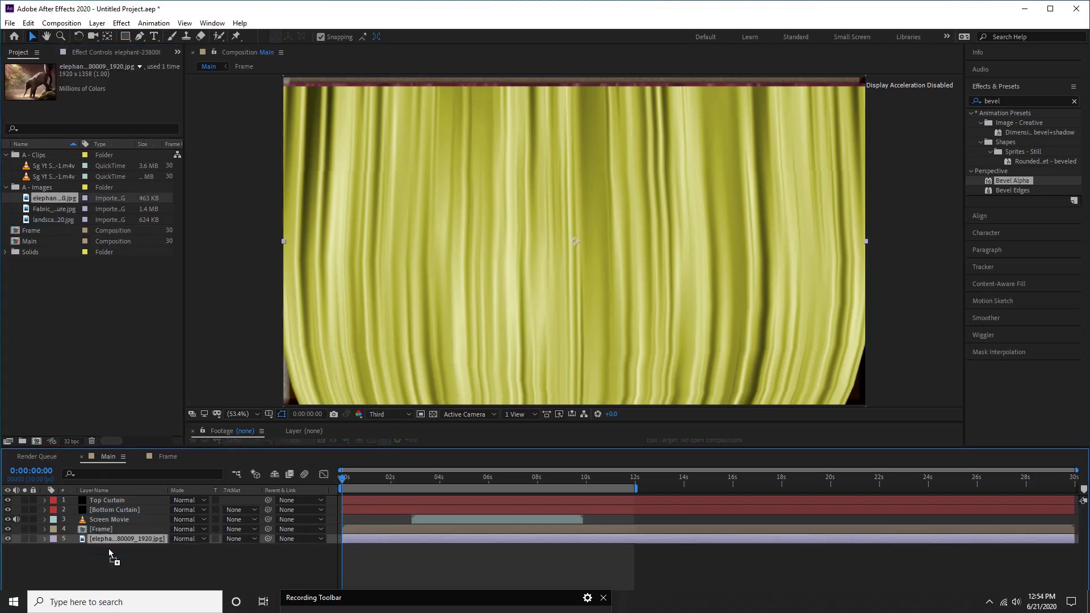
right_click(127, 538)
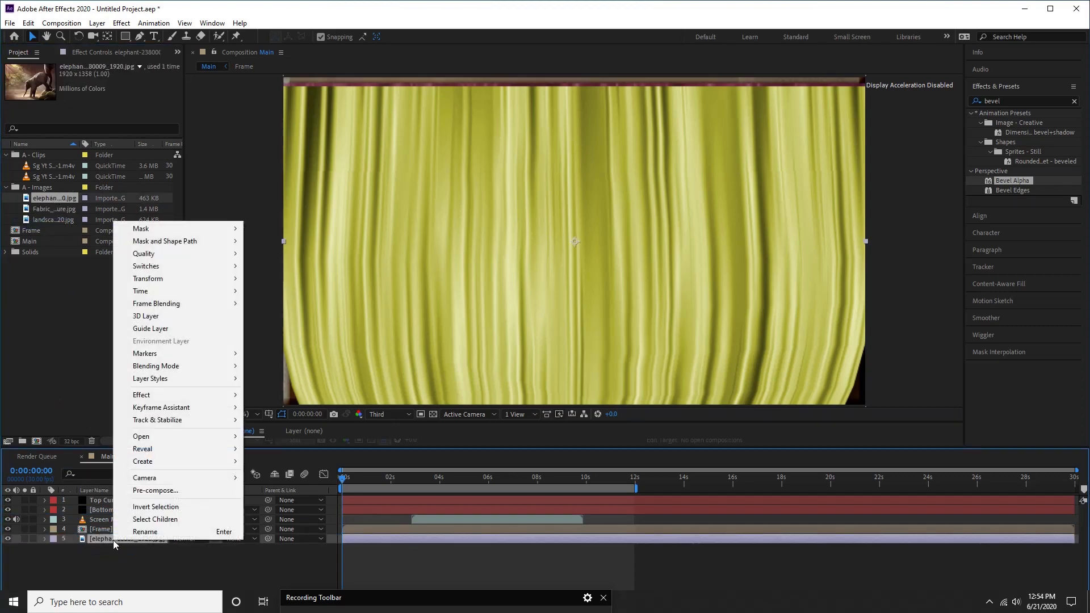
click(146, 532)
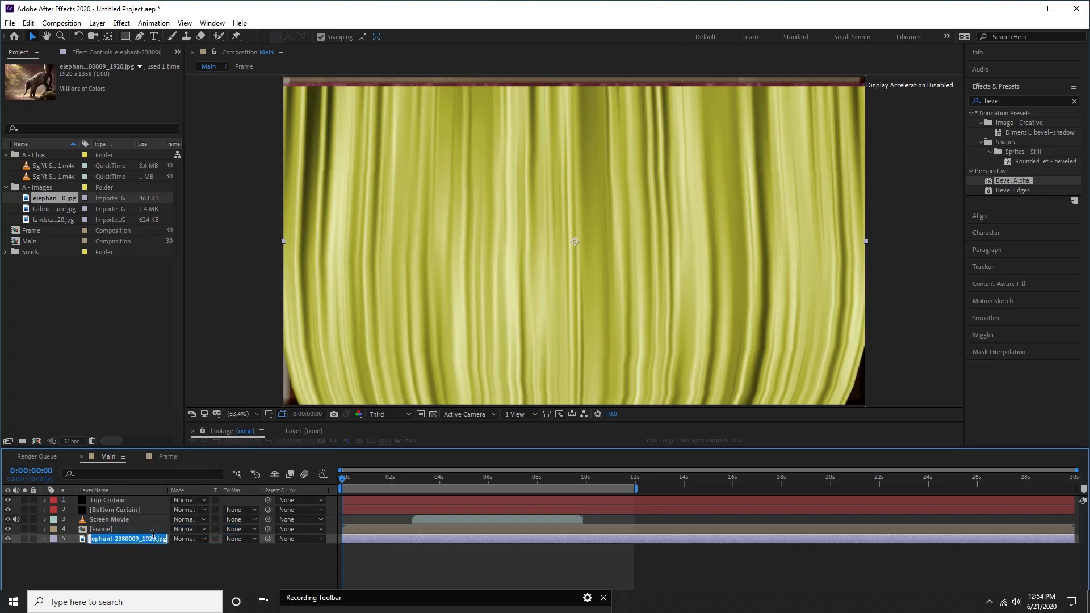
text(Texture)
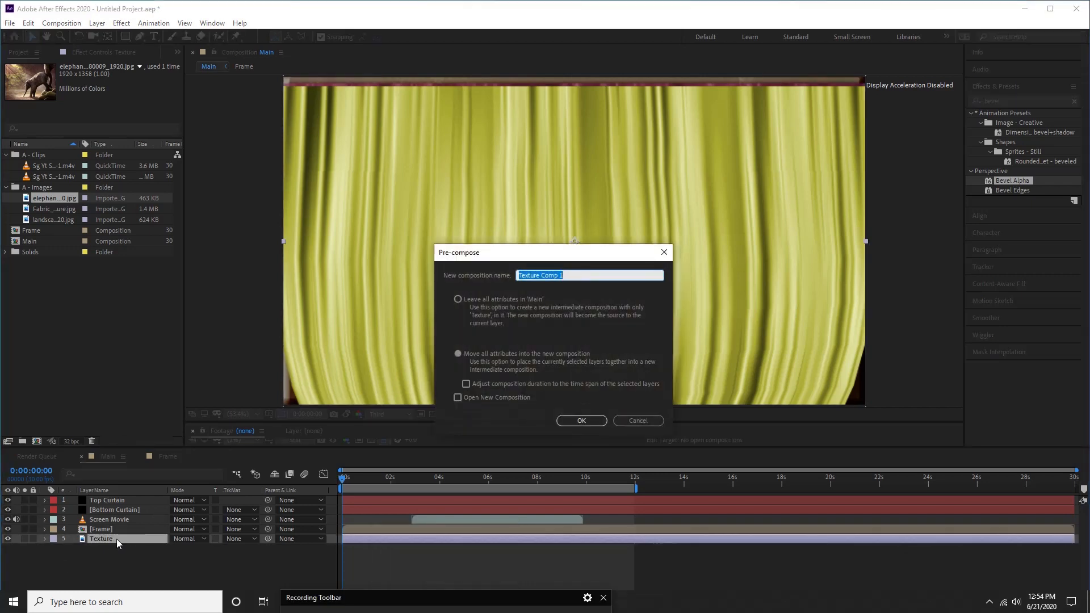
Pre-compose Texture as Texture For Top Curtain and select the Top Curtain layer
text(Texture)
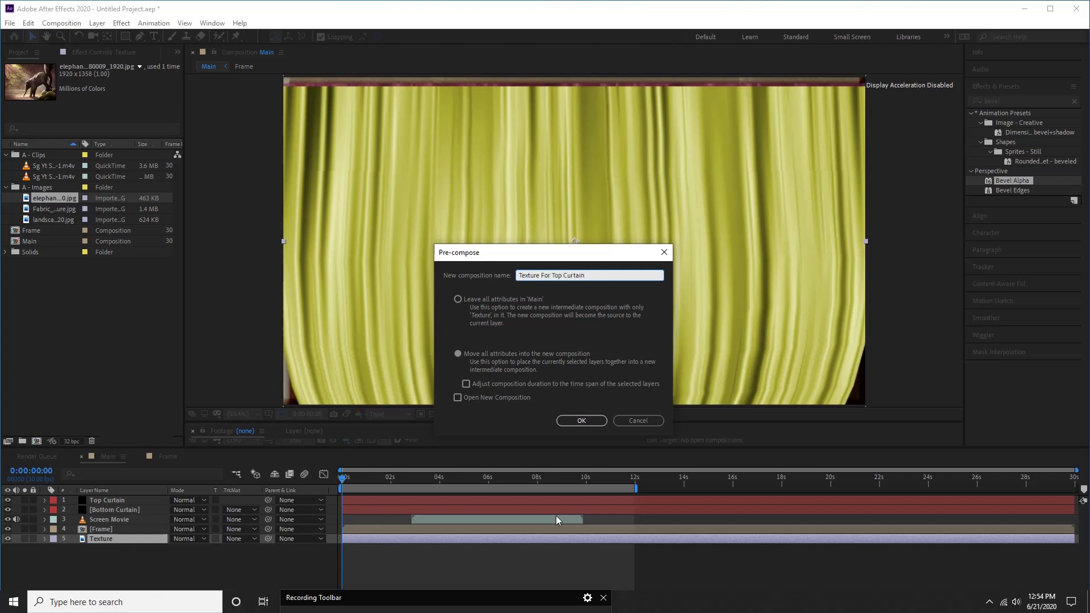
click(581, 420)
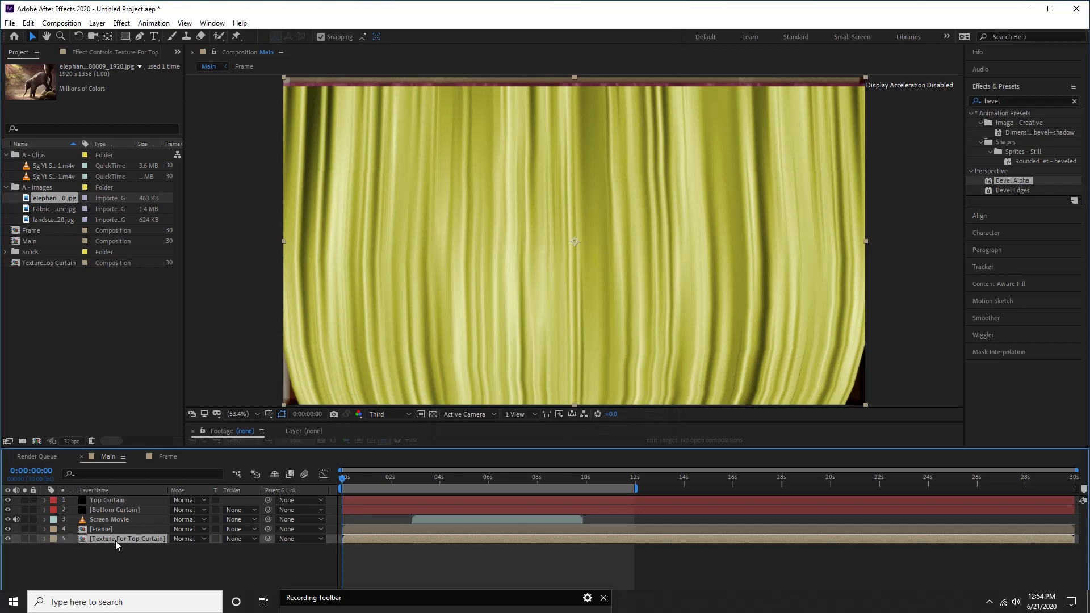
click(108, 500)
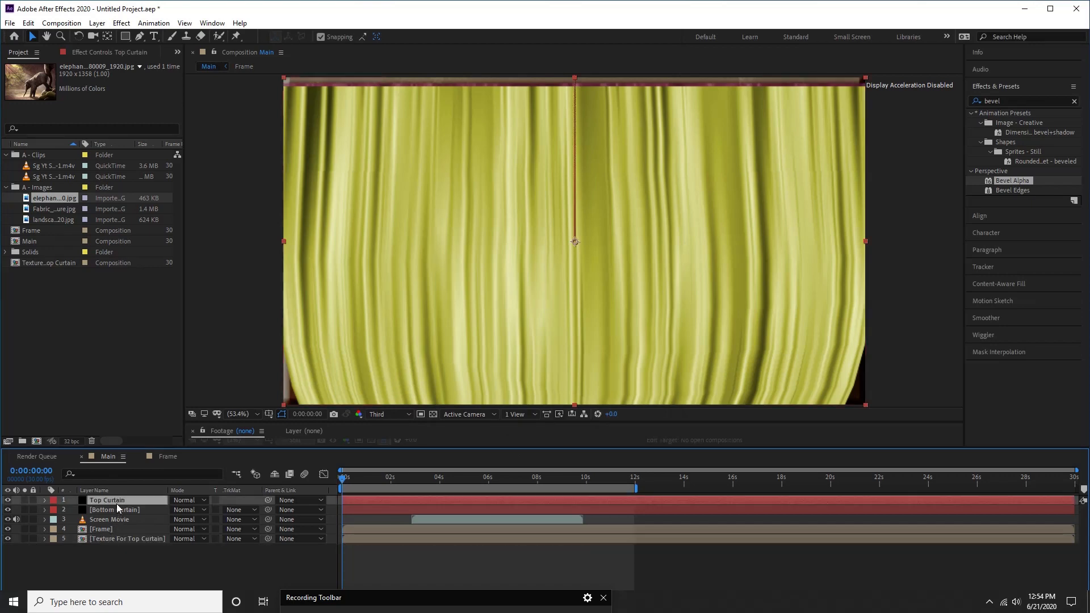
Apply Texturize to Top Curtain with Texture Layer set to Texture For Top Curtain
click(106, 53)
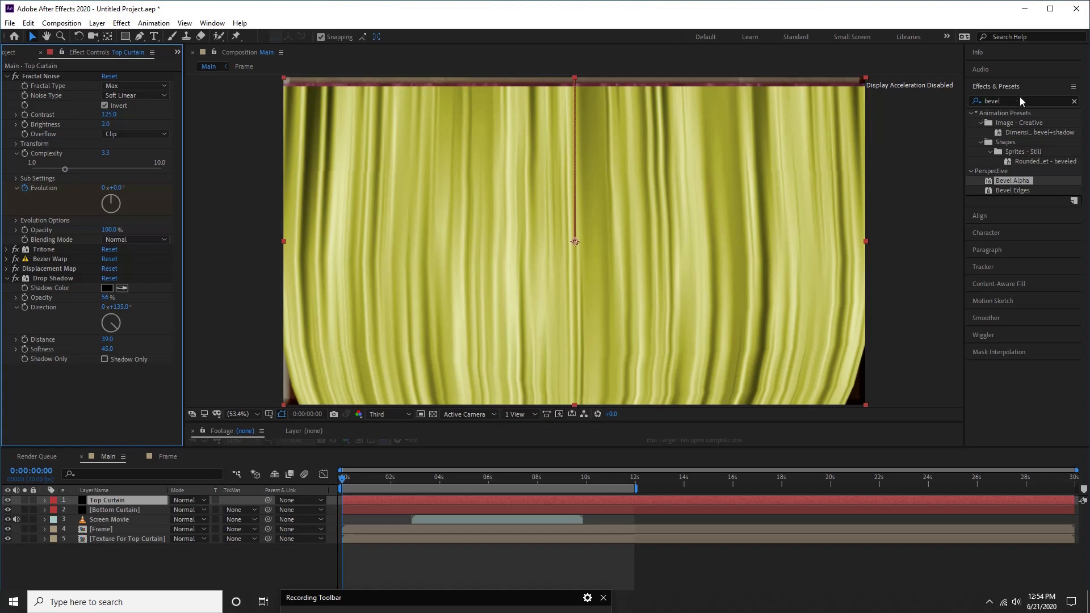
text(text)
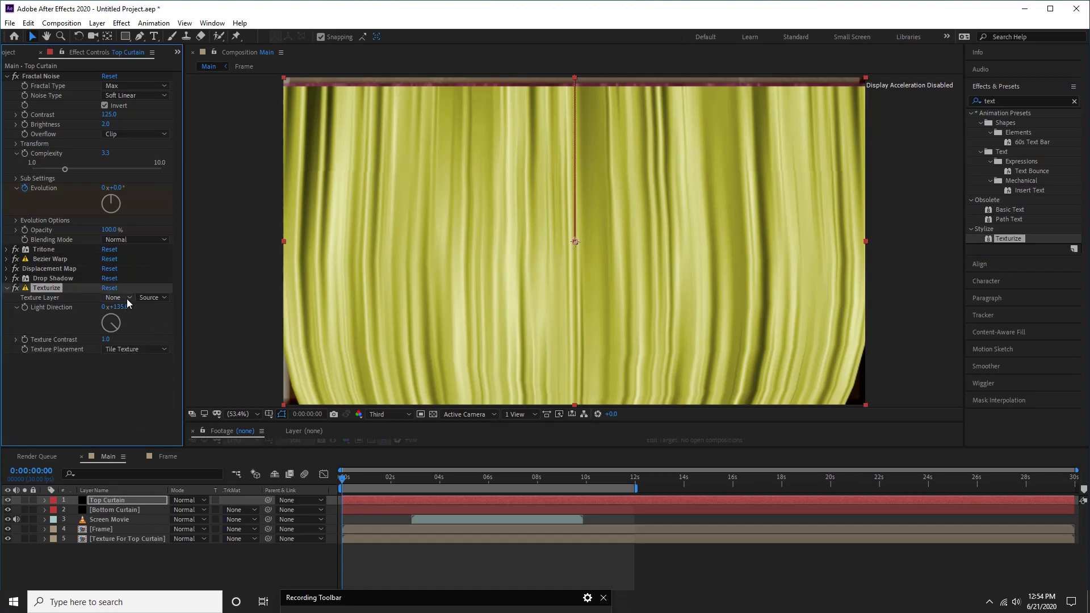
click(129, 297)
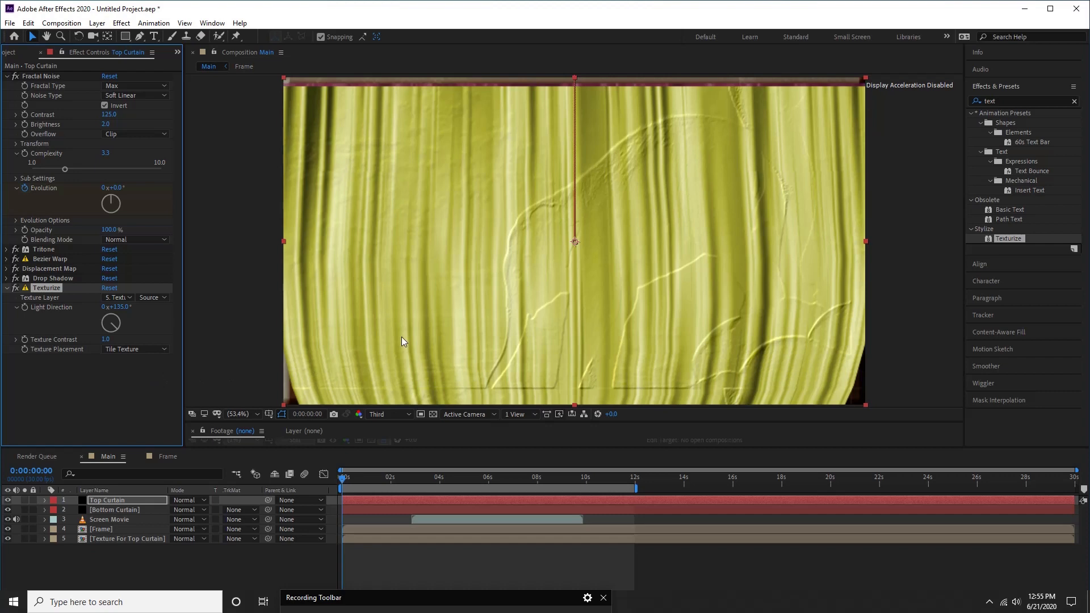
Preview the embossed curtain at Third resolution and scrub through the opening
click(388, 414)
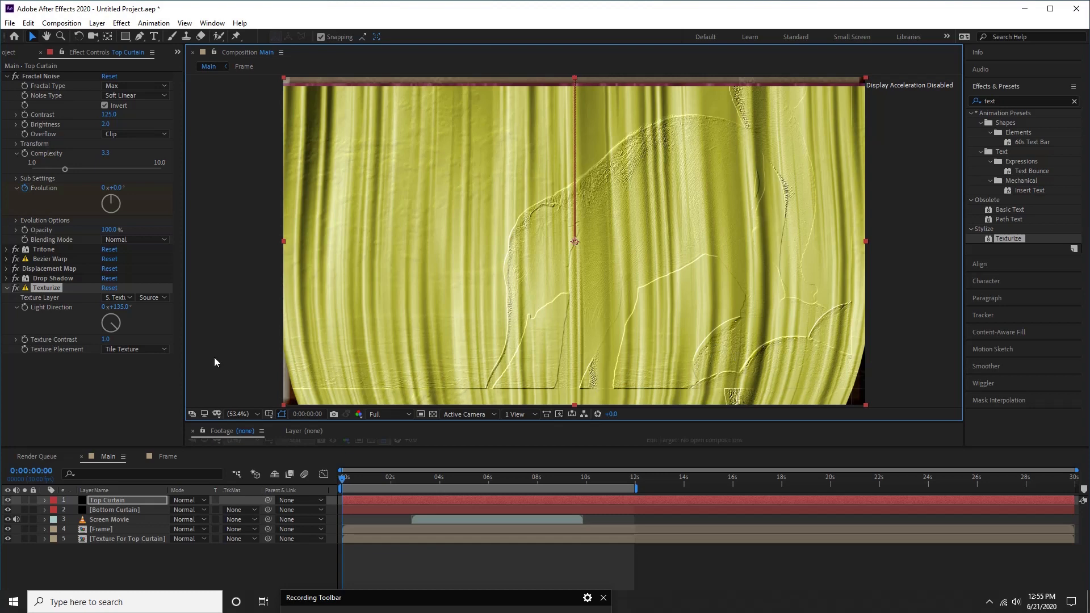
click(386, 413)
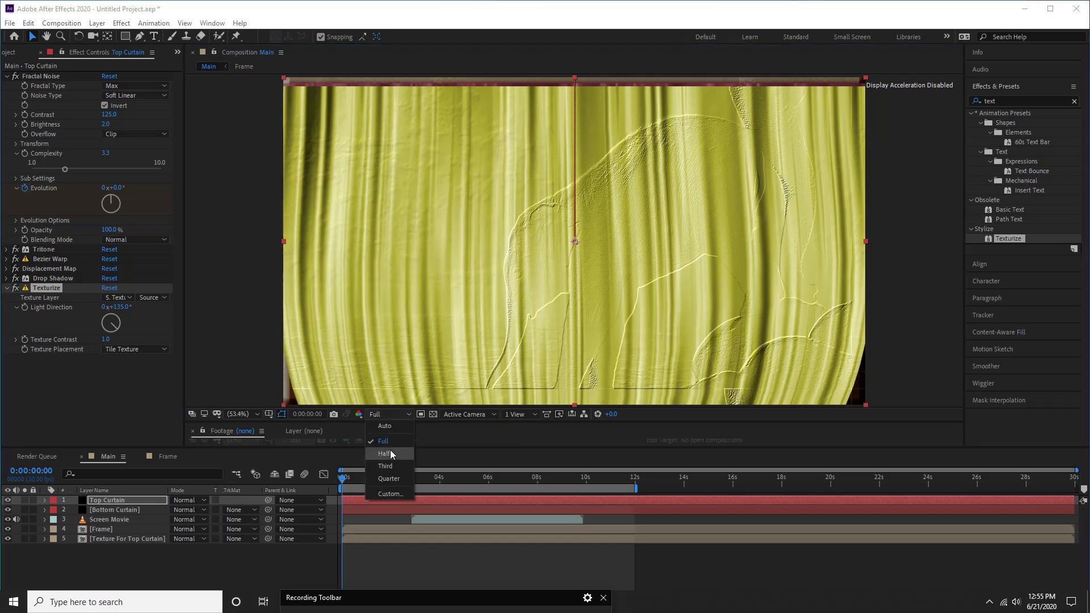
click(384, 466)
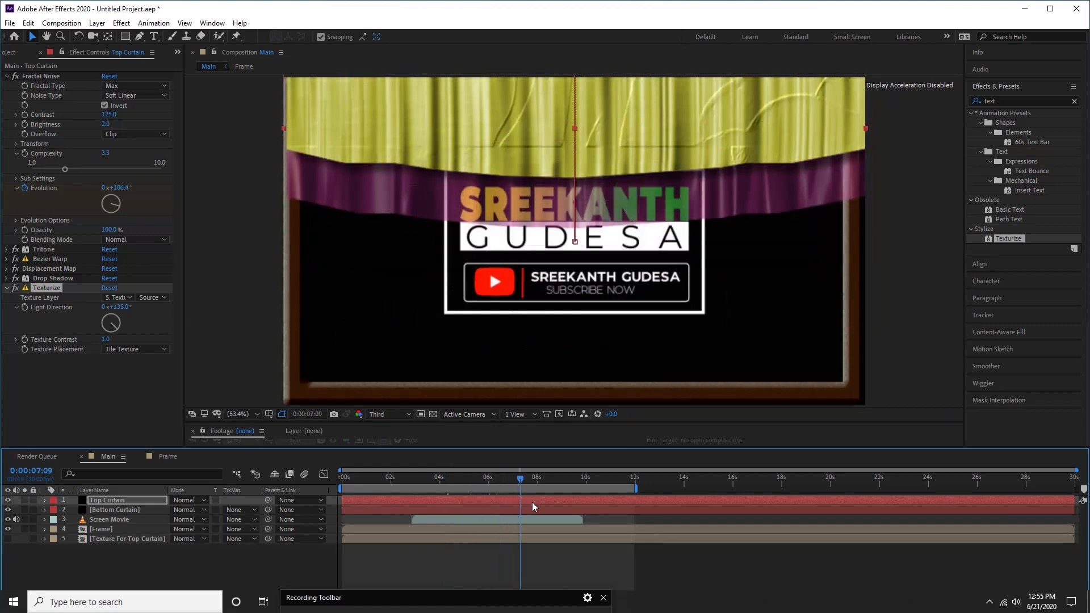
drag(520, 478, 577, 477)
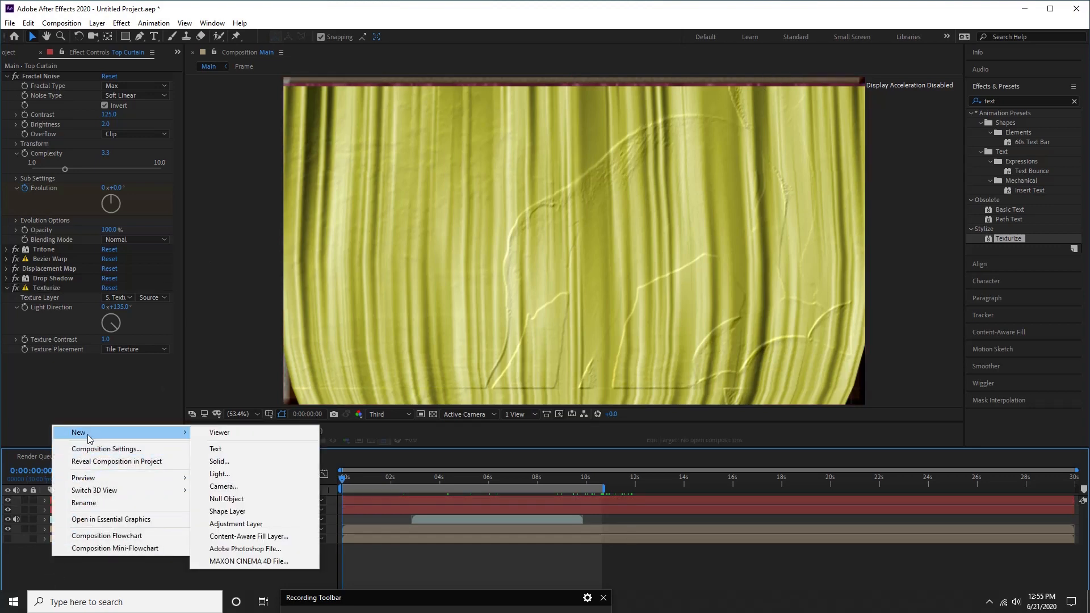
Create a new Point light layer in the Main composition
click(220, 474)
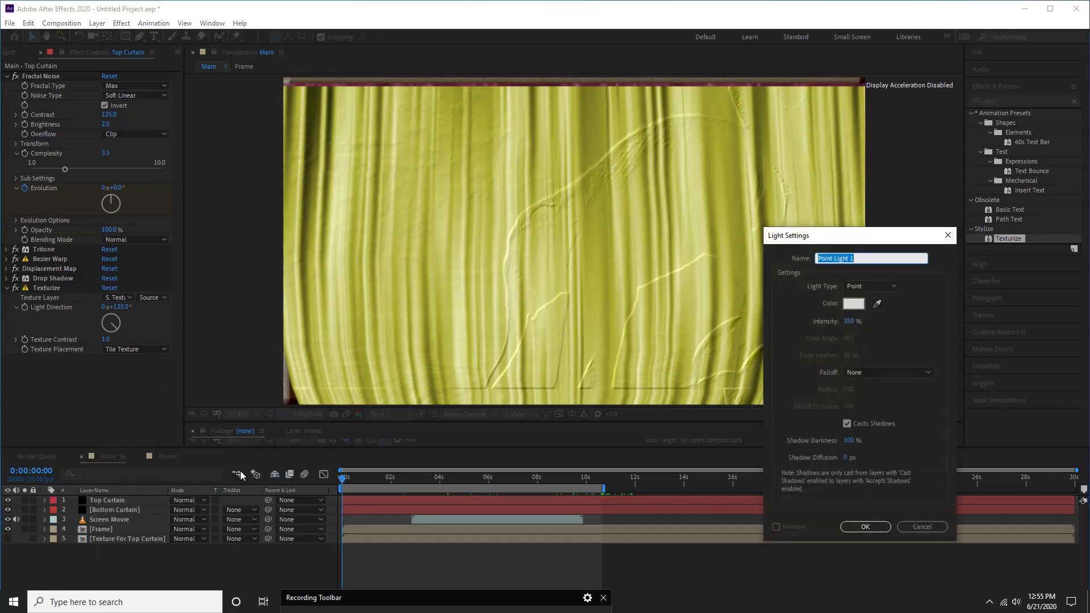
click(869, 286)
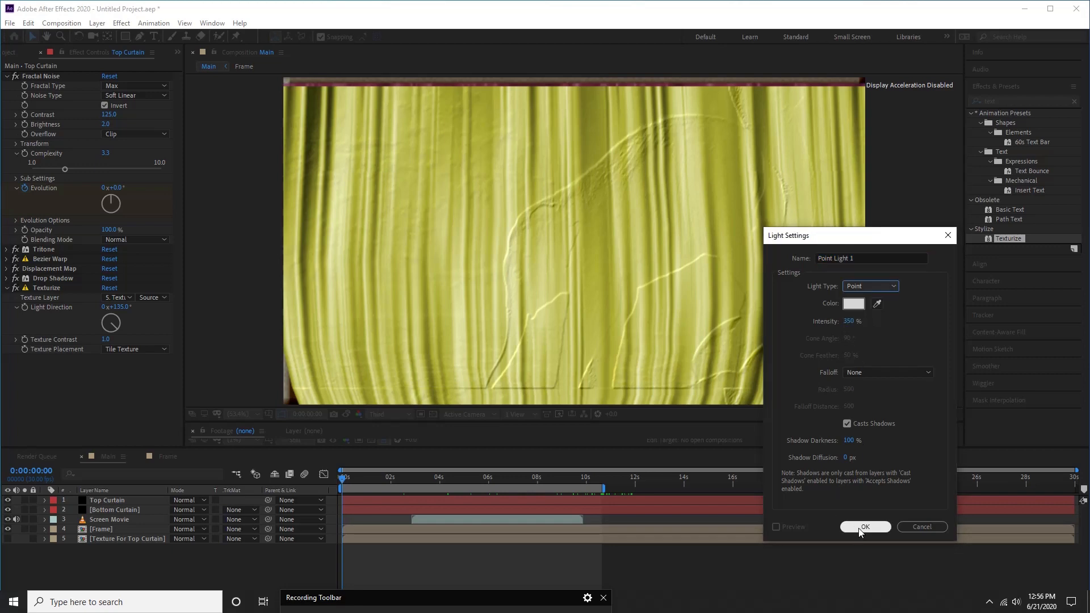
click(864, 526)
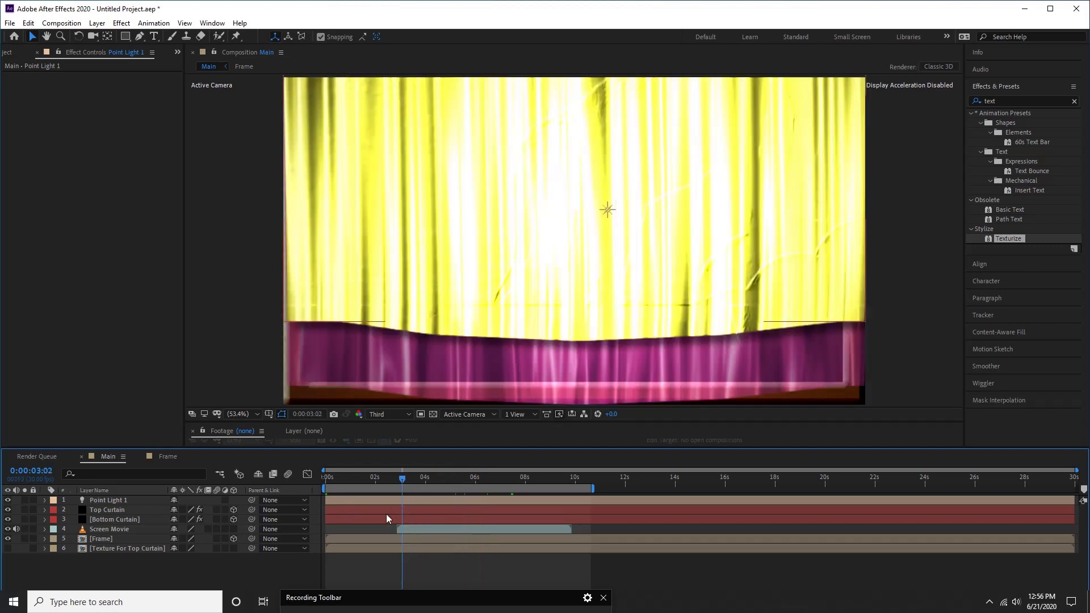
Reveal Point Light 1's Light Options and set its Intensity to 150%
click(44, 500)
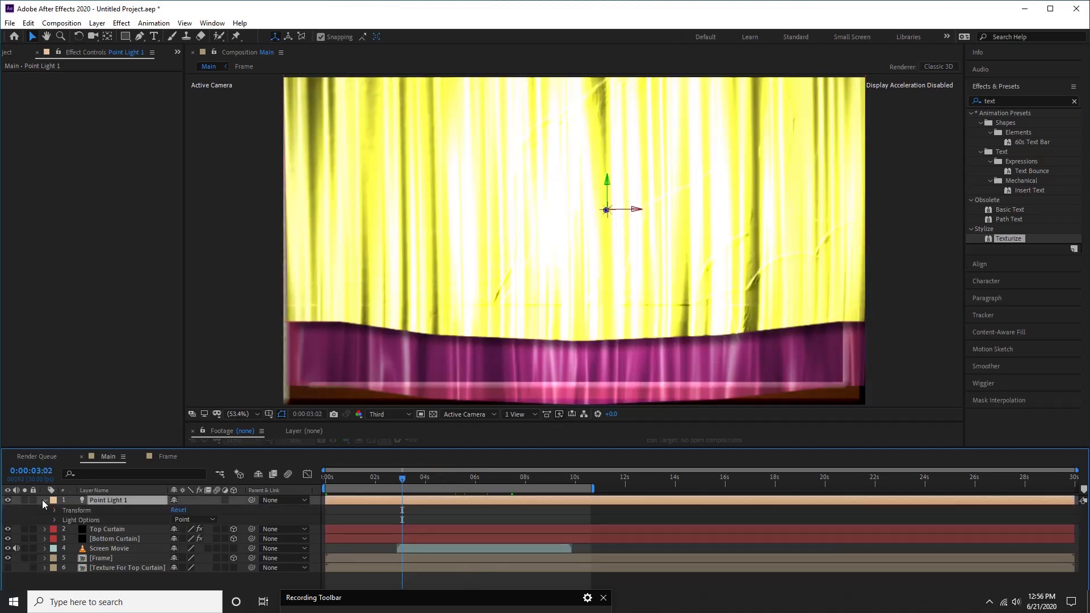
click(54, 510)
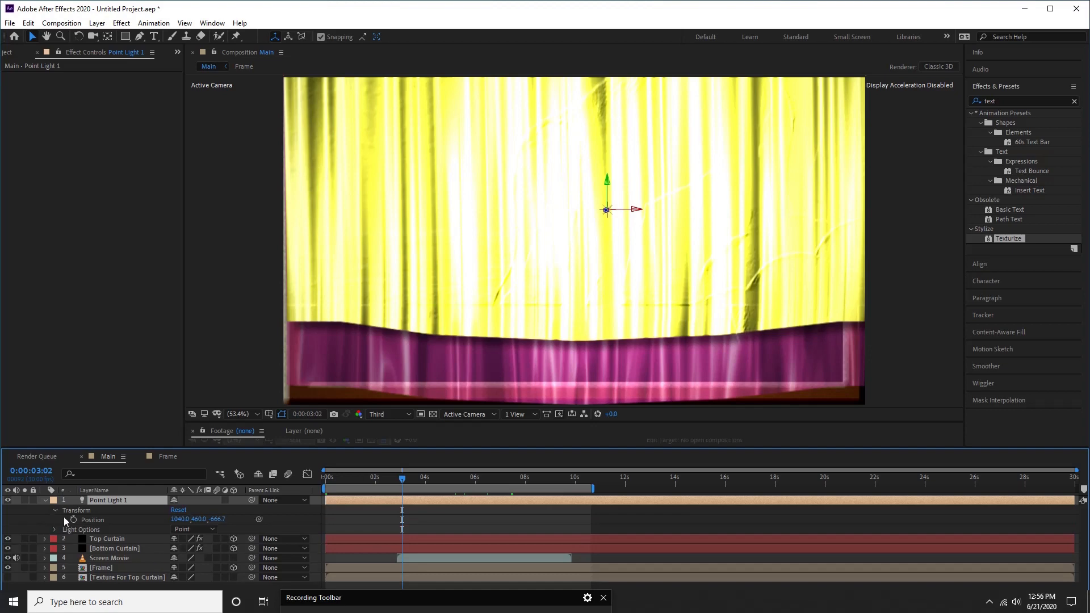
click(54, 519)
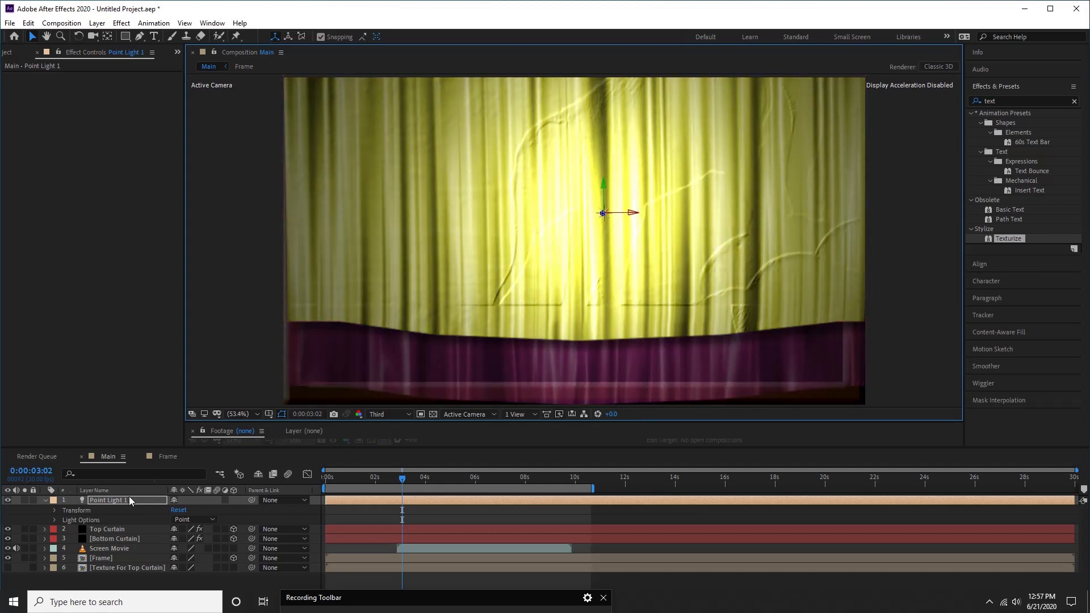
click(55, 519)
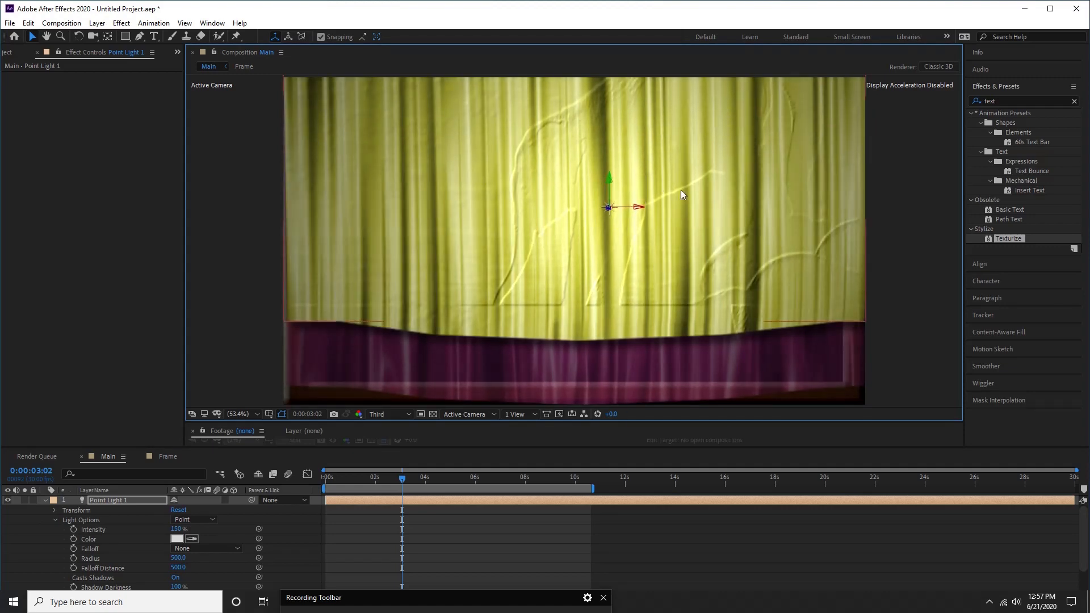
Reposition the point light over the curtain and scrub to check the embossed elephant reads clearly
drag(402, 480, 330, 480)
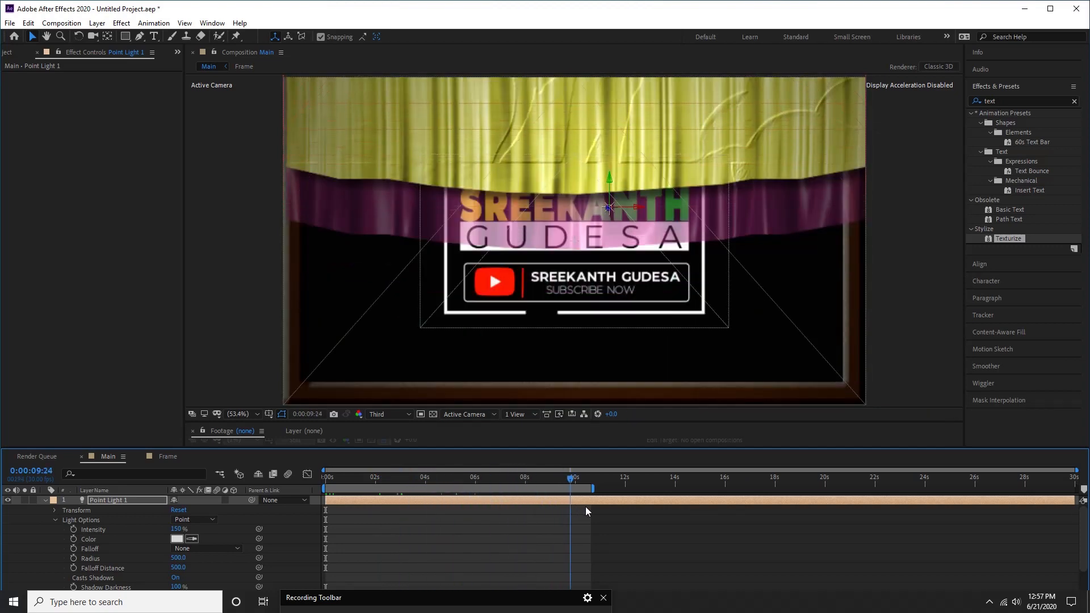
click(586, 478)
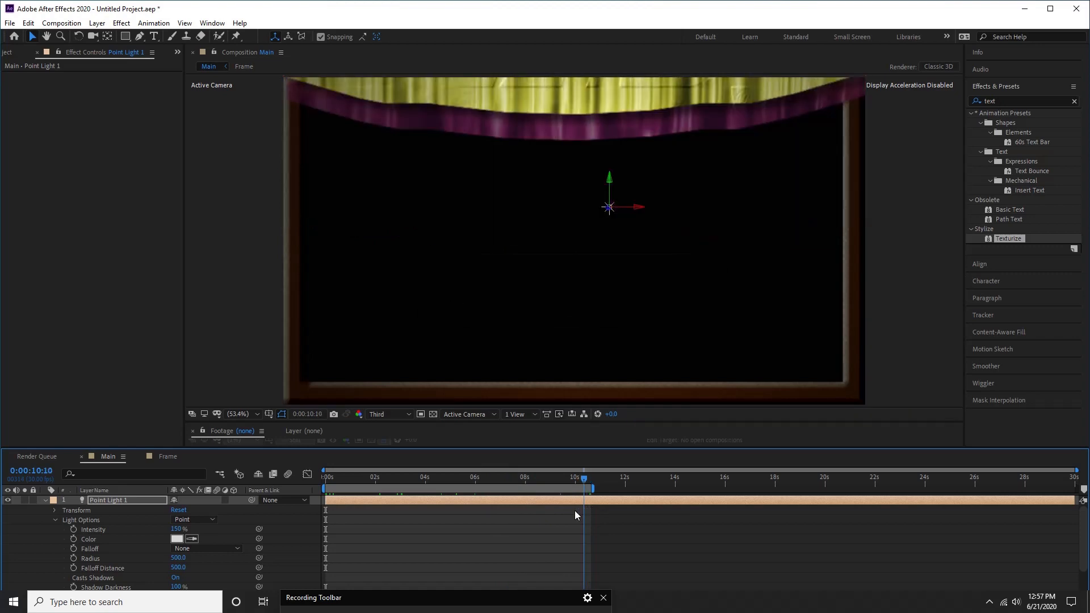
click(472, 477)
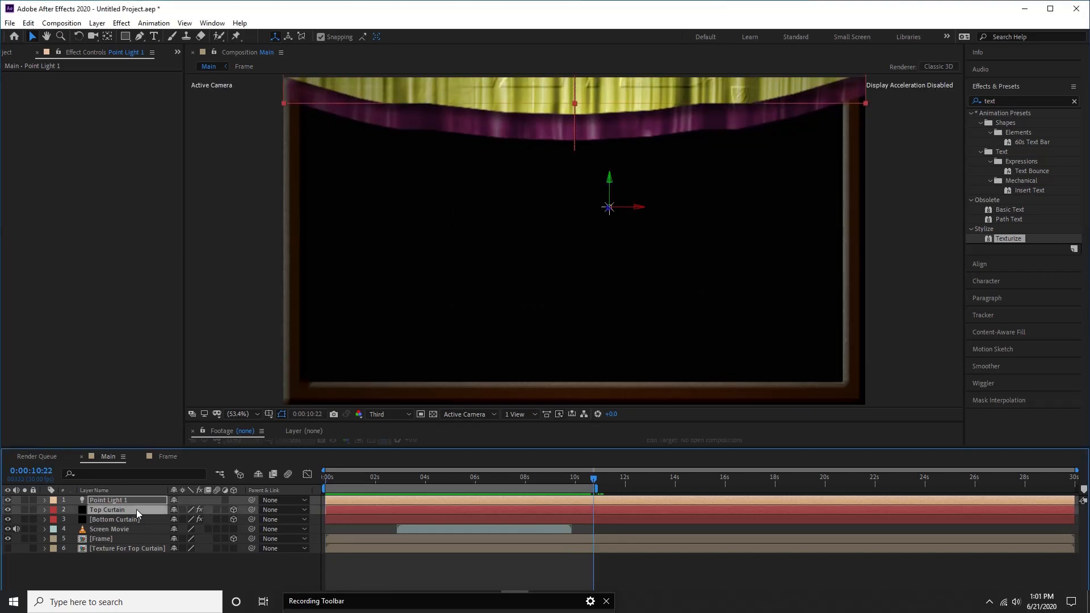
Nest Top Curtain and Bottom Curtain into a pre-composition named Curtains and select it
click(107, 510)
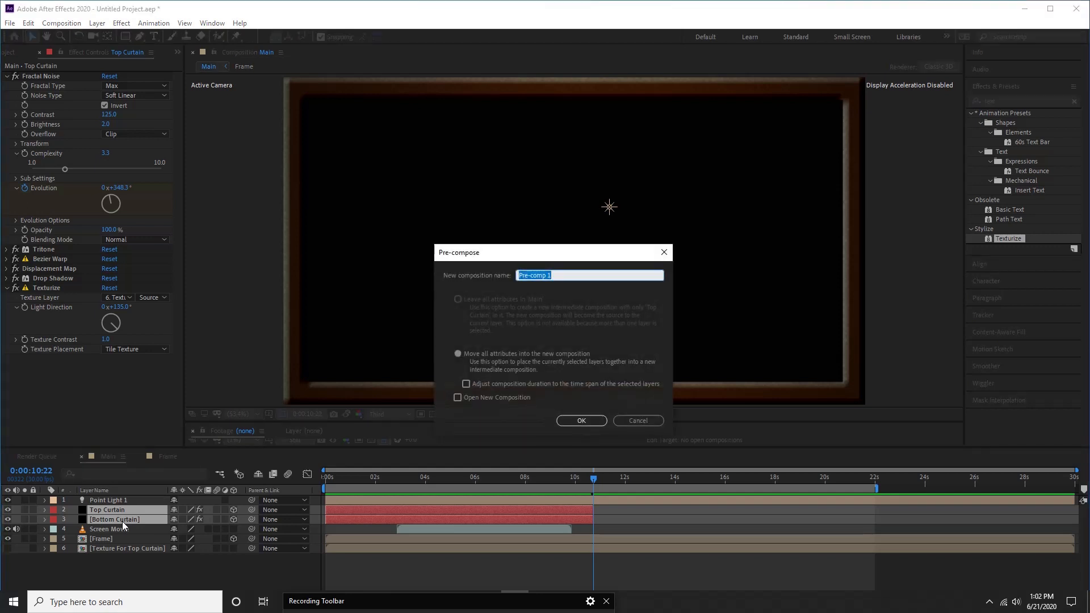
text(Curtaui)
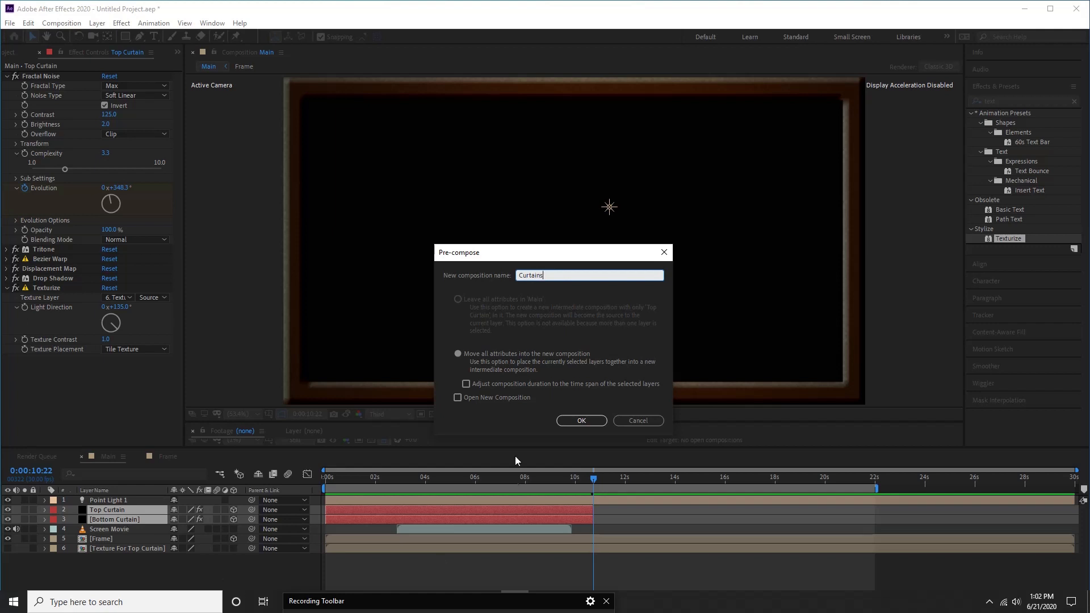
click(581, 420)
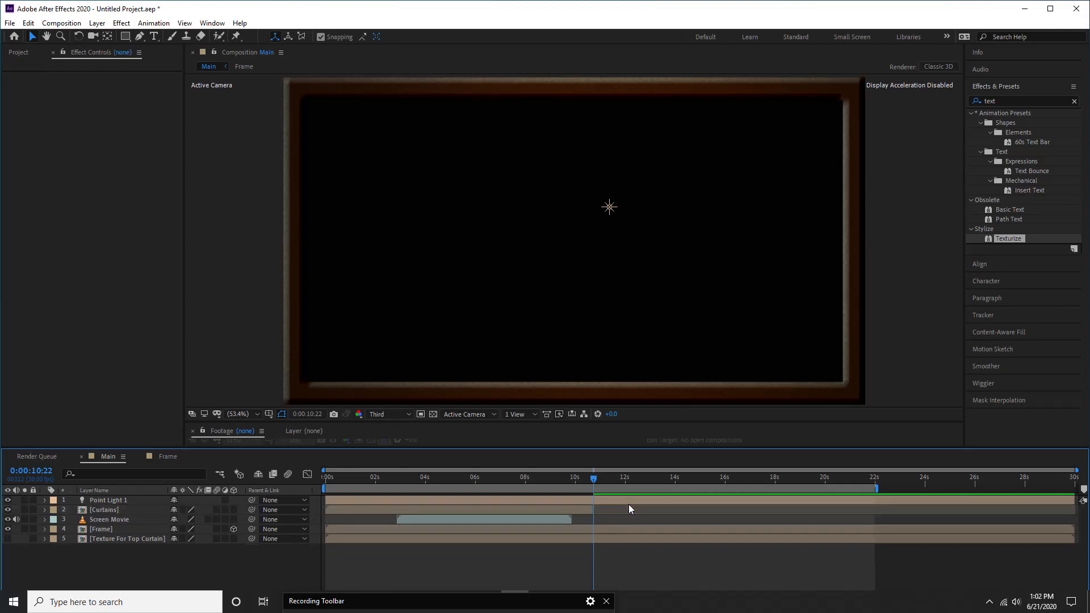
click(104, 510)
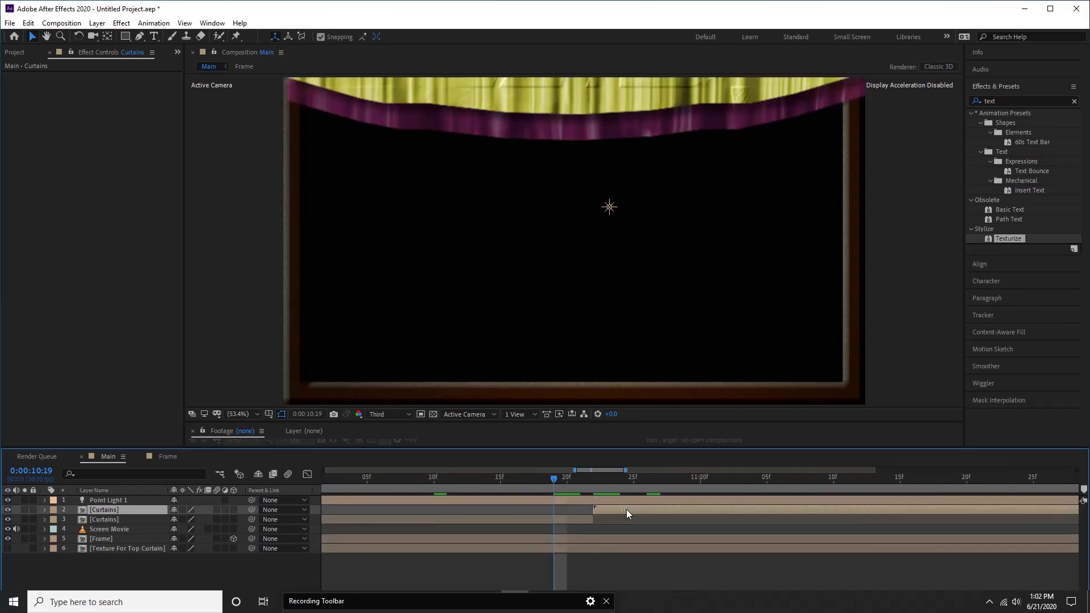
mouse_move(632, 515)
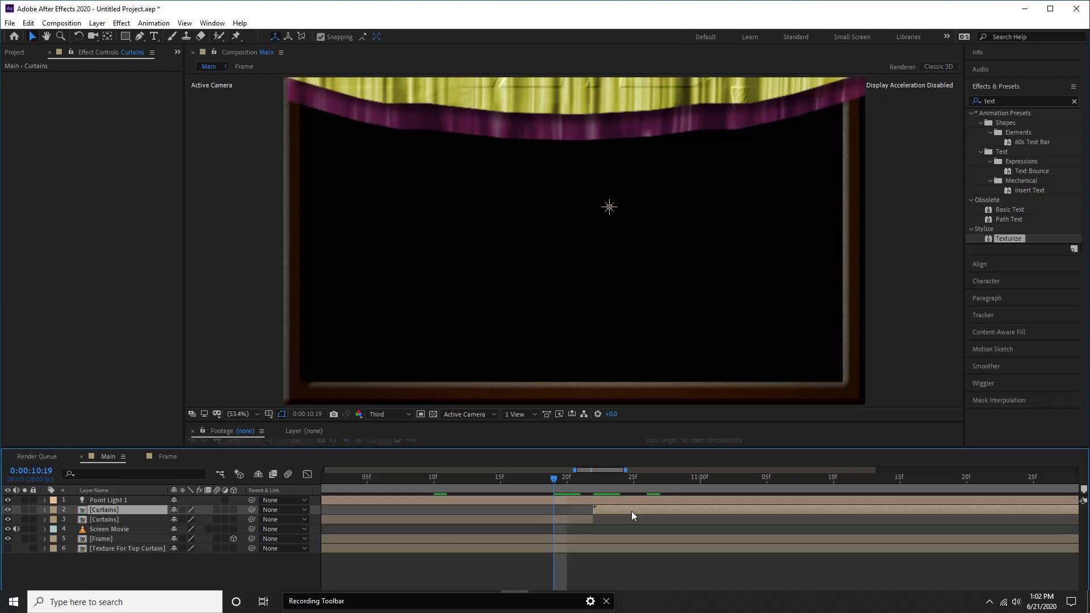
Time-reverse the duplicated Curtains copy after 10s and preview the curtains closing over Screen Movie 2
right_click(633, 514)
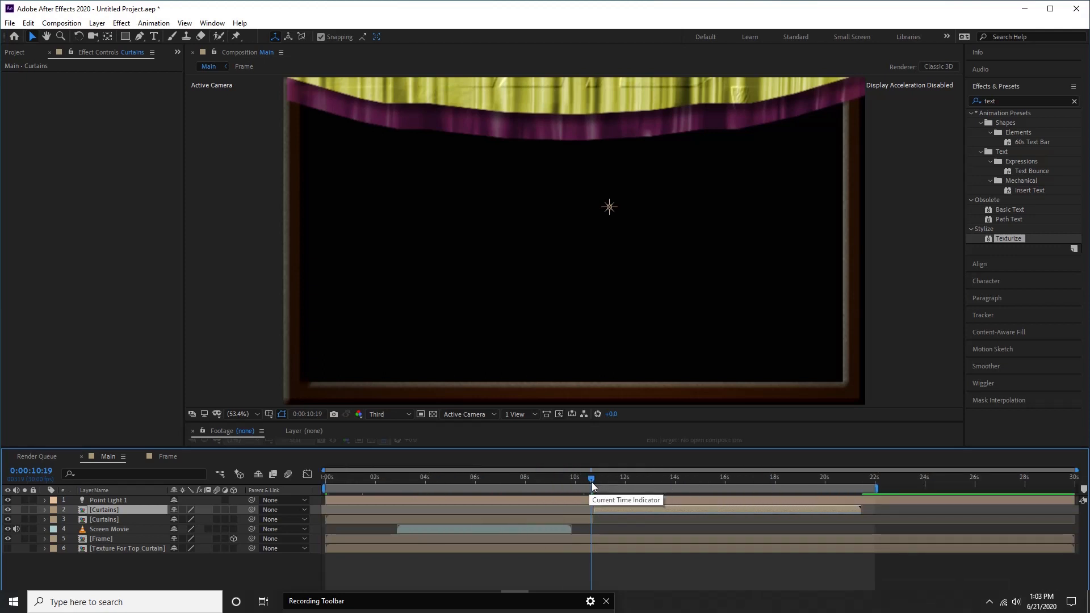
drag(591, 477, 635, 477)
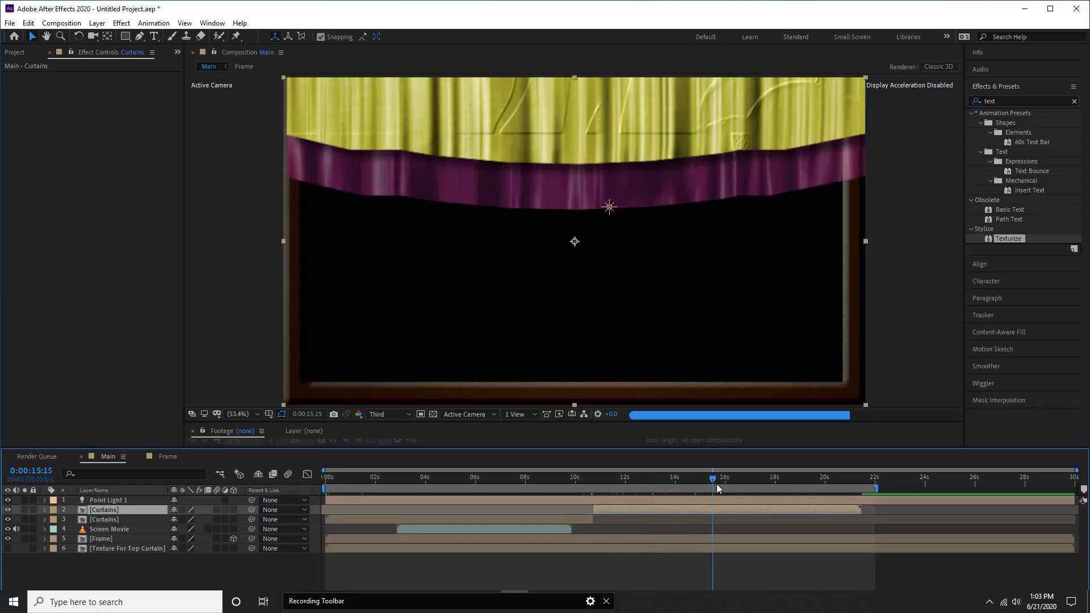
drag(713, 484, 756, 483)
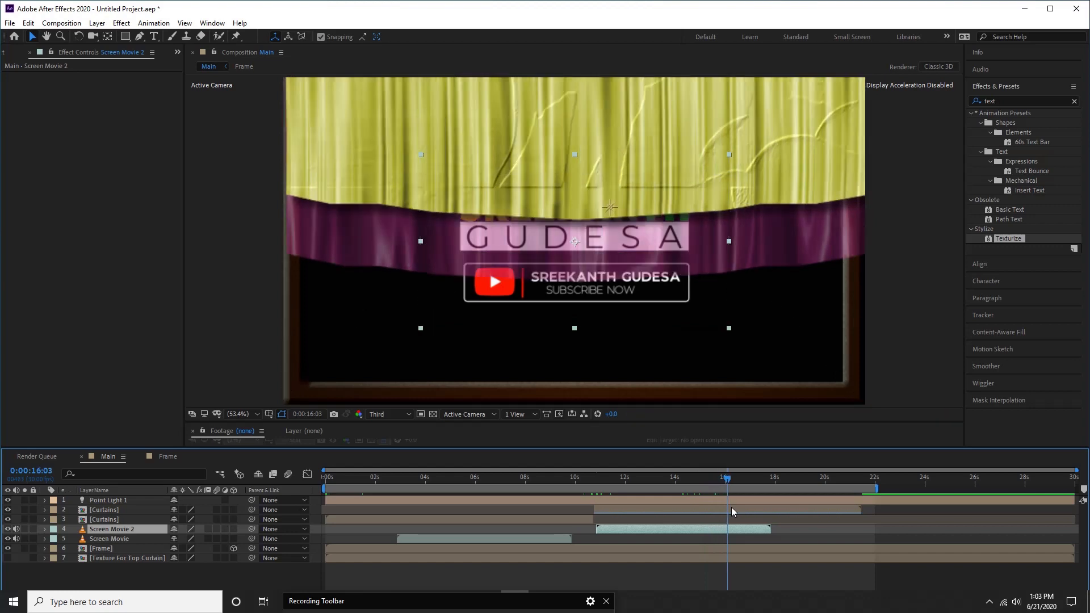
drag(727, 477, 760, 477)
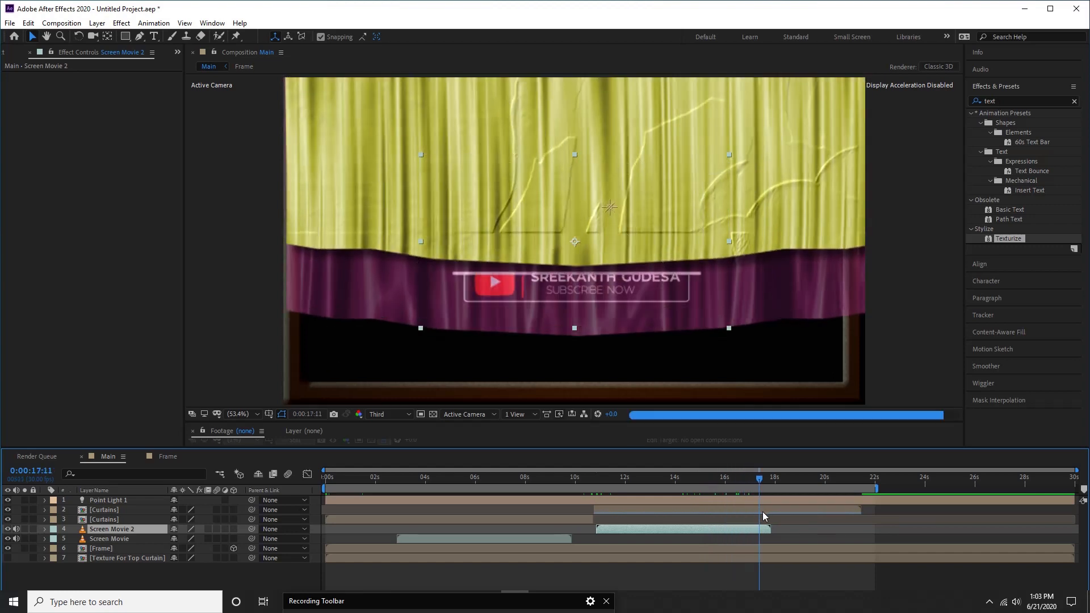
click(864, 477)
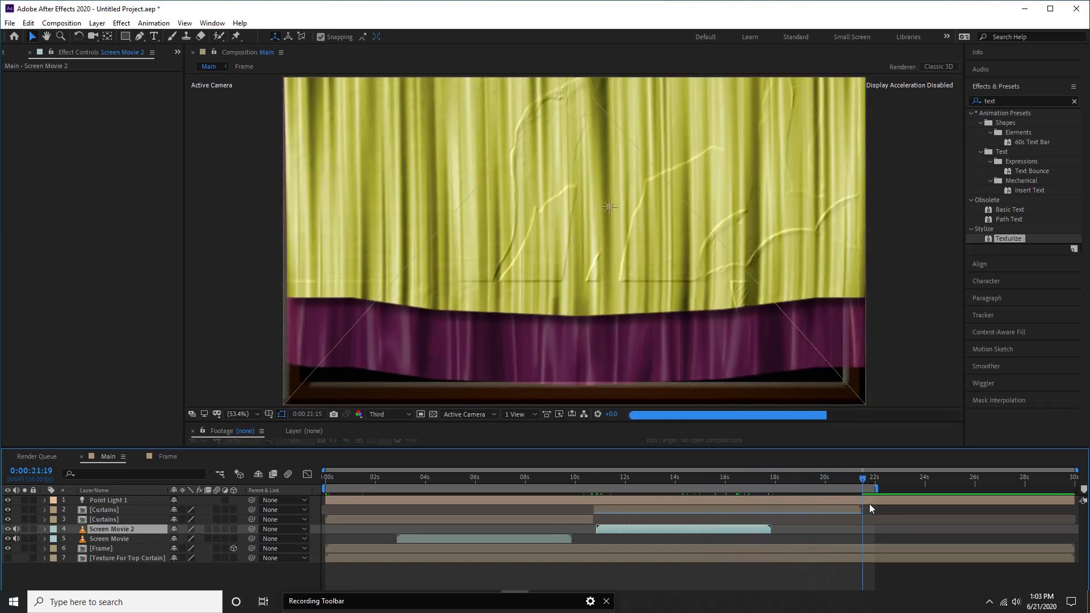